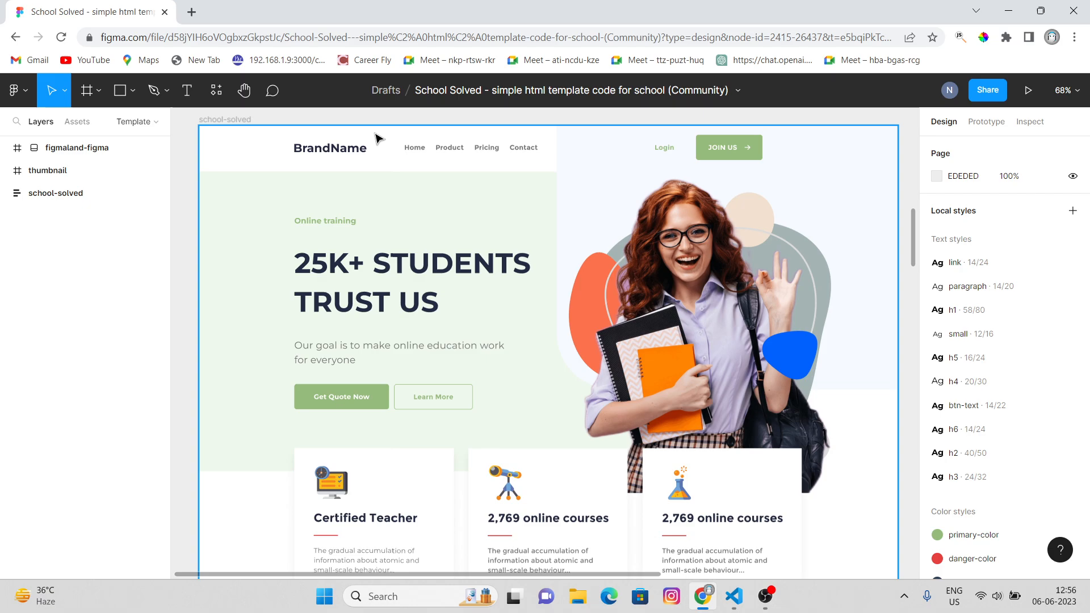
mouse_move(545, 207)
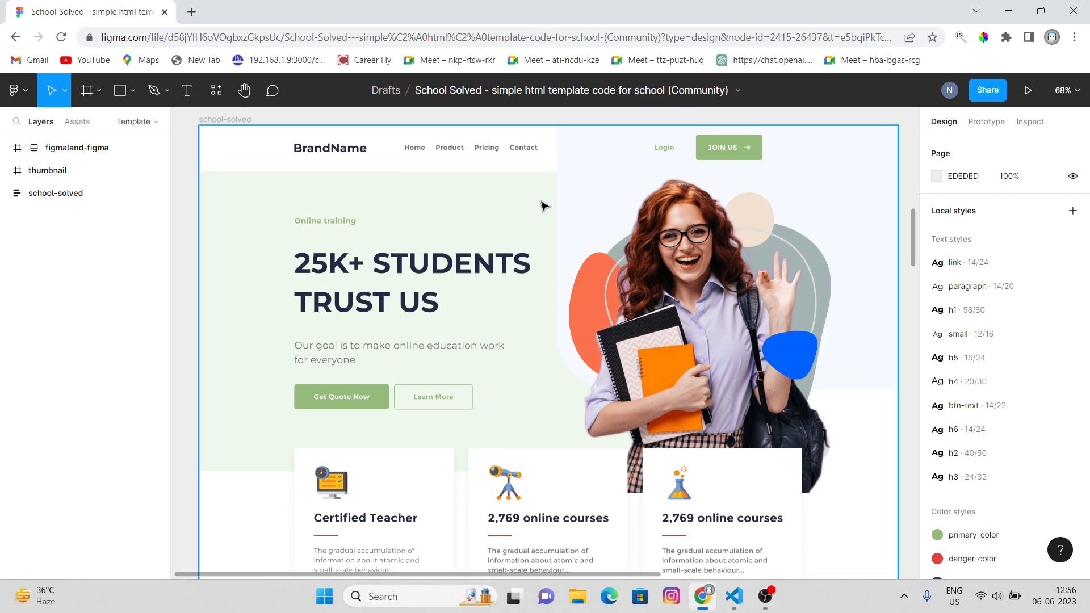
Step: Fold the section-1 code block in index.html
scroll(down, 3)
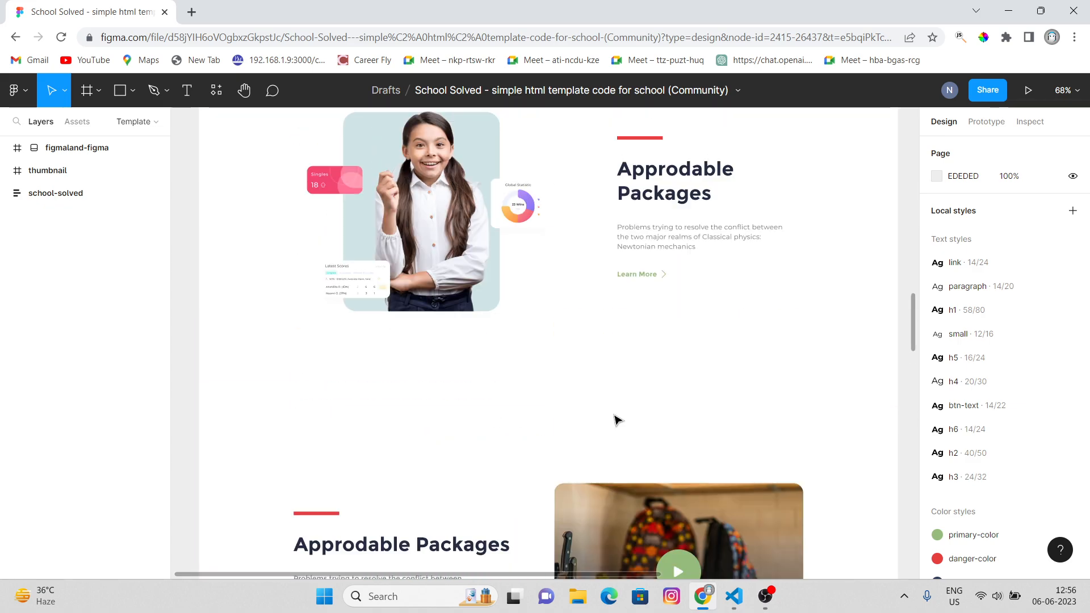
scroll(down, 3)
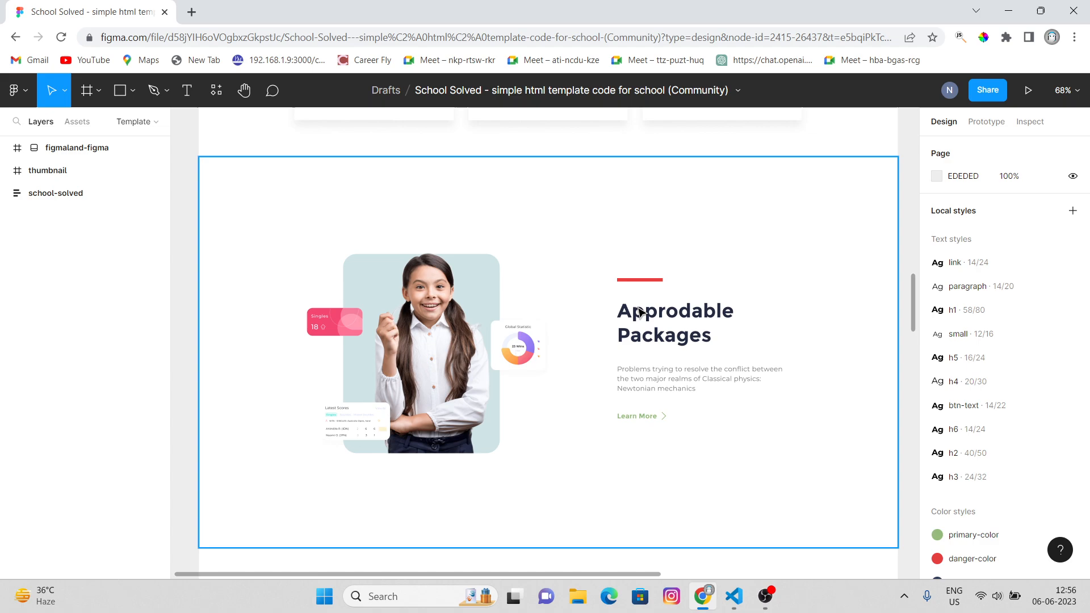
scroll(down, 3)
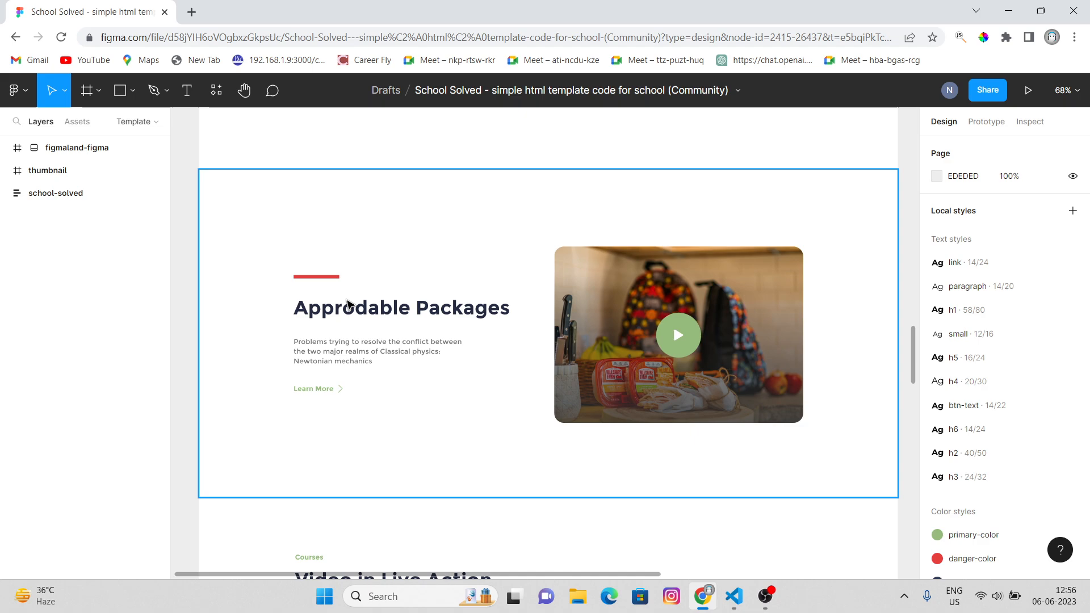
mouse_move(552, 303)
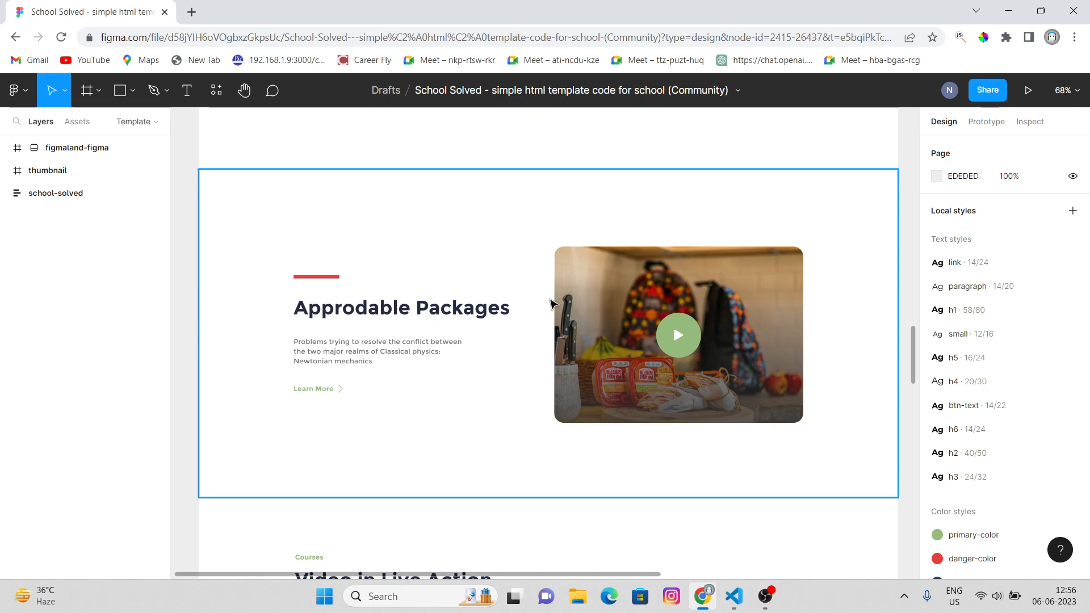
mouse_move(560, 318)
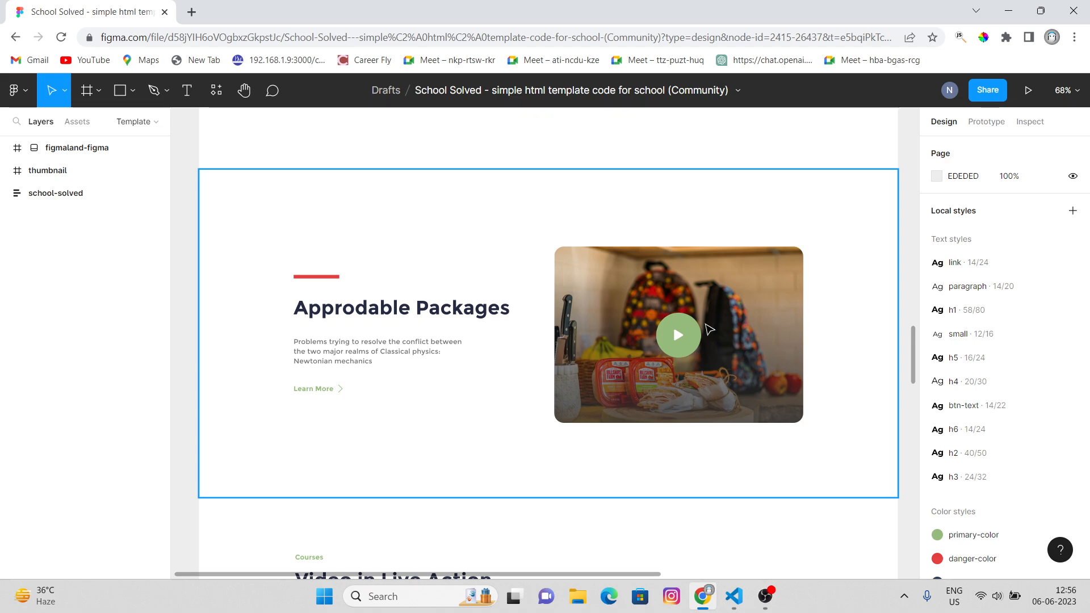
mouse_move(686, 329)
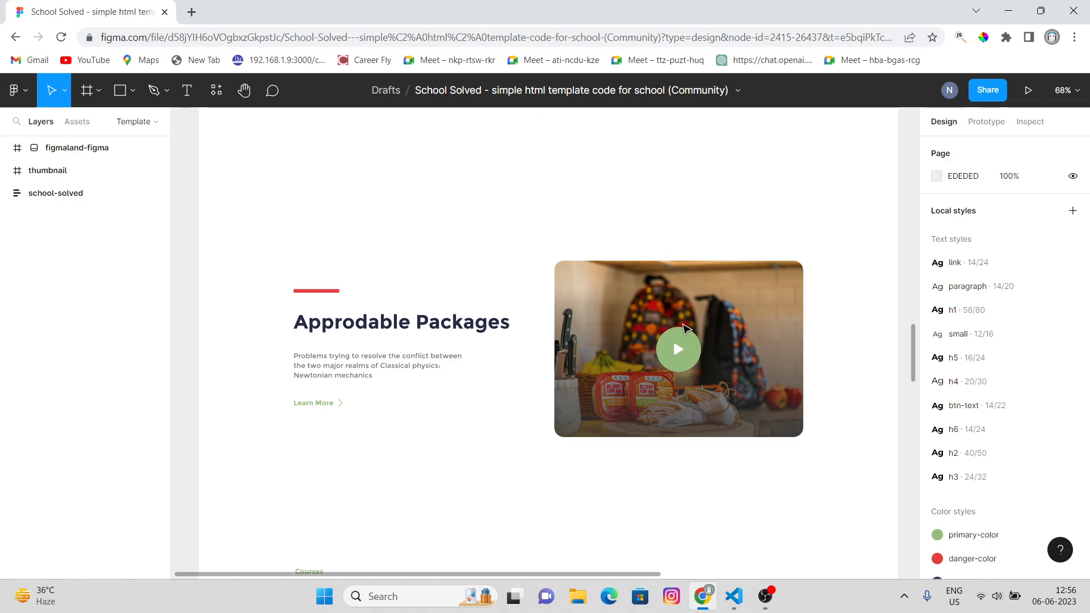
scroll(down, 3)
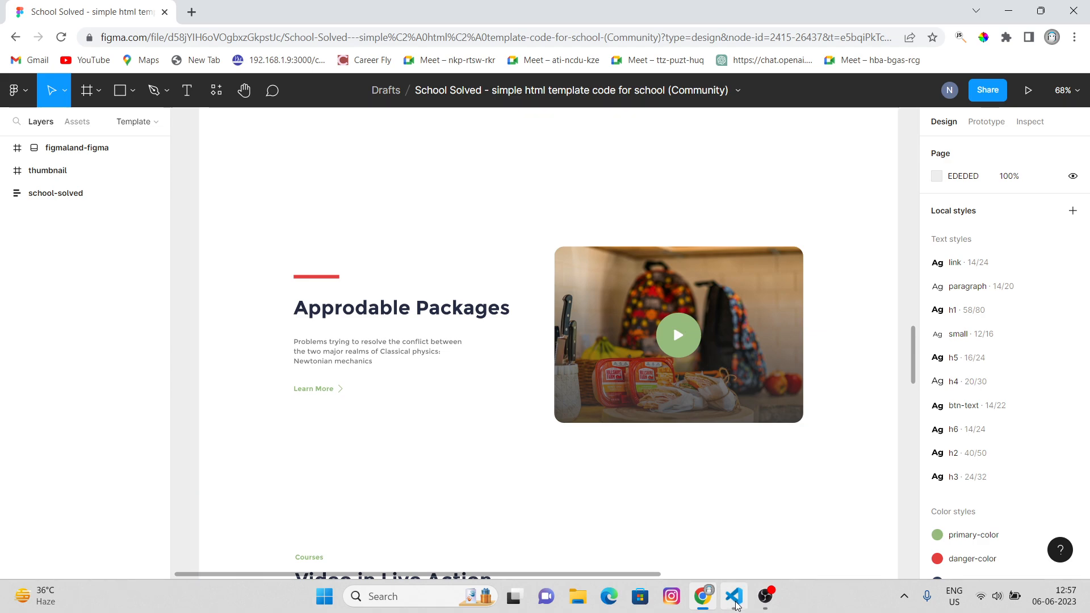
click(733, 595)
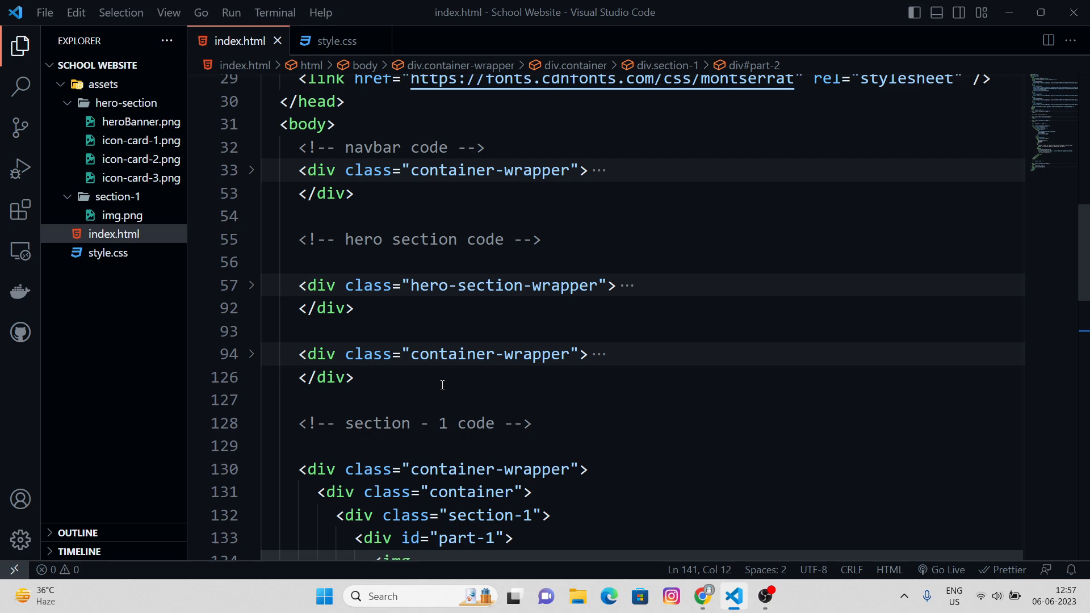
click(252, 469)
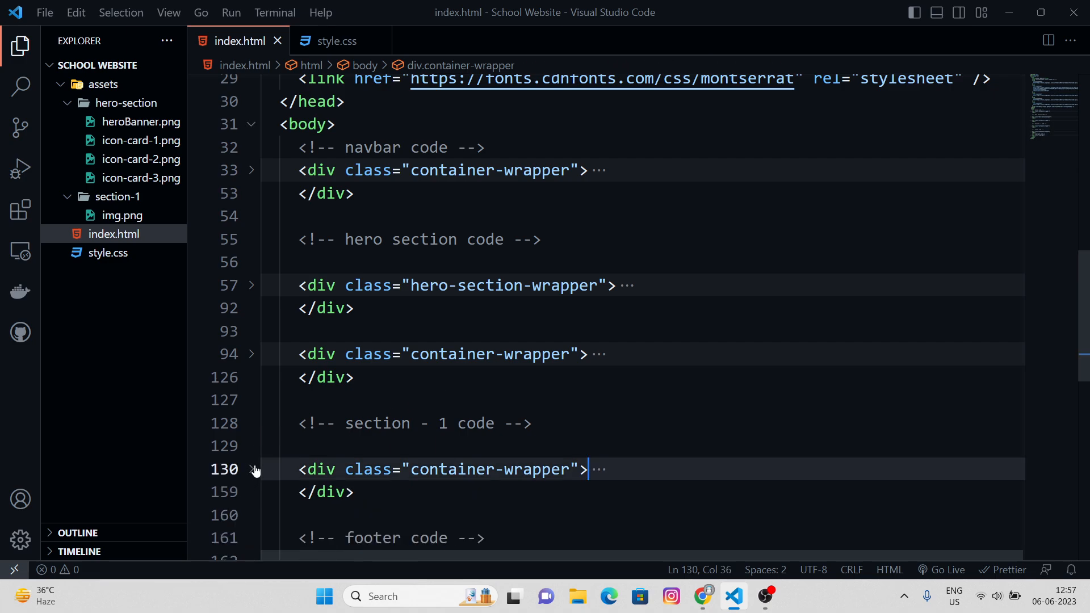
scroll(down, 3)
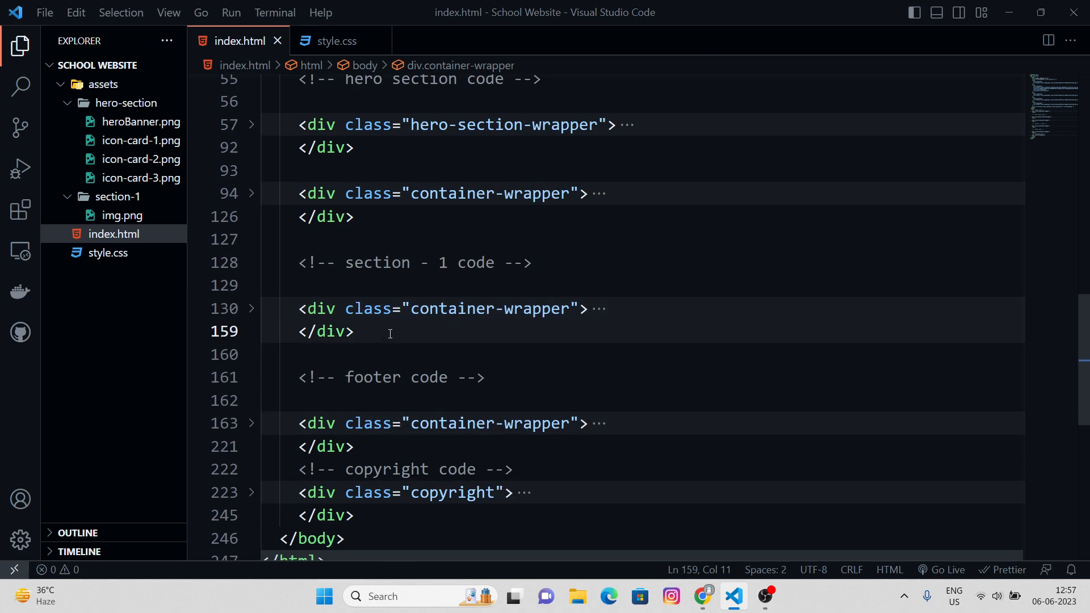
Step: Add a container-wrapper div holding a container div with an inner div
text(<div></div>)
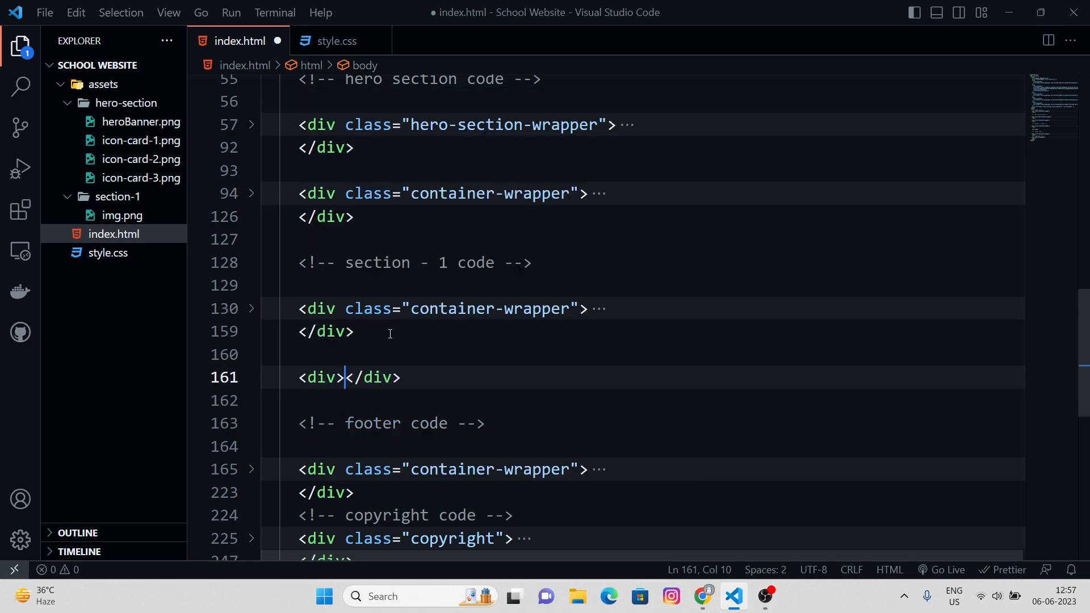
text(cla>)
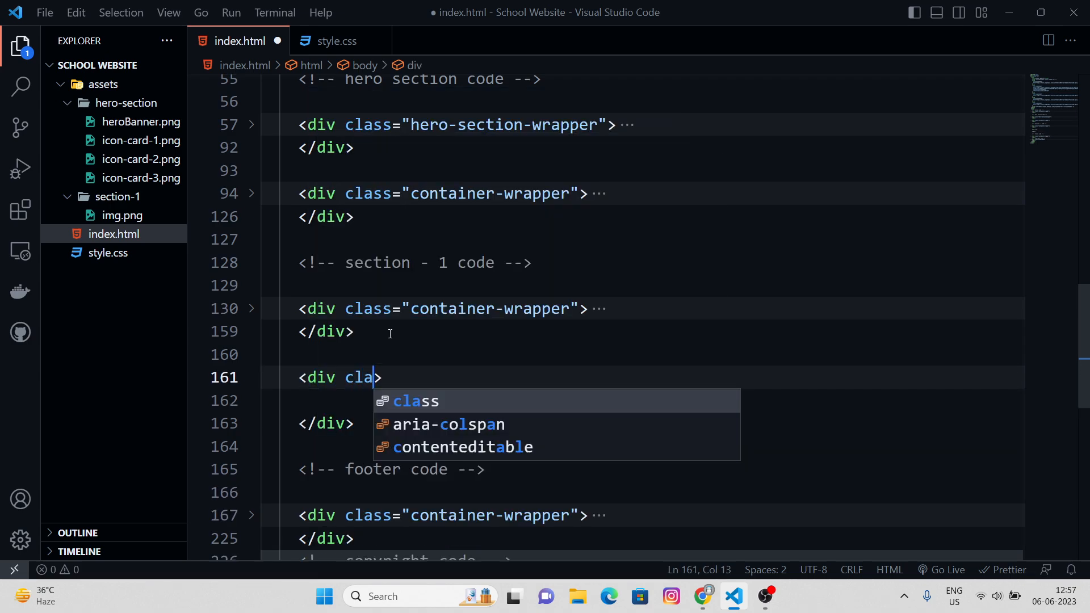
text(class="contain)
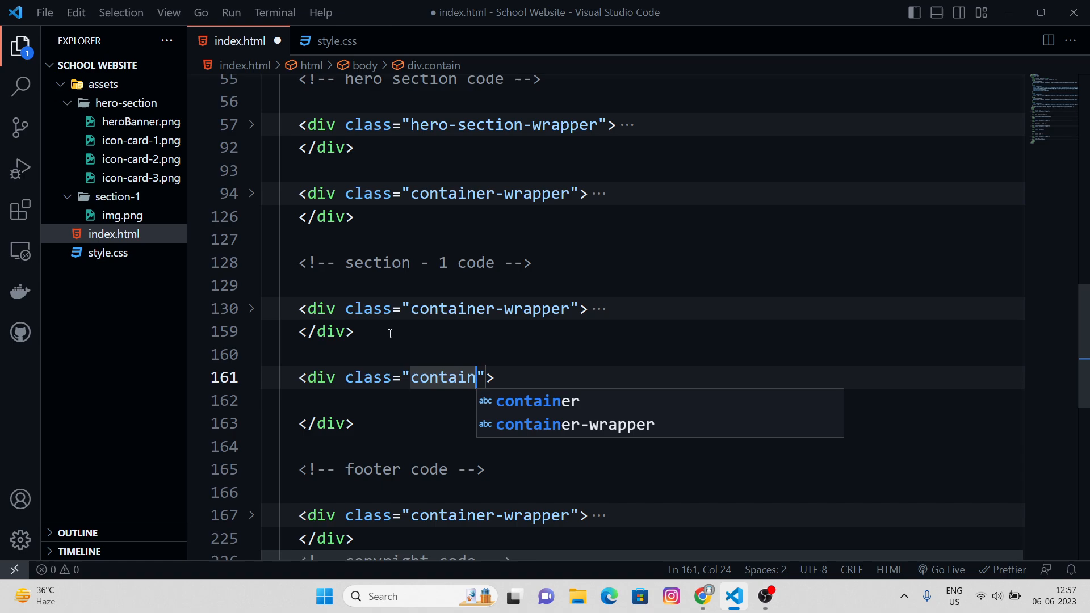
key(Enter)
text(<div class=""></div>)
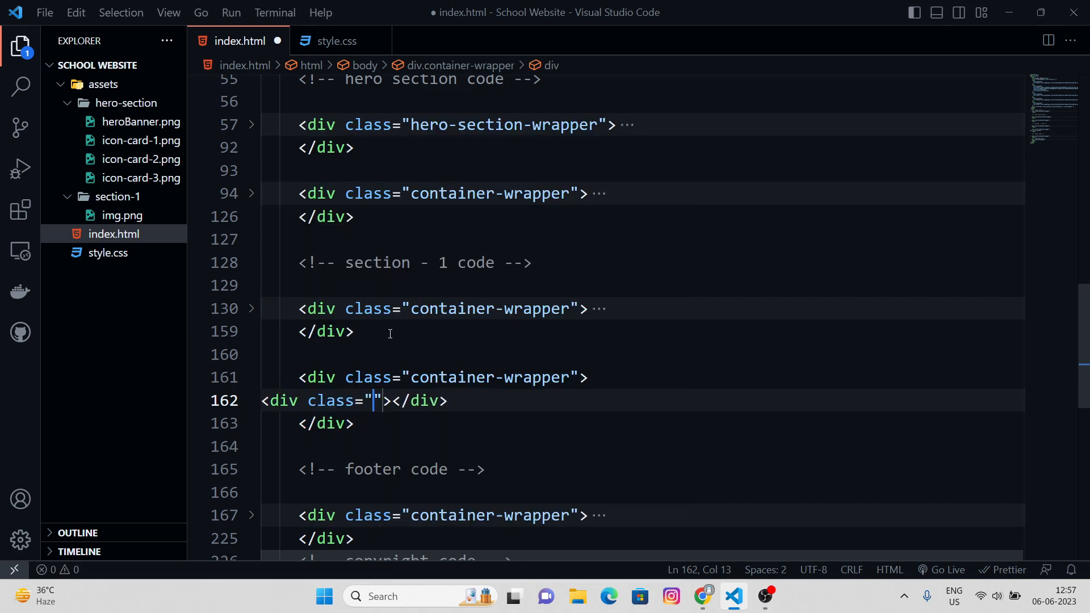
text(container)
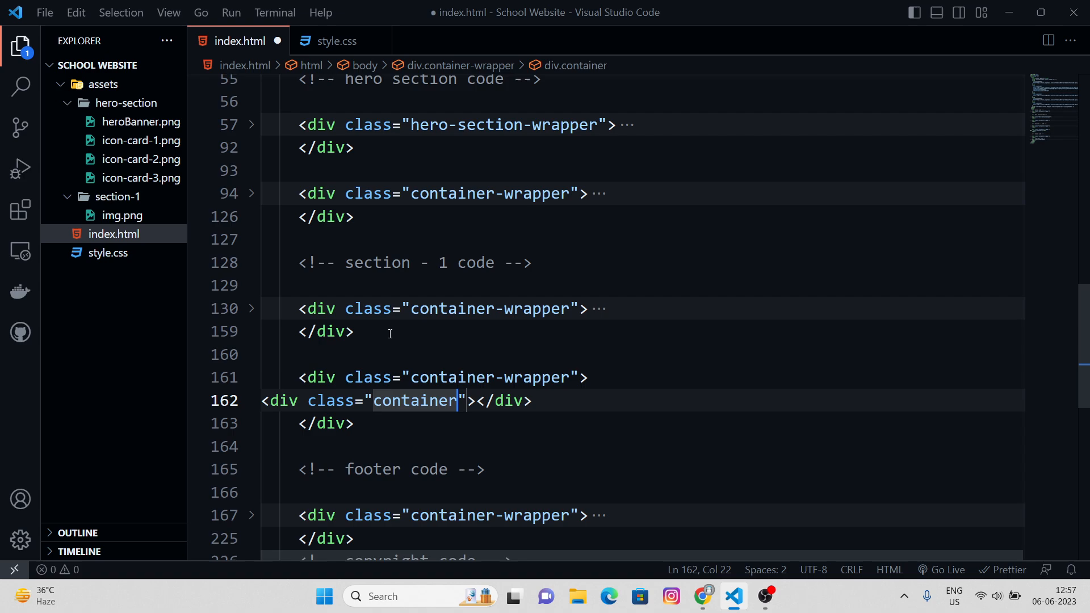
key(enter)
text(<div></div>)
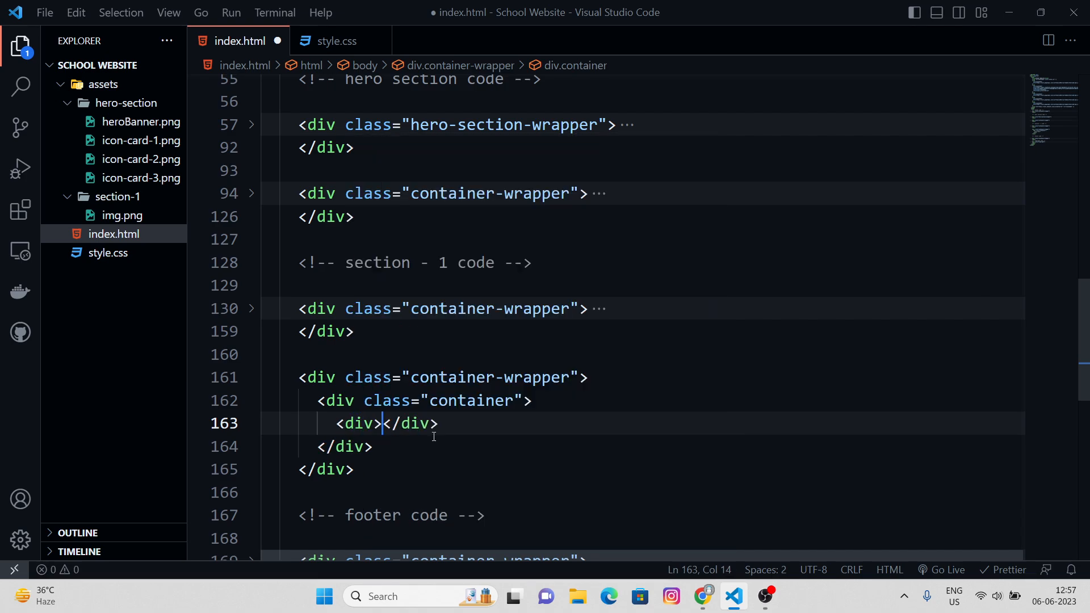
Step: Check the design, then add a '<!-- section - 2 code -->' comment
click(701, 595)
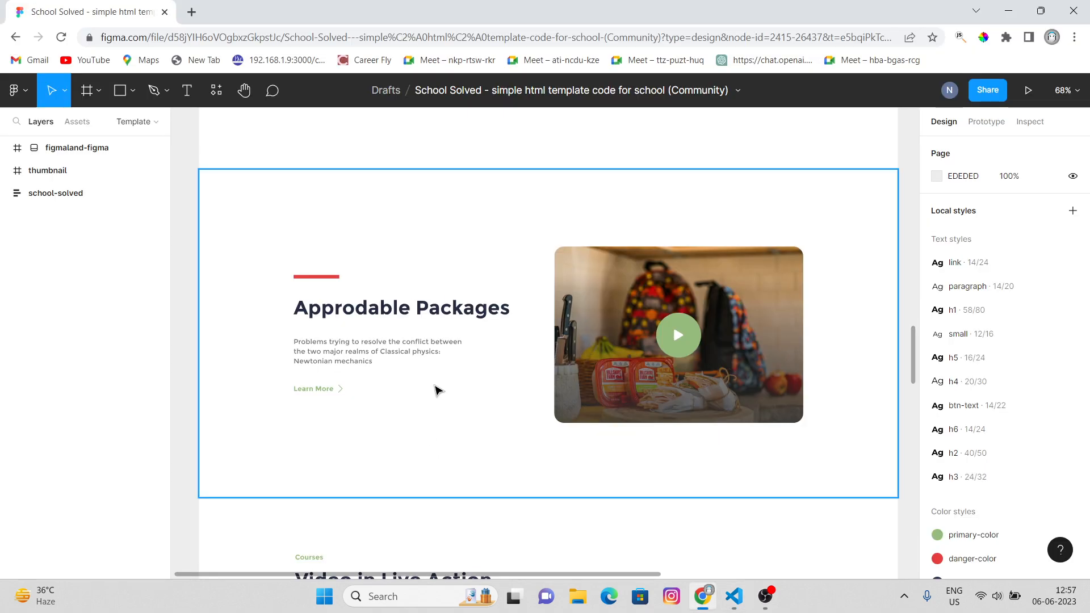
mouse_move(852, 408)
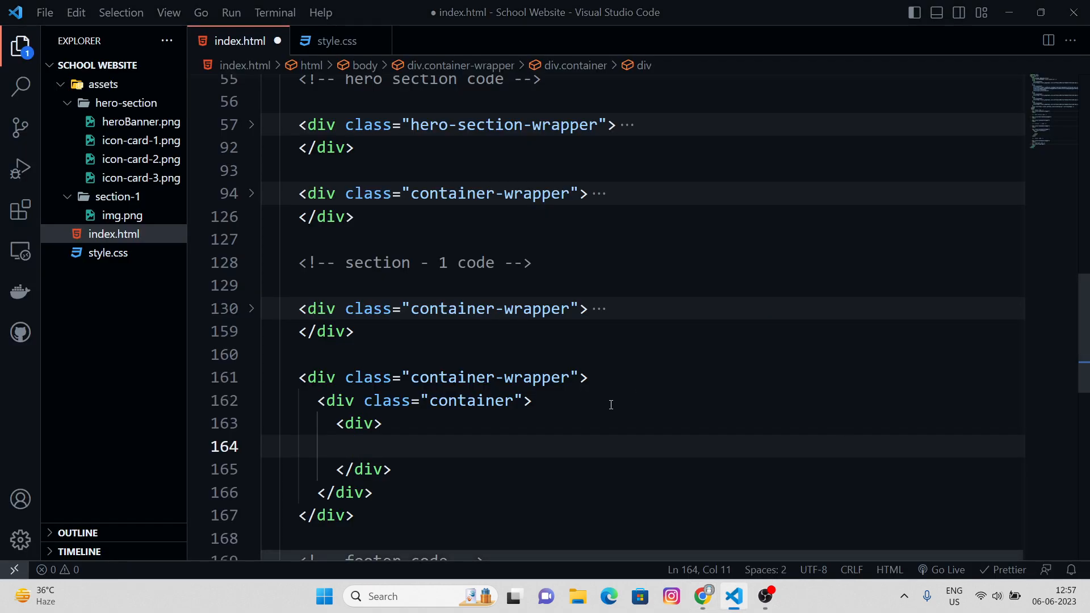
scroll(down, 3)
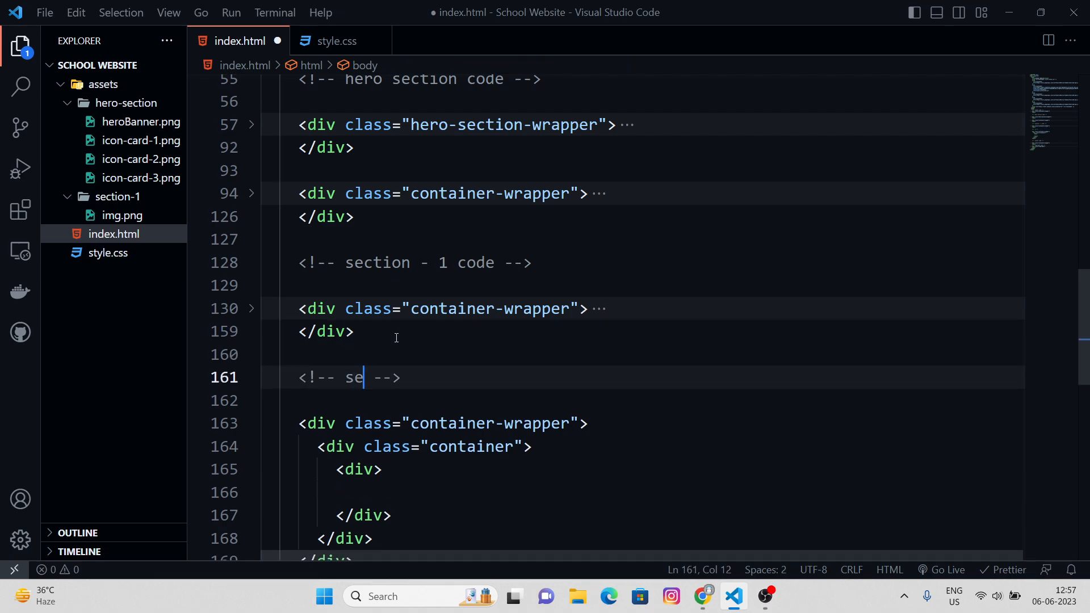
text(ction - 2)
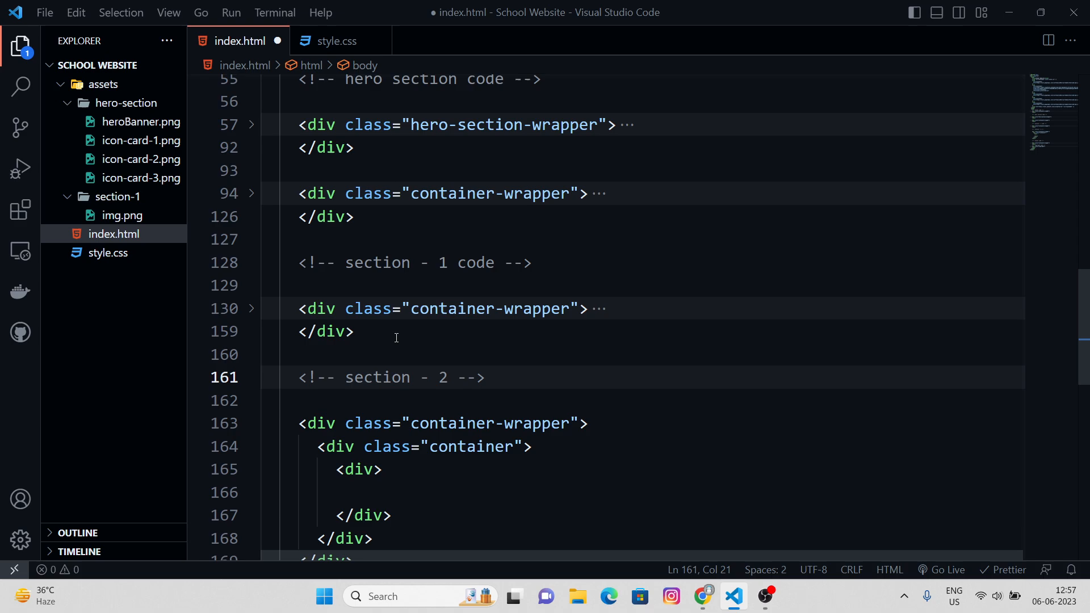
text(code)
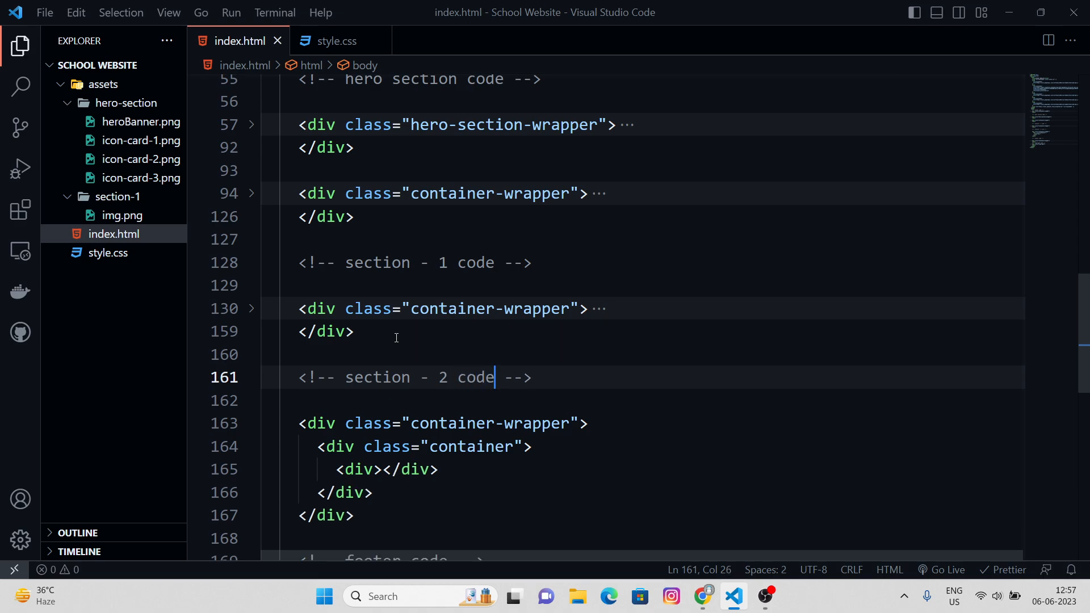
Step: Review the section-1 code, then give the inner div the class section-2
click(703, 597)
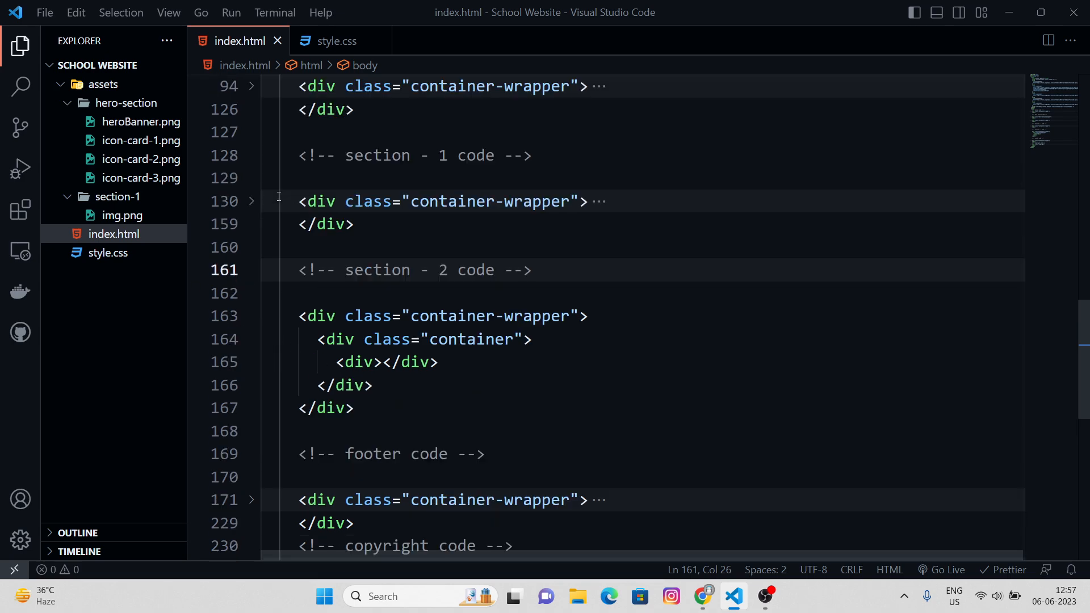
click(251, 201)
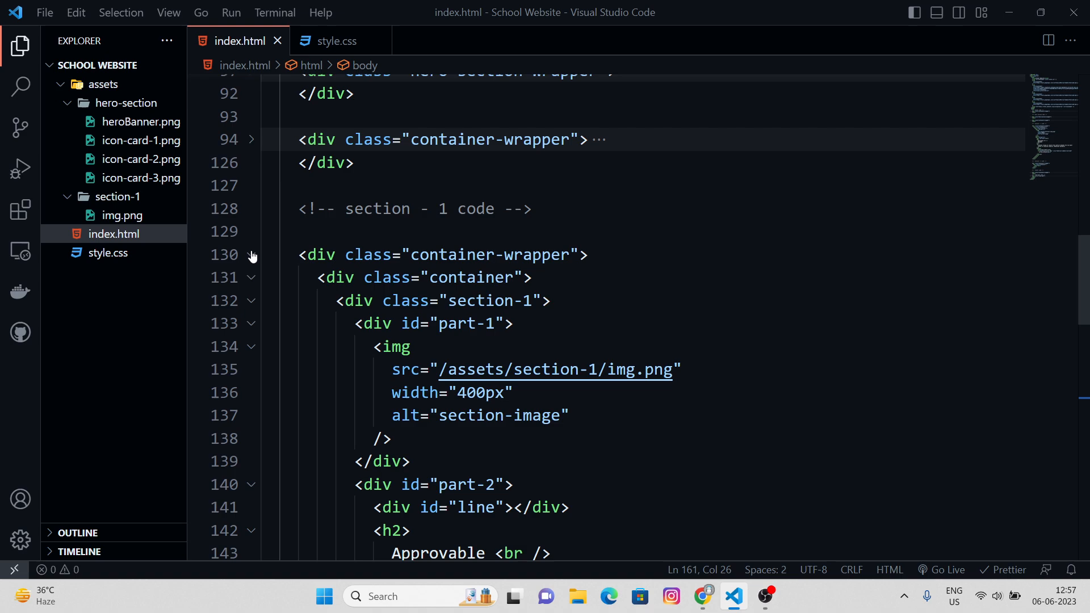
click(250, 254)
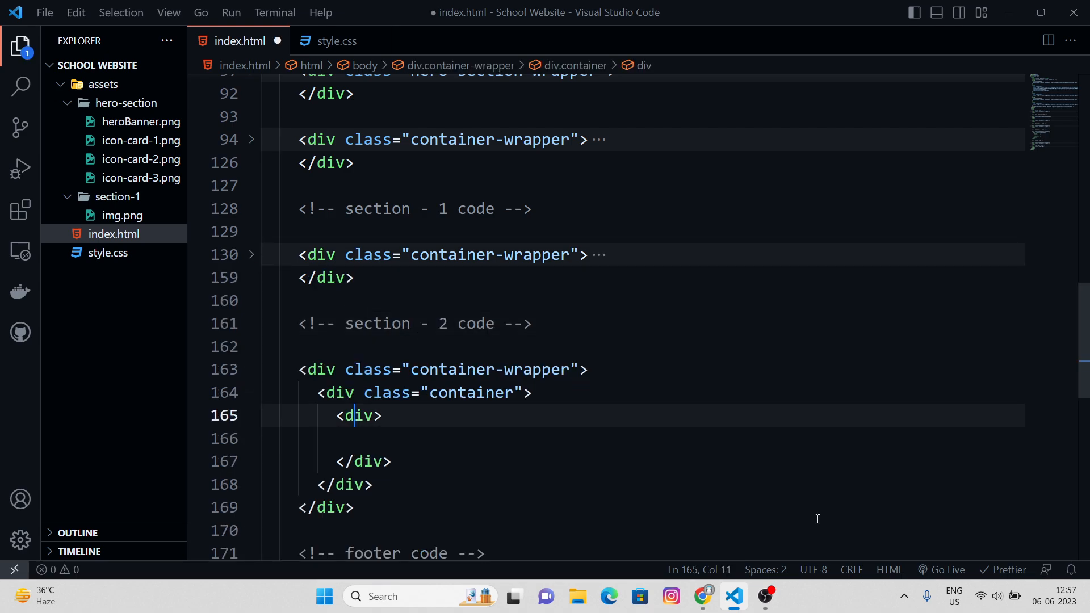
text(class="")
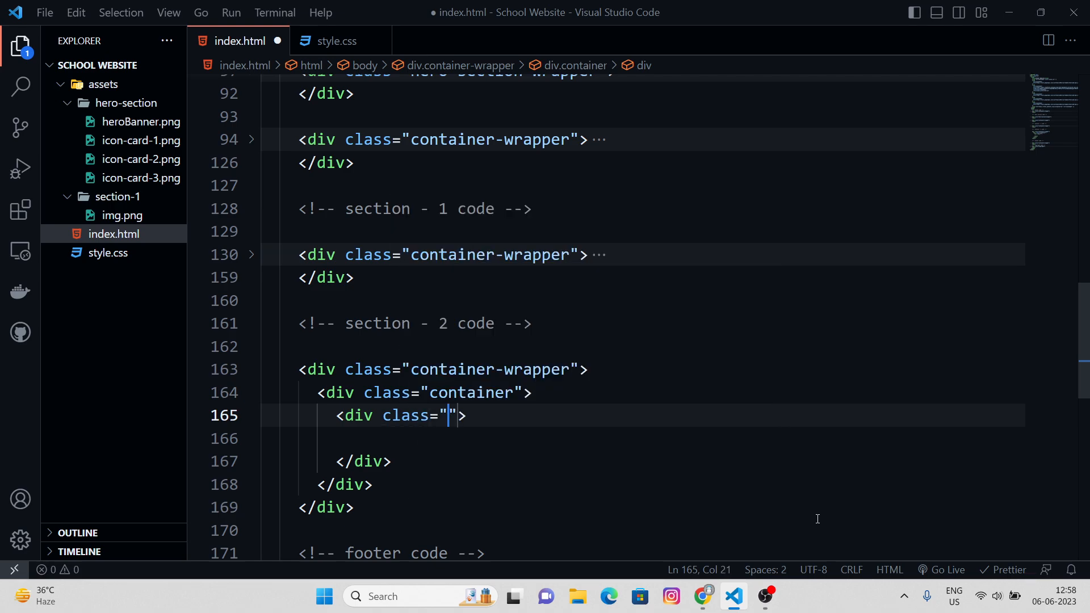
text(section-2)
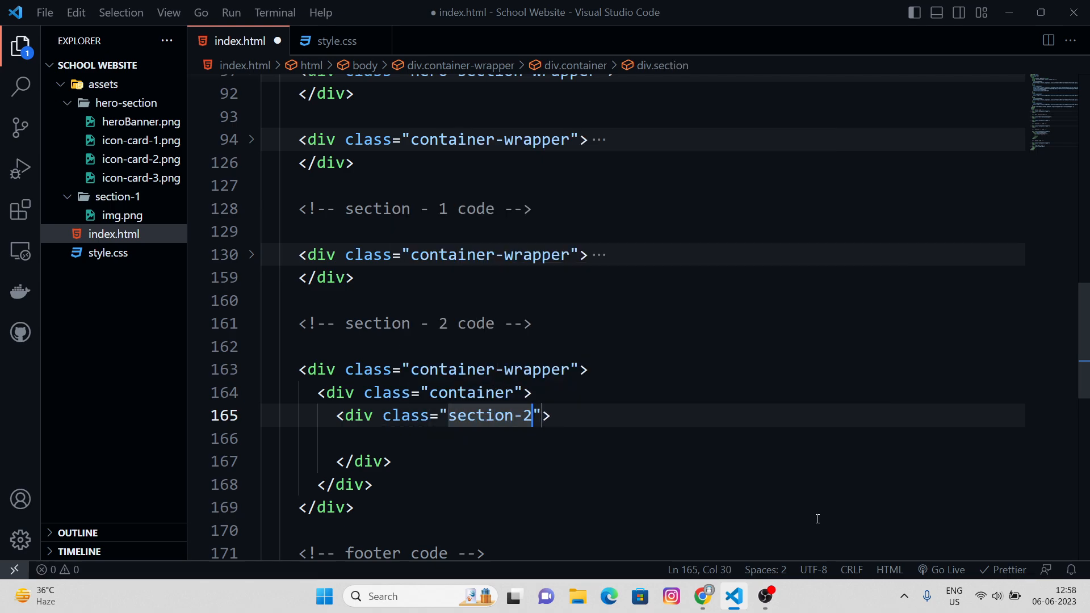
Step: Add two divs with ids part-1 and part-2 inside the section-2 div
text(<div ></div>)
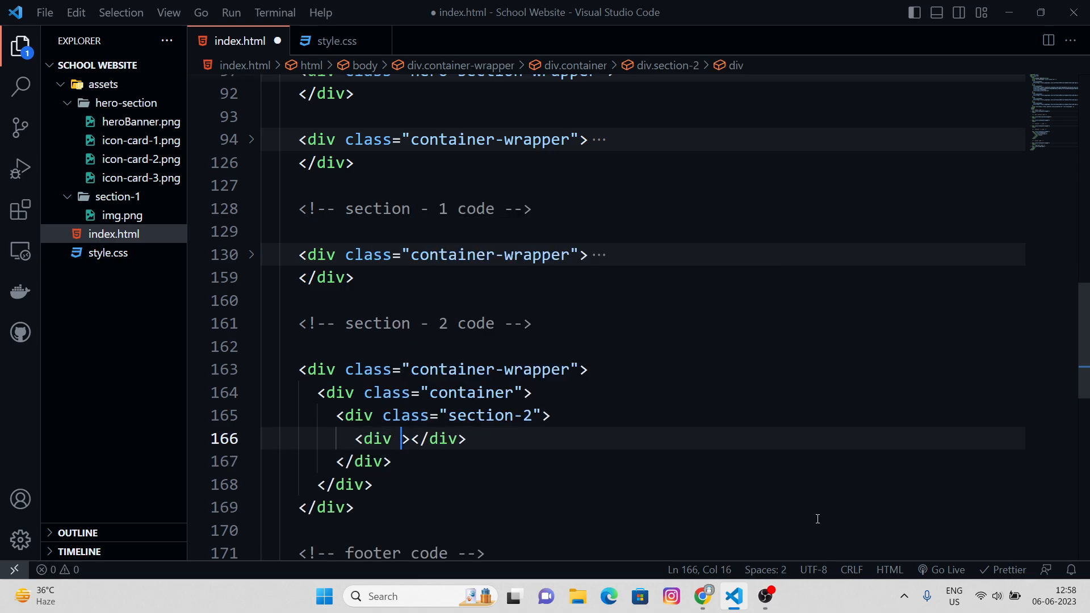
text(id="par)
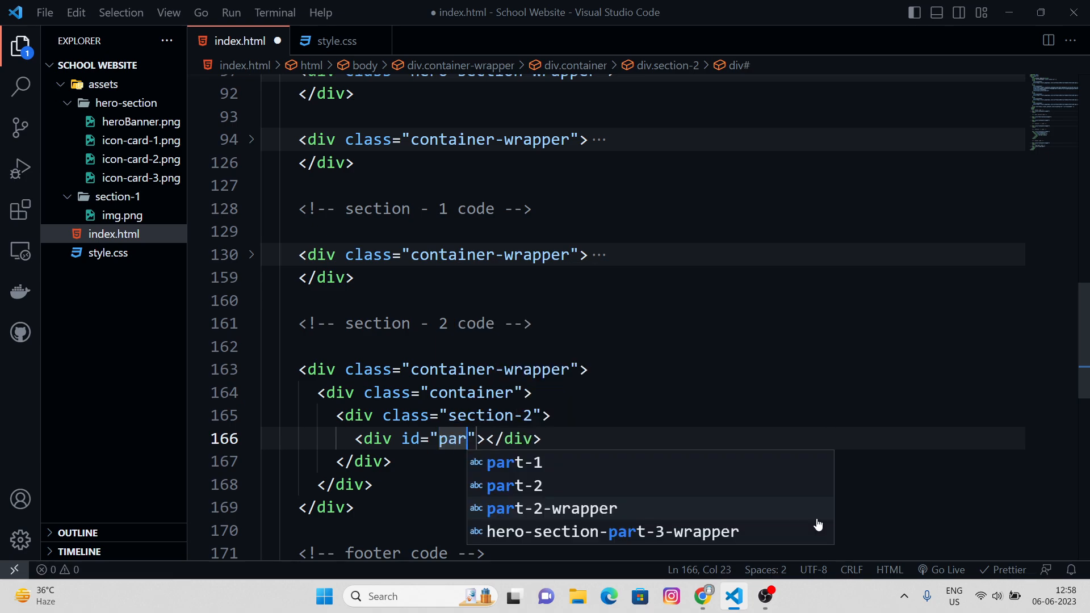
click(515, 462)
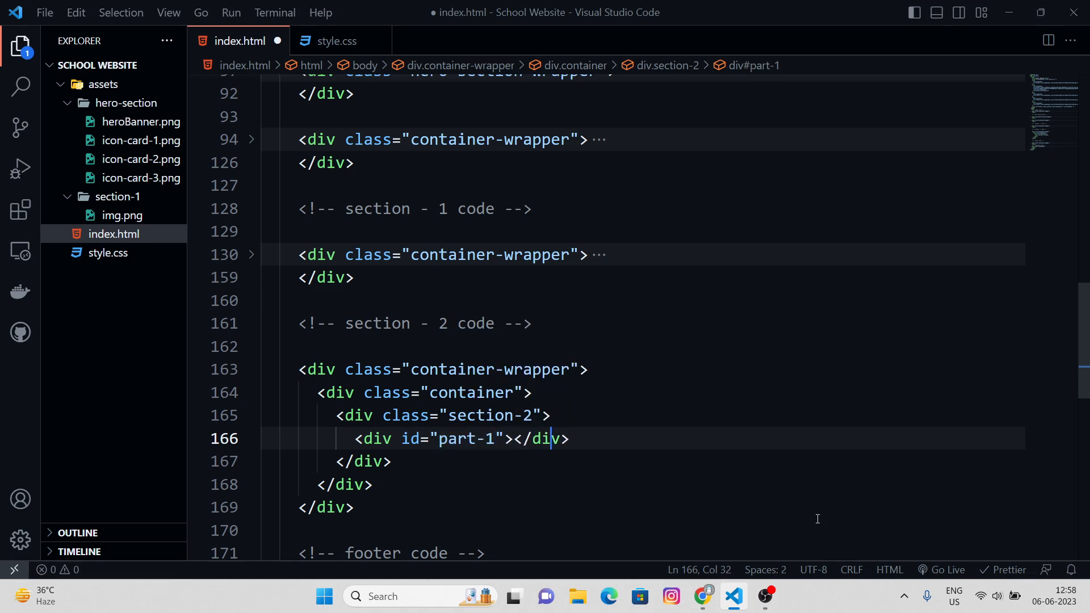
text(<Ldi)
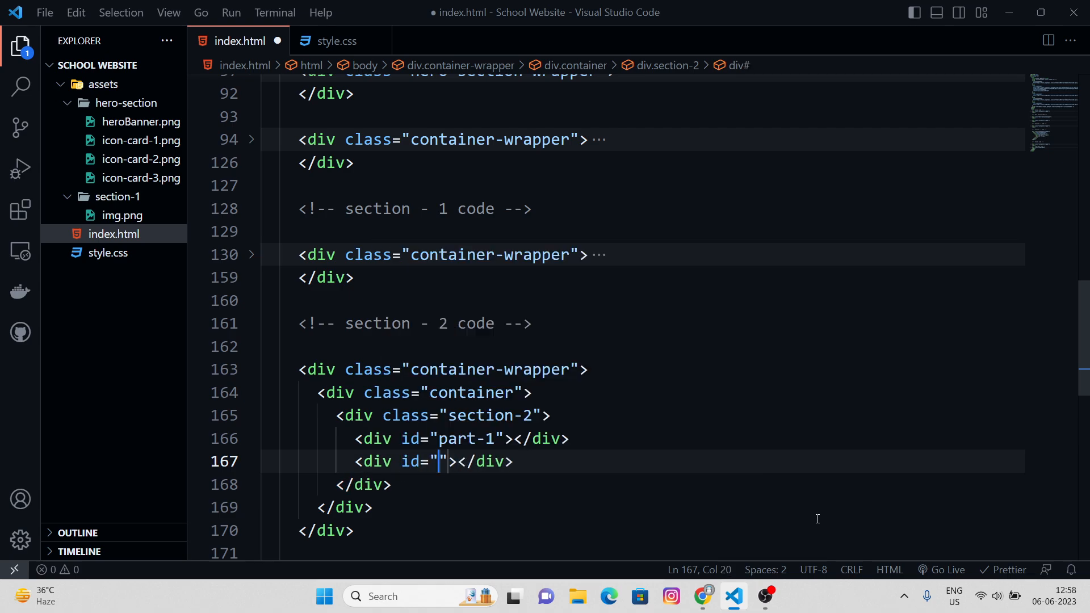
text(part-2)
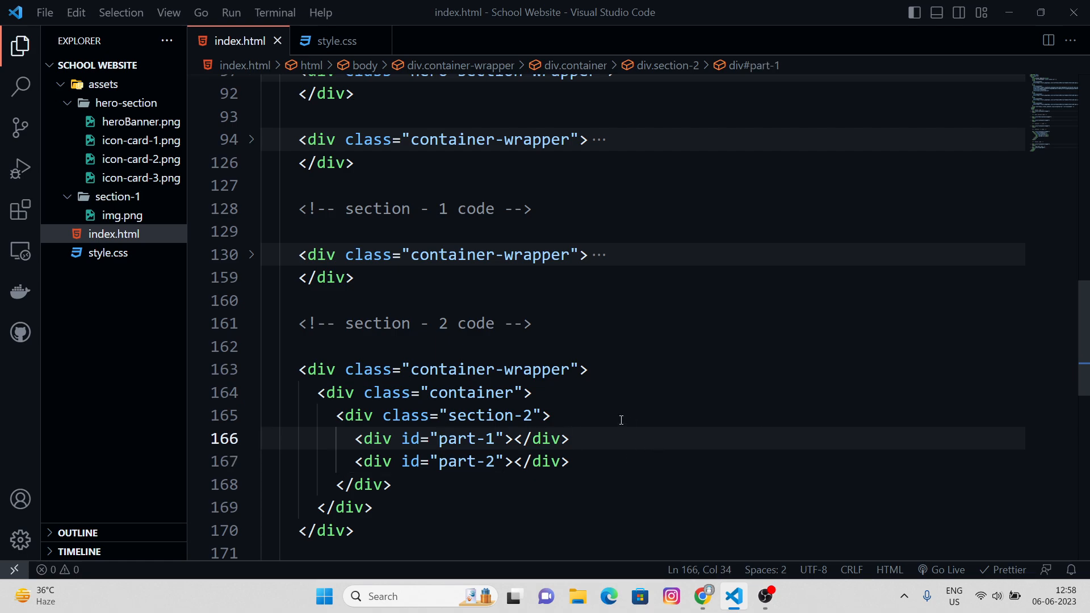
click(702, 596)
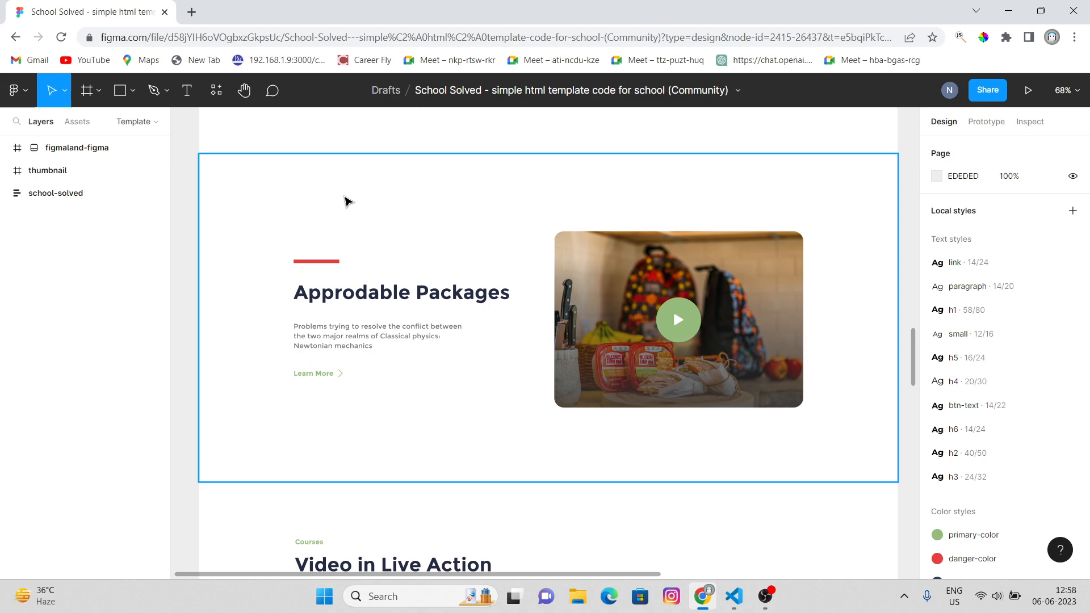
Step: Preview 127.0.0.1:5500/index.html in Edge, zooming out, resetting, and scrolling to the footer
click(734, 596)
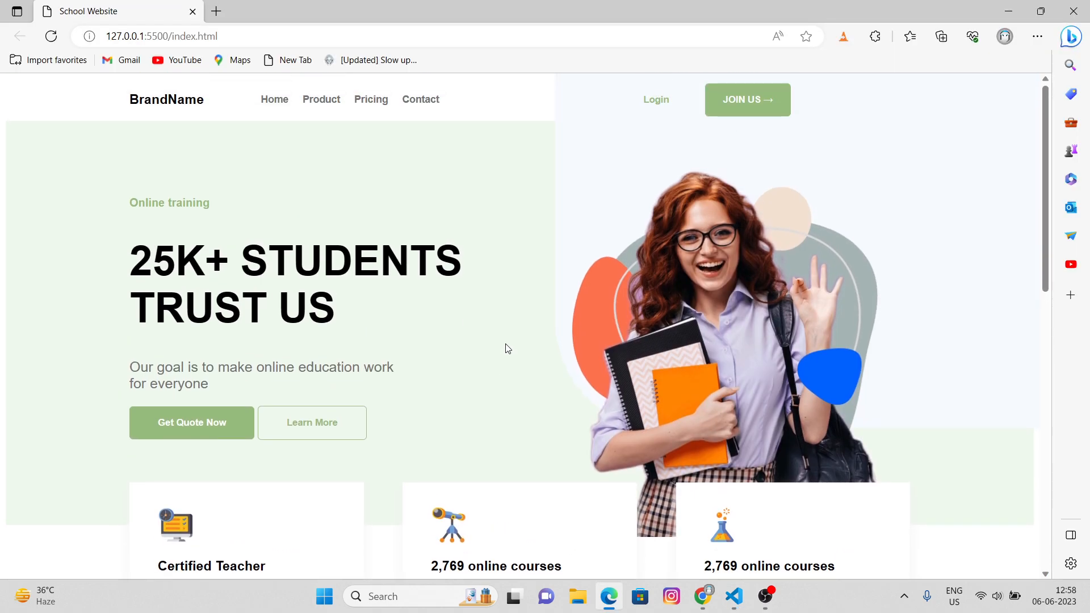
mouse_move(735, 297)
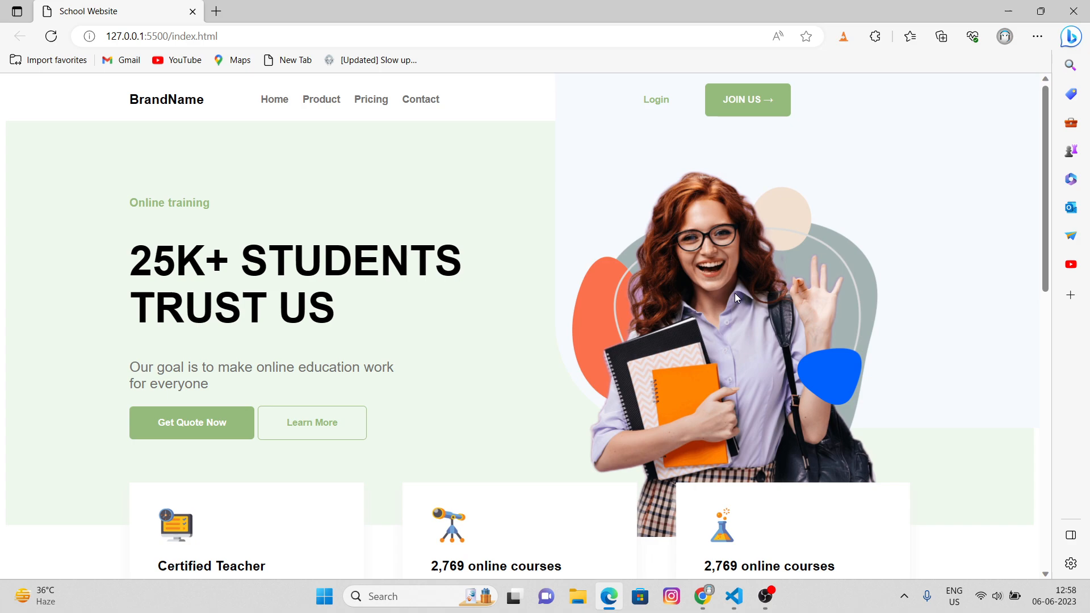
click(776, 37)
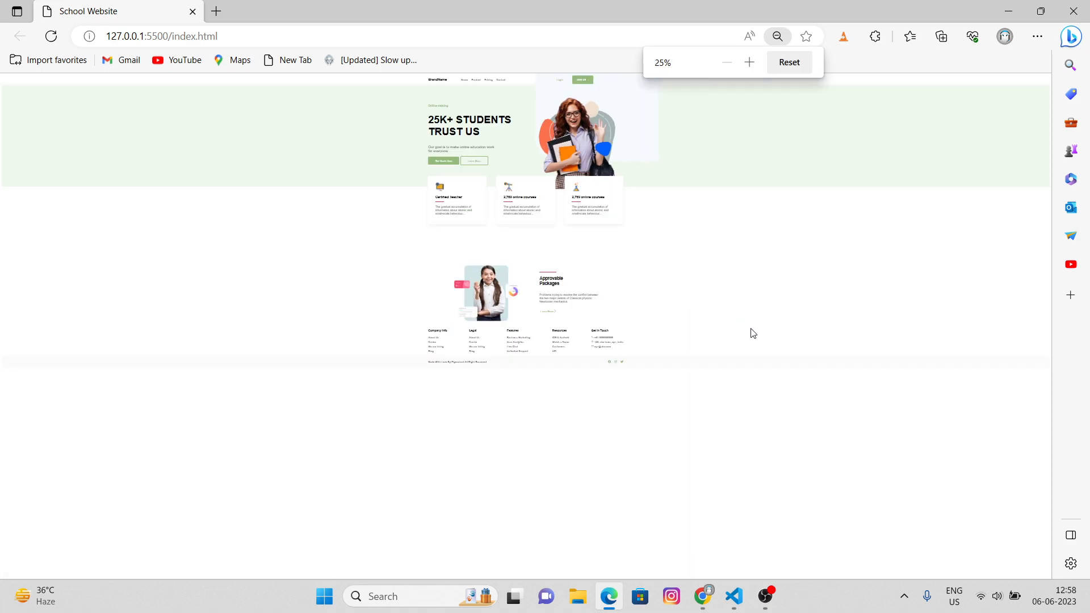
click(789, 62)
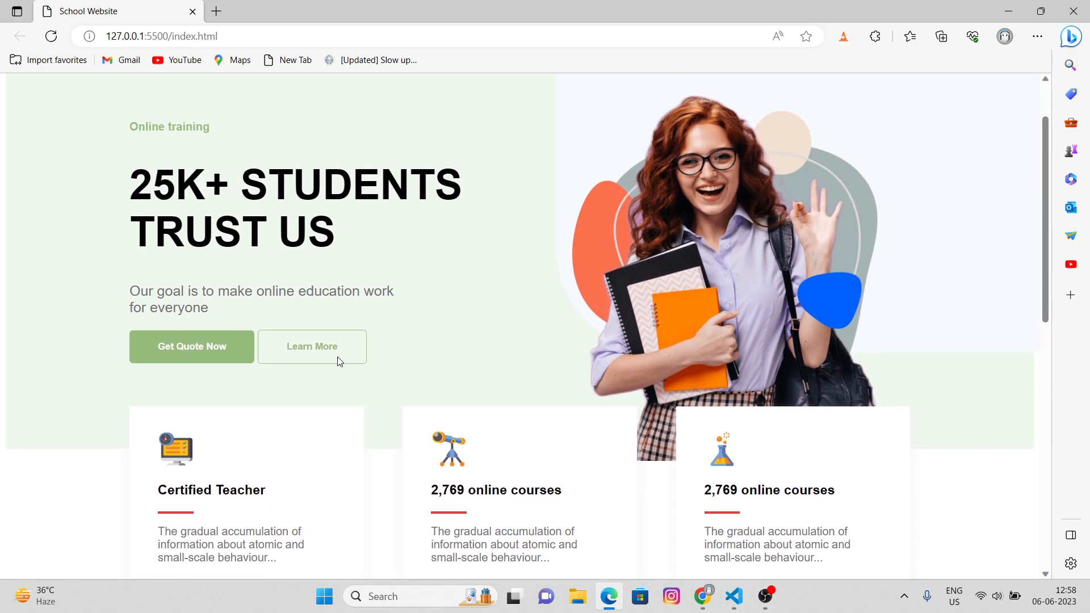
scroll(down, 3)
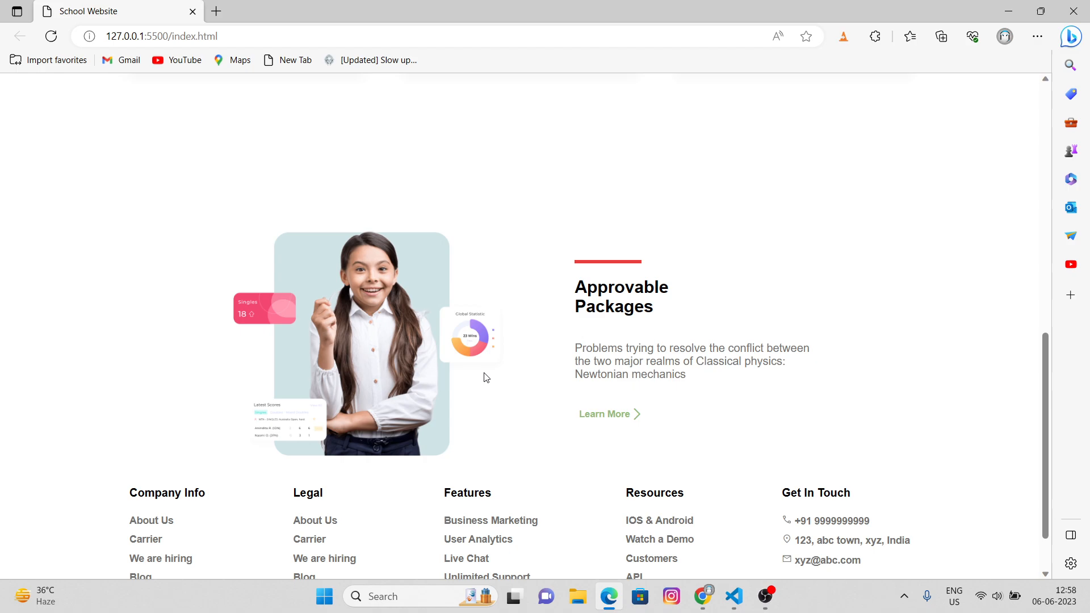
scroll(down, 3)
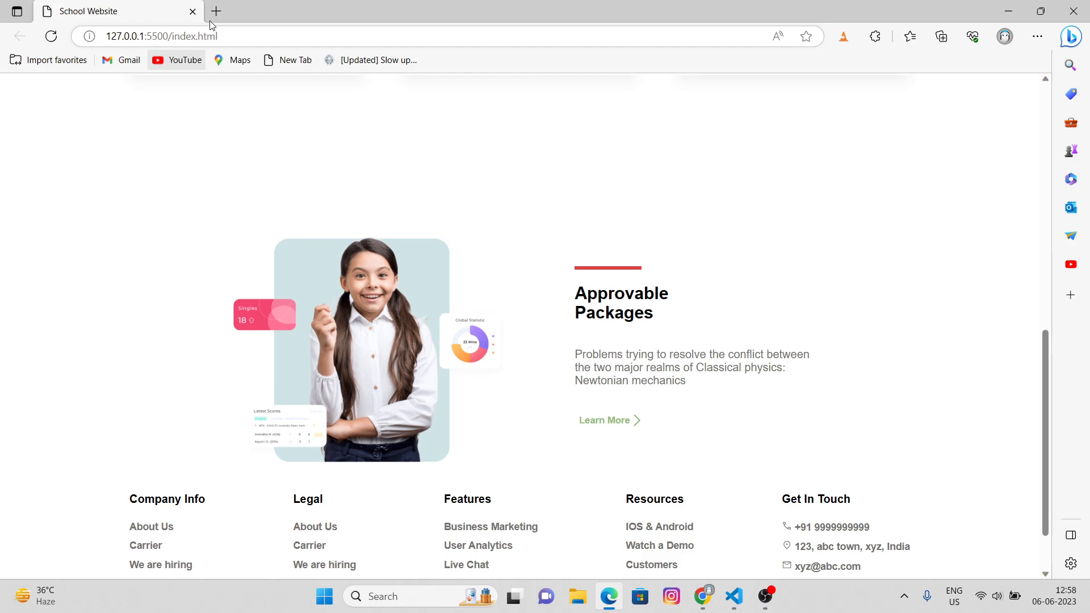
click(176, 60)
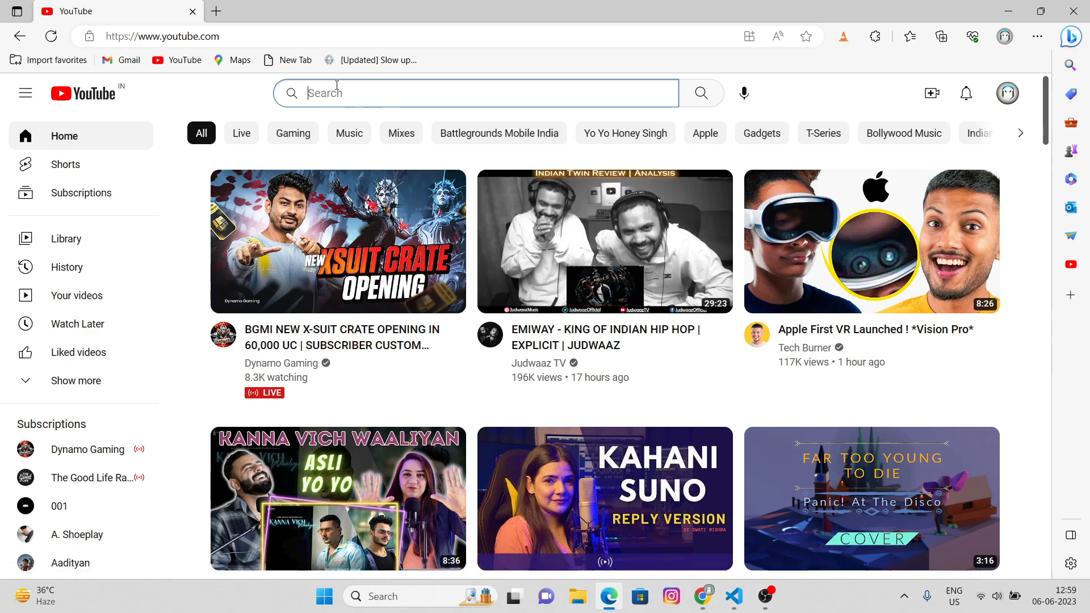
Step: Search 'hitgoc' and copy the Navbar video's iframe code via Share > Embed
text(hitgoc)
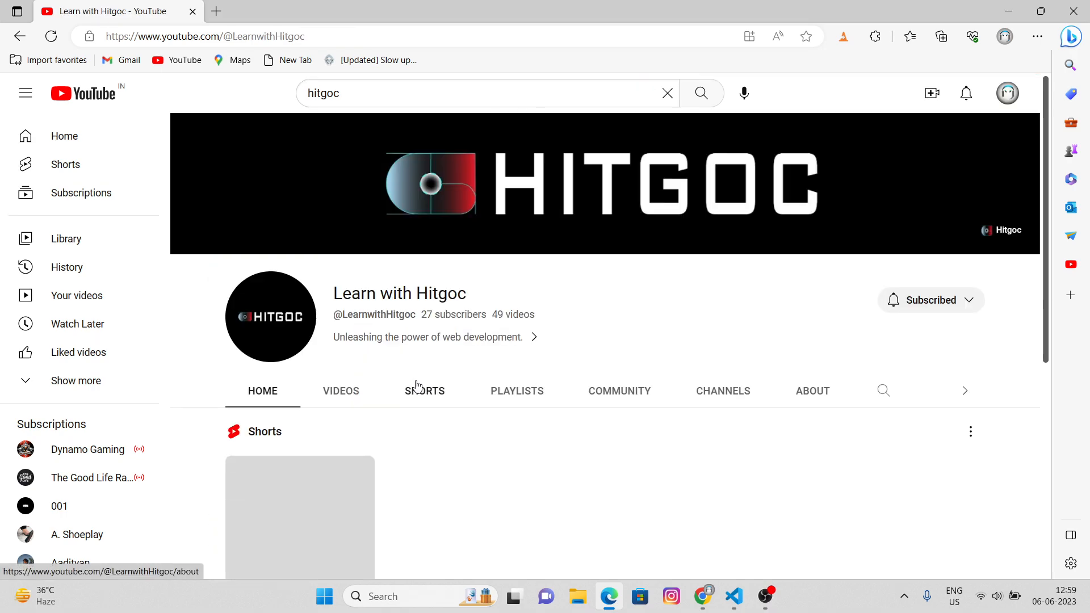
click(341, 389)
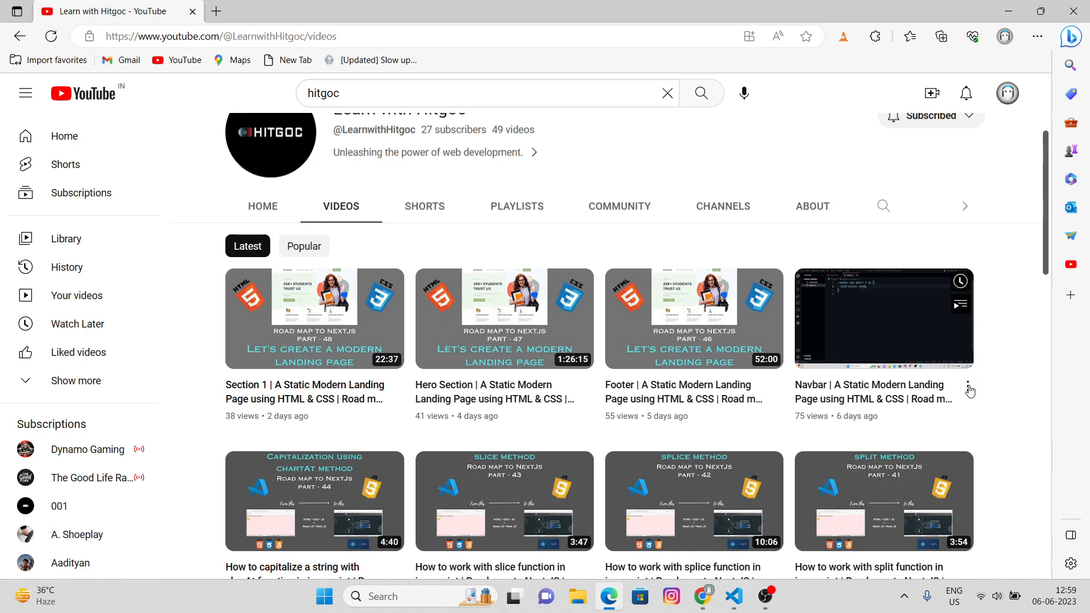
click(968, 386)
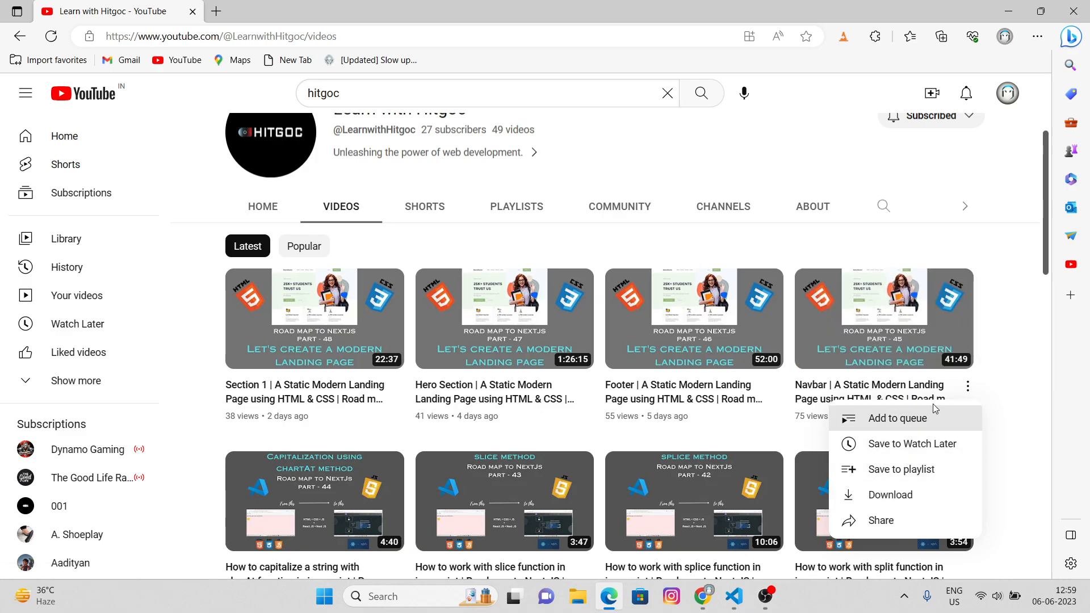
click(880, 521)
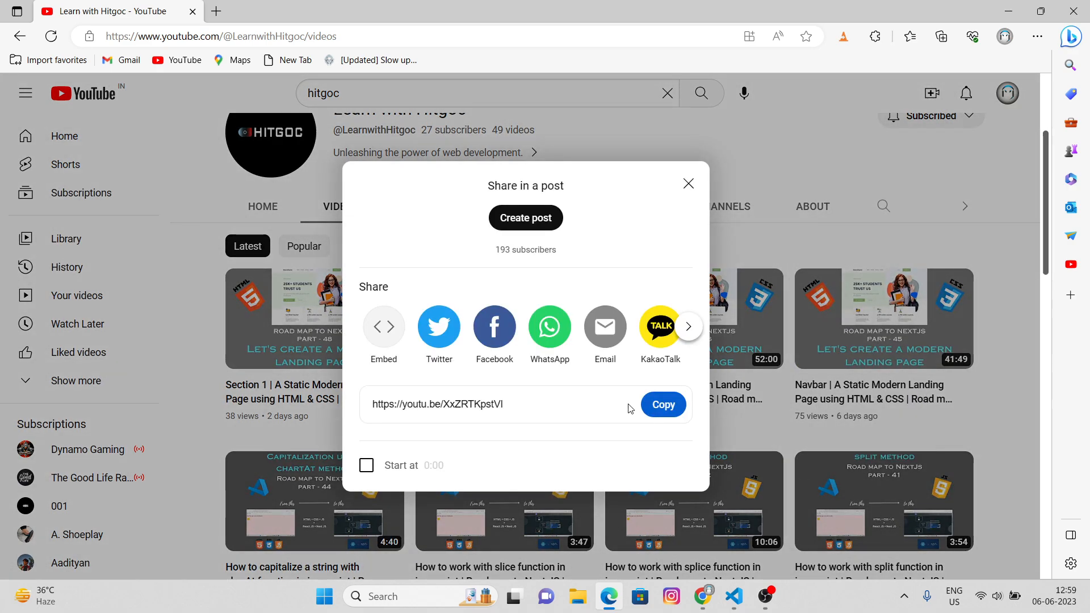
mouse_move(384, 340)
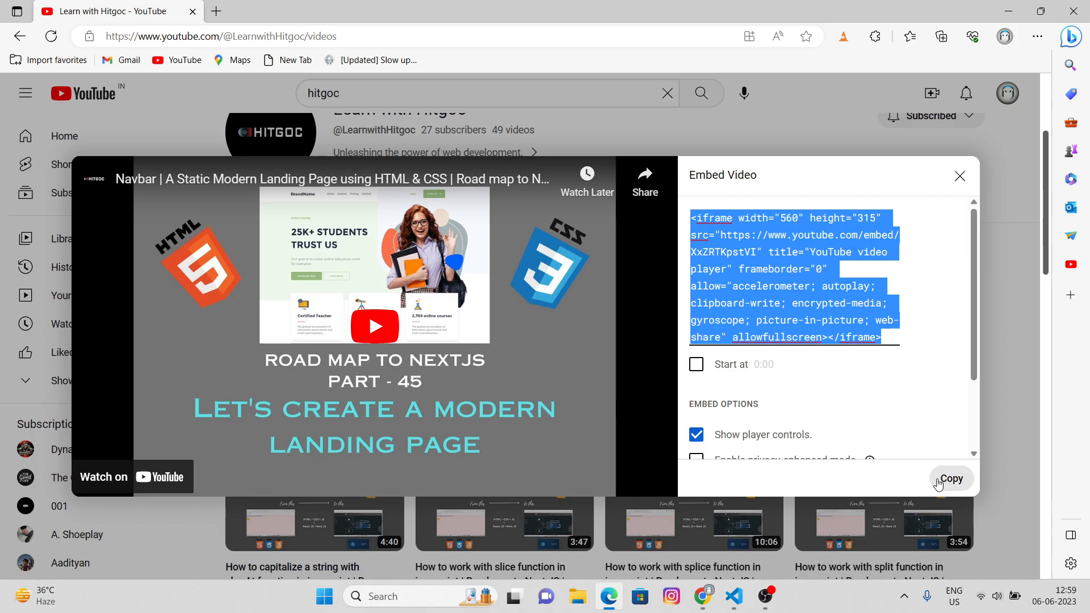
click(950, 478)
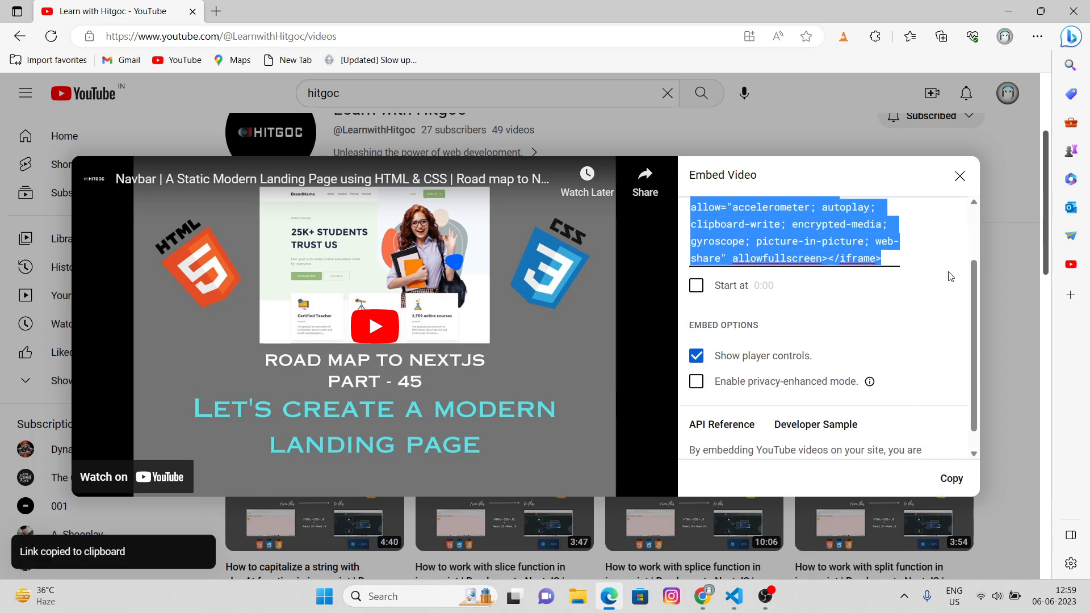
Step: Paste the Navbar iframe into the part-2 div and view it in the preview
click(959, 176)
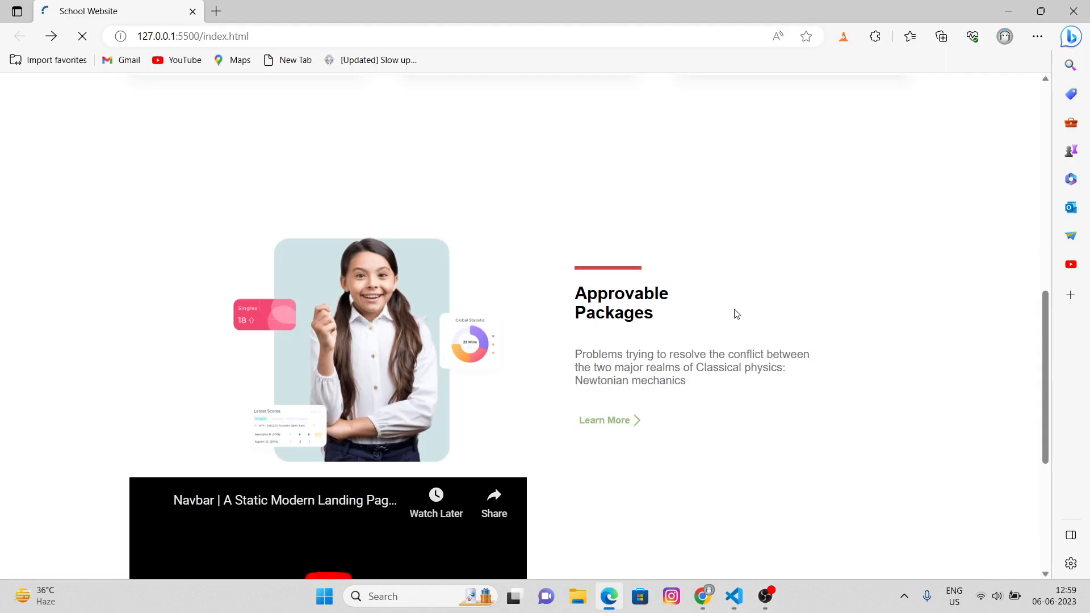
scroll(down, 3)
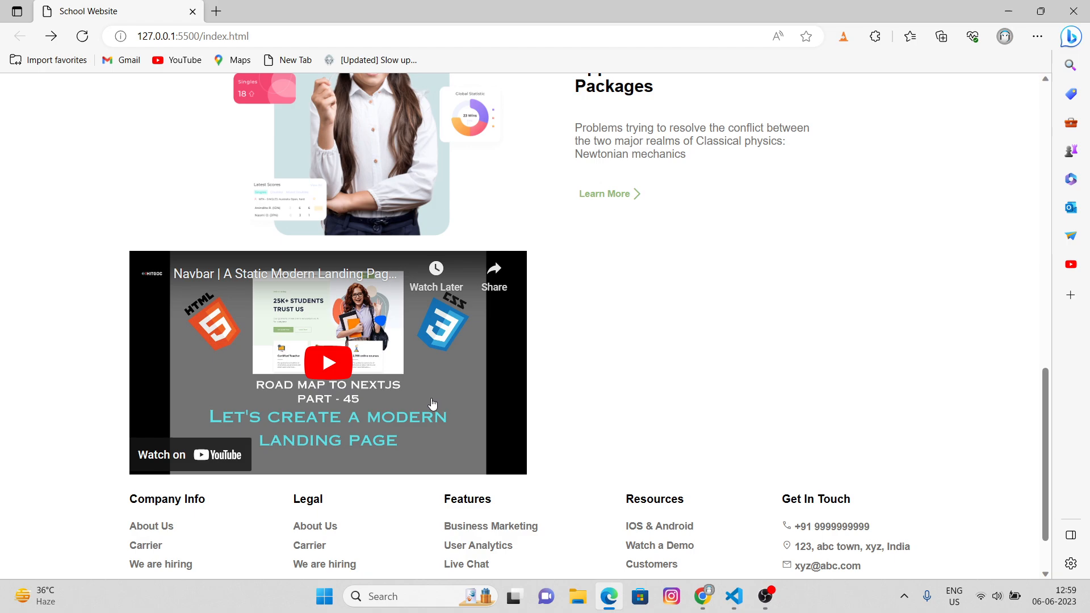
mouse_move(449, 406)
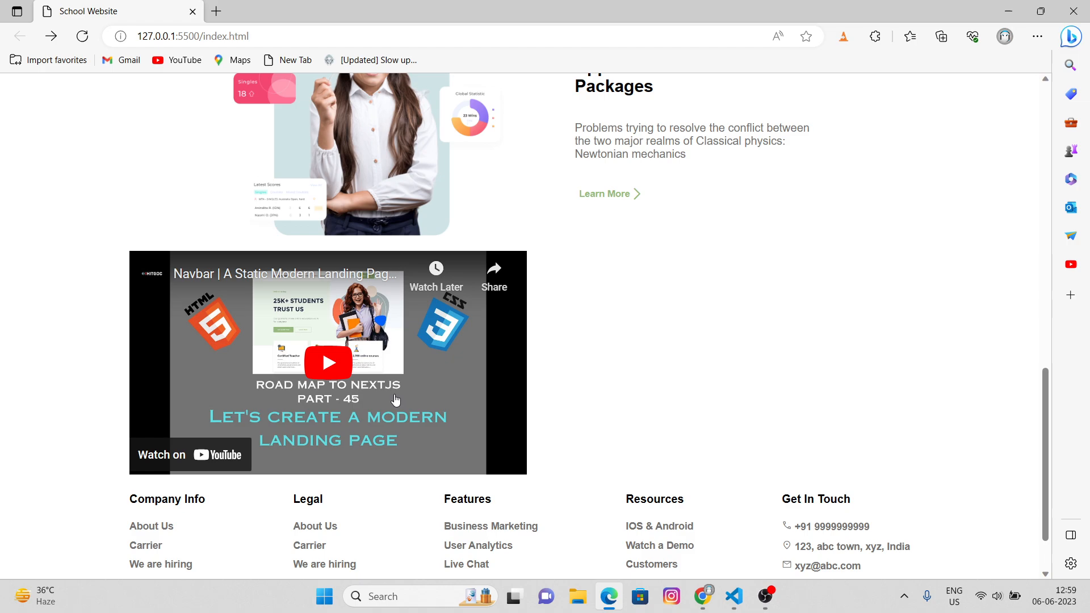
key(alt+tab)
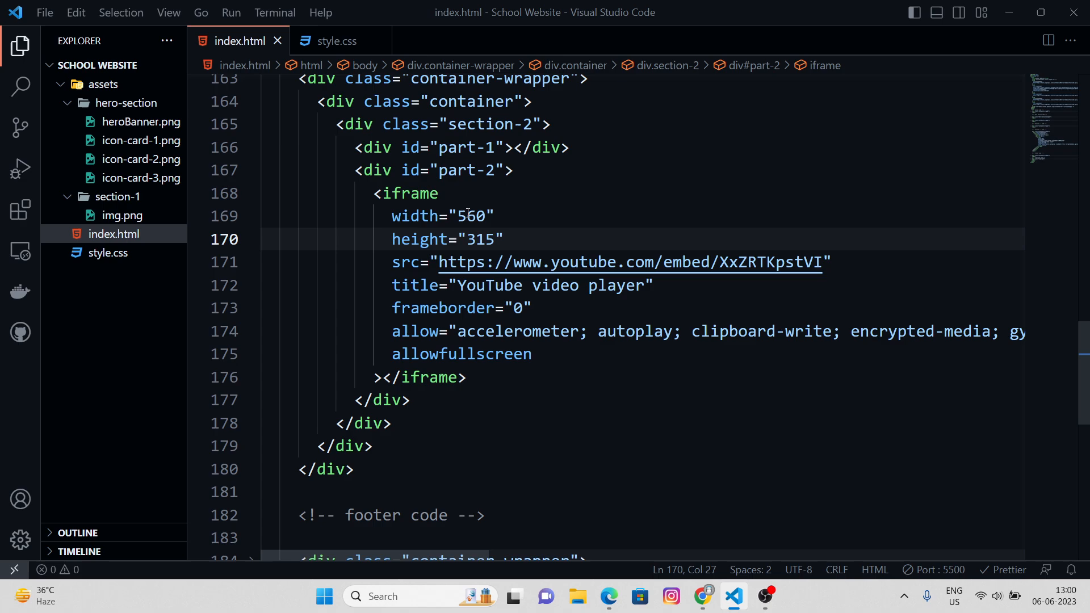
Step: Resize the embedded YouTube iframe to 460 wide and 280 high
click(467, 216)
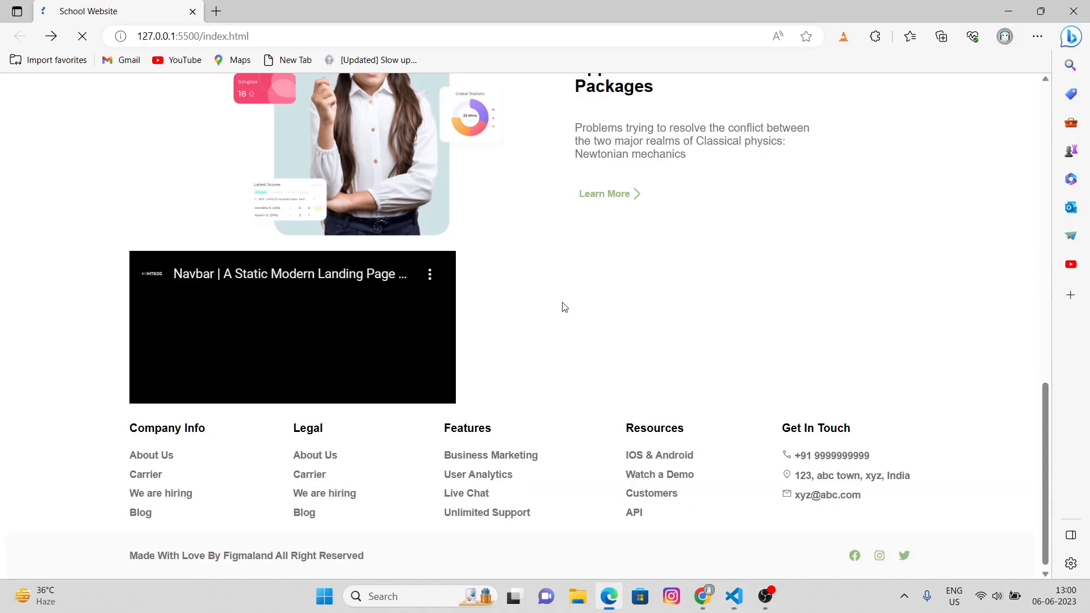
click(733, 597)
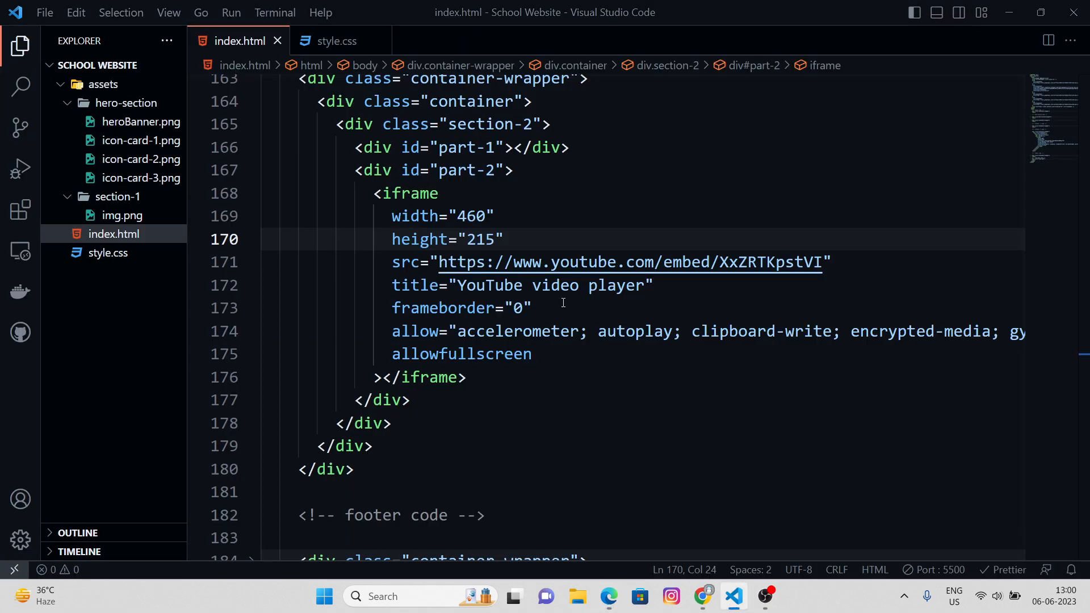
text(255)
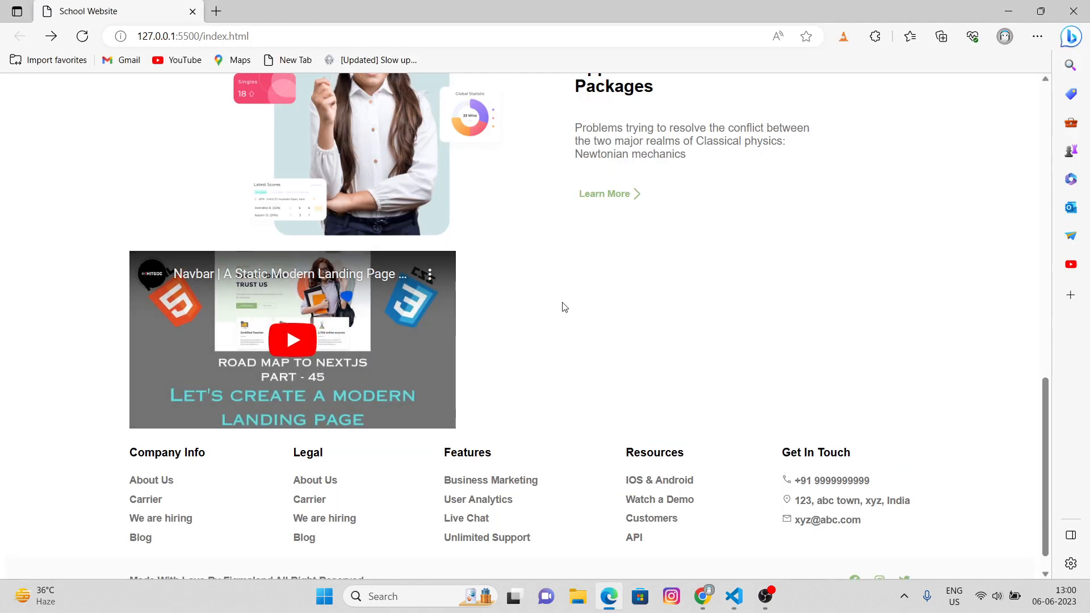
click(733, 595)
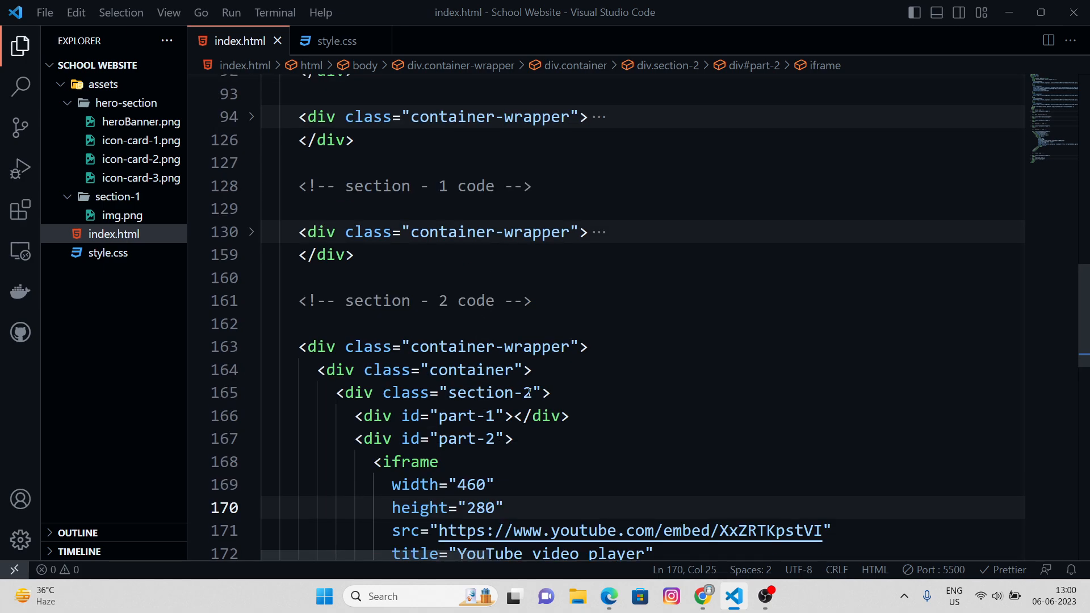
click(336, 41)
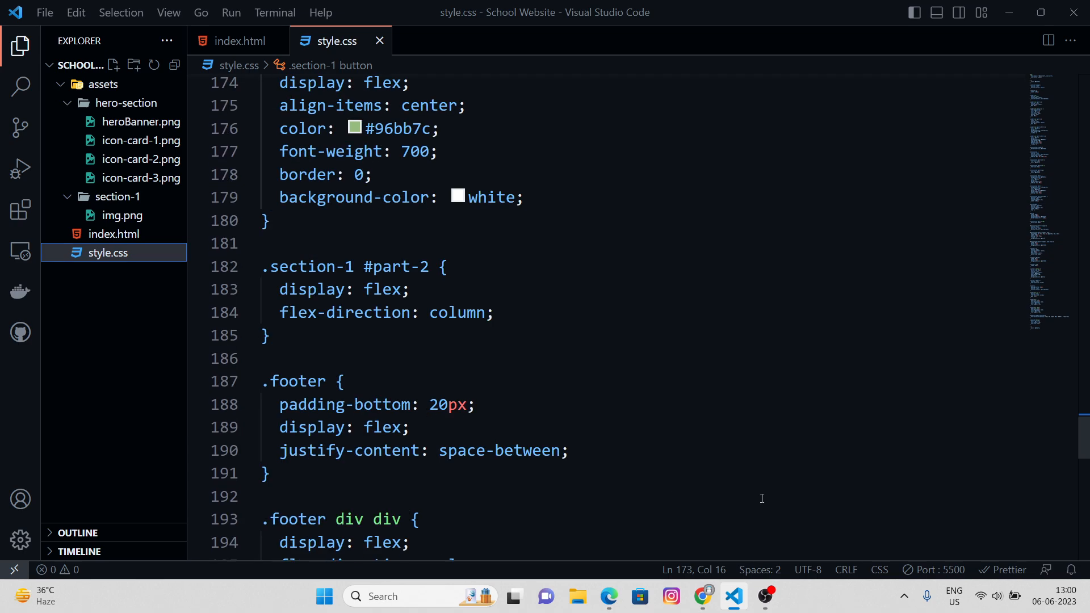
mouse_move(291, 334)
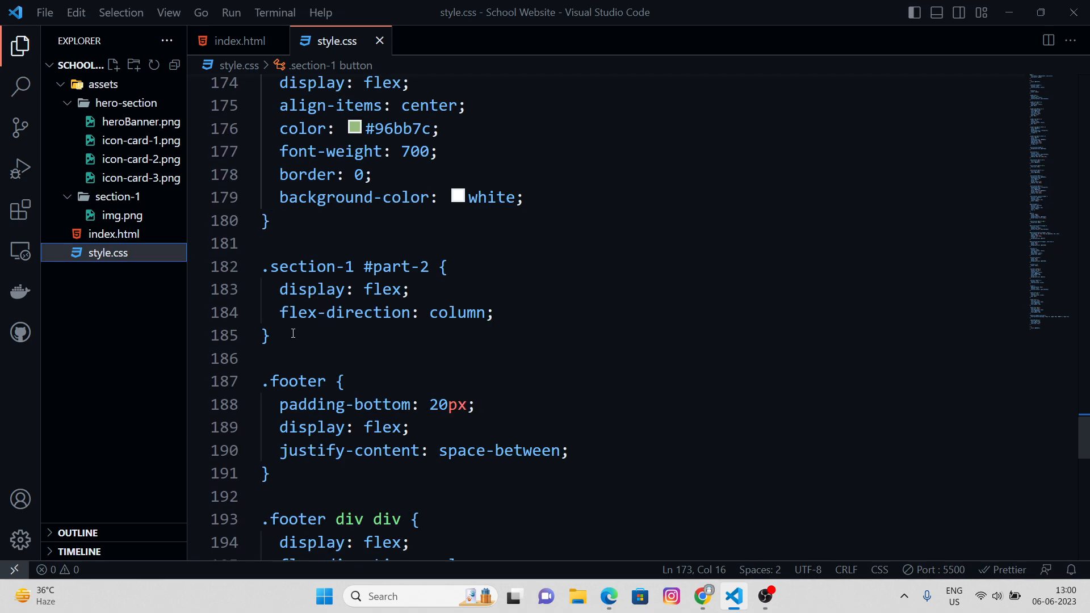
Step: Add a .section-2 rule with margin-top: 200px to style.css
text(.)
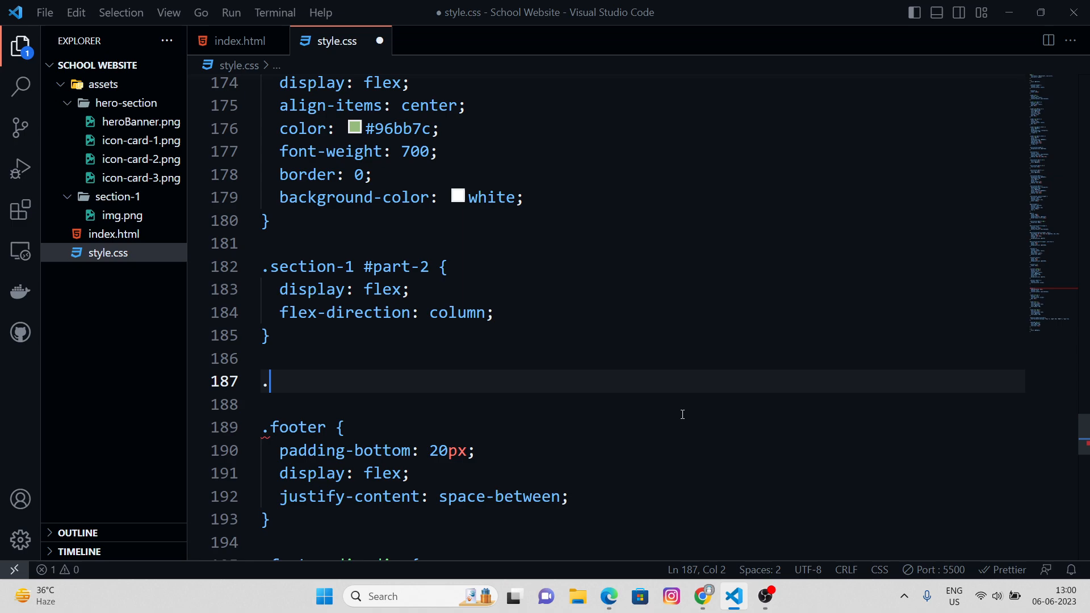
text(section-2)
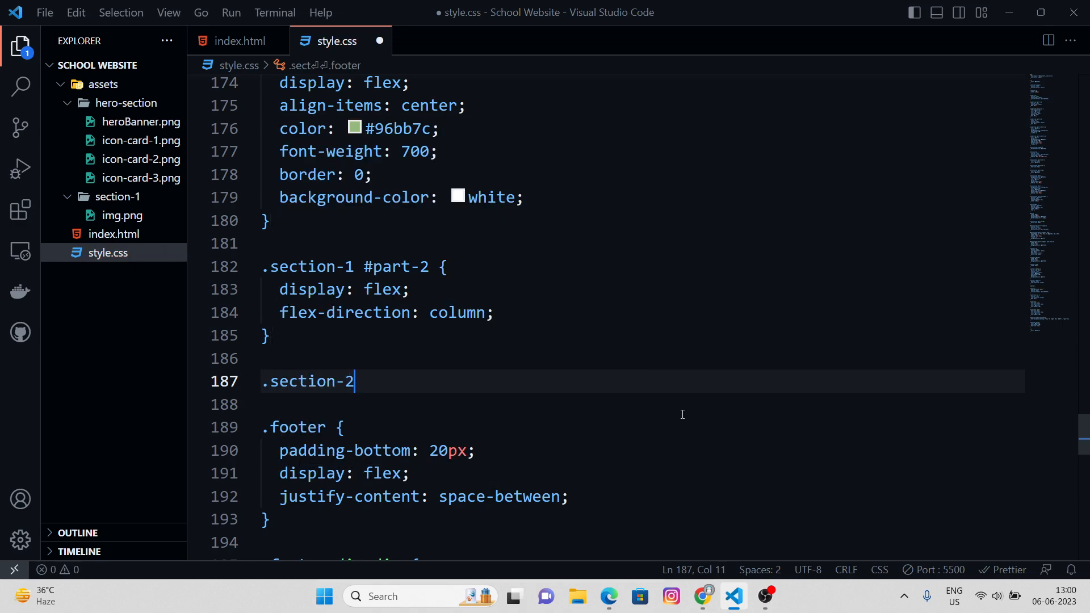
text({)
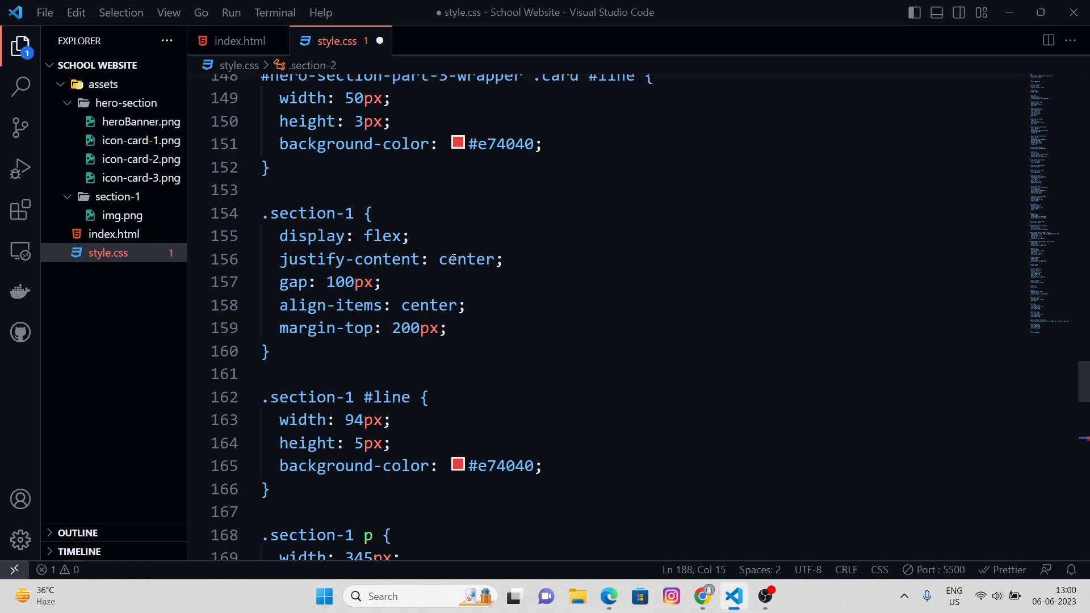
scroll(down, 3)
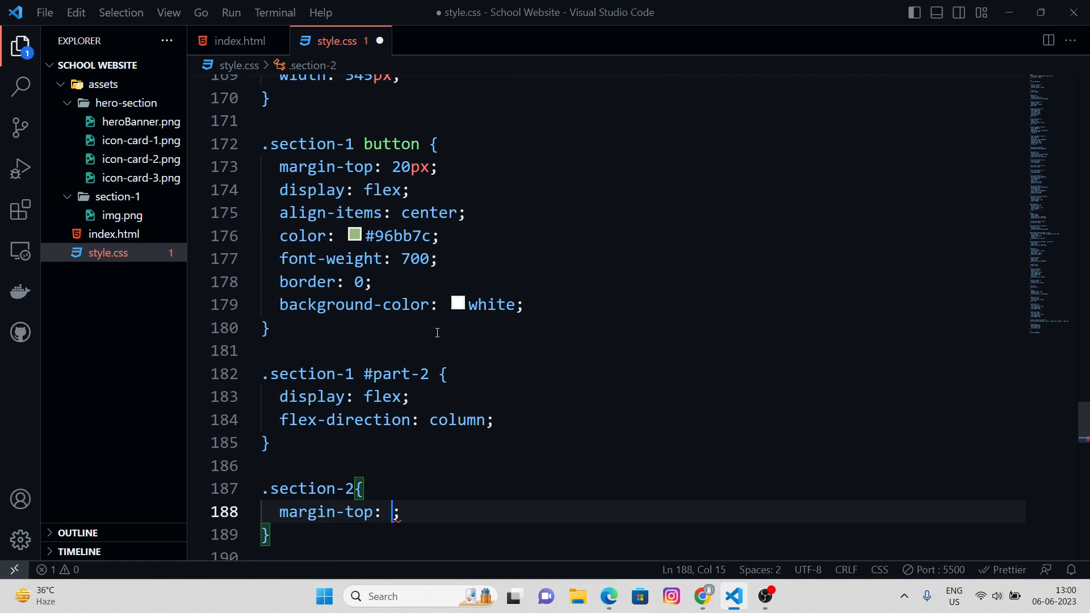
text(200px)
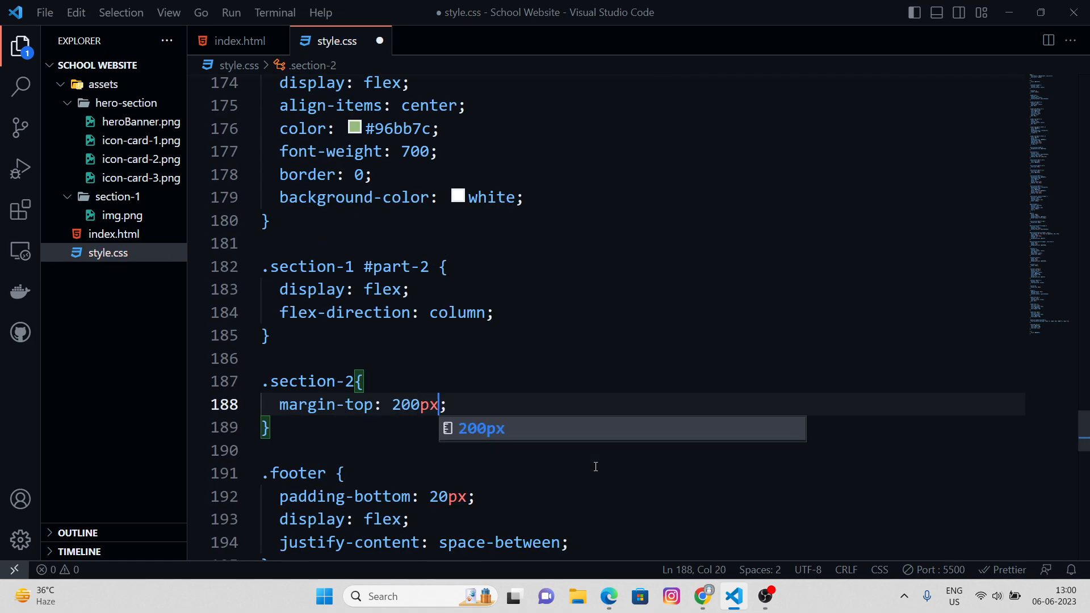
click(608, 595)
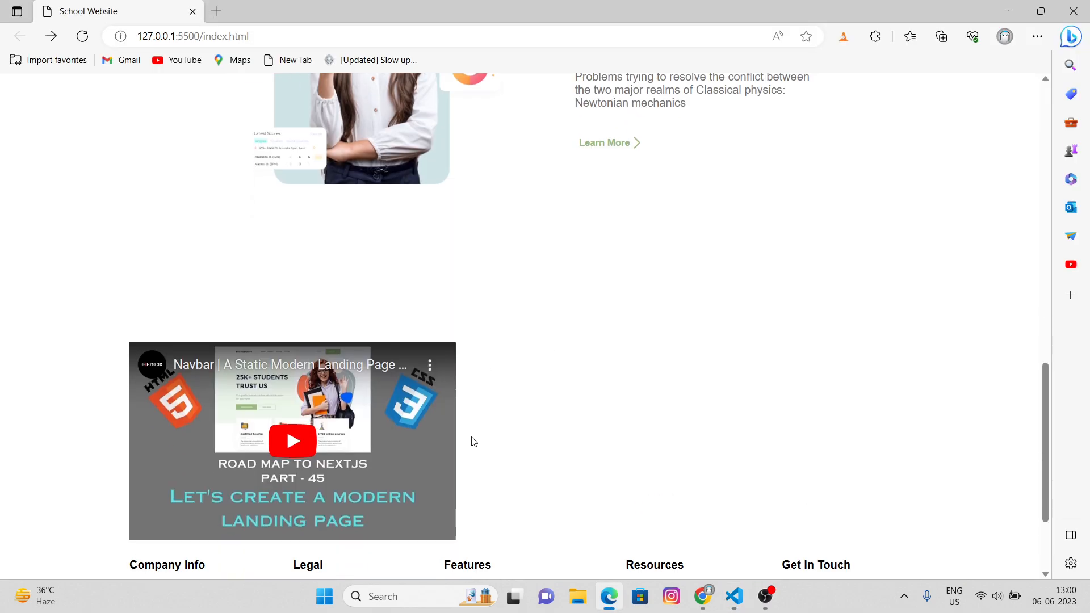
Step: Scroll the Edge preview to check the new spacing above the embedded video
scroll(down, 3)
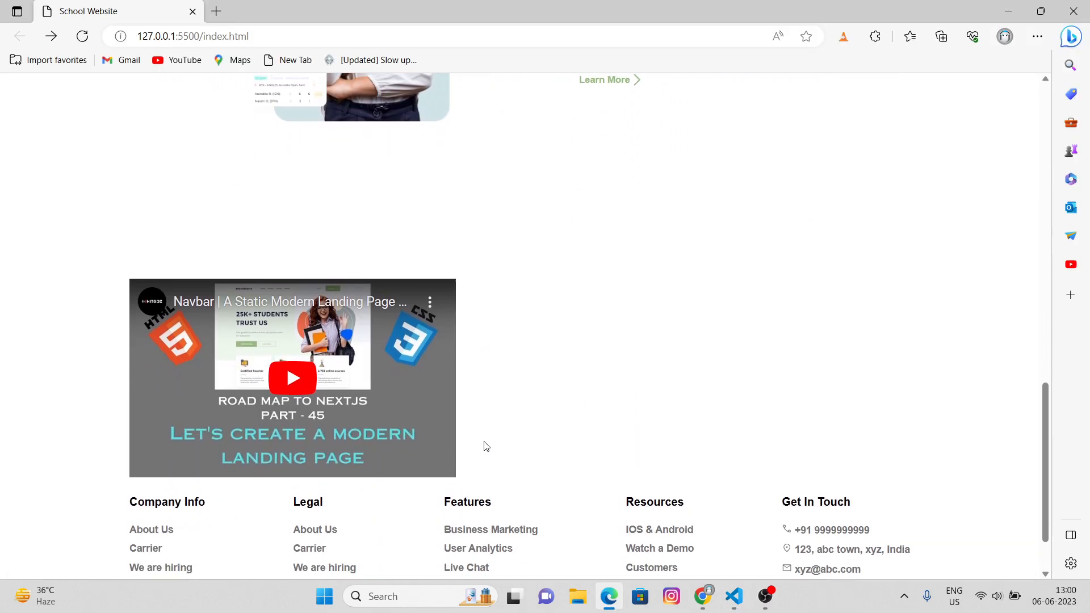
scroll(up, 3)
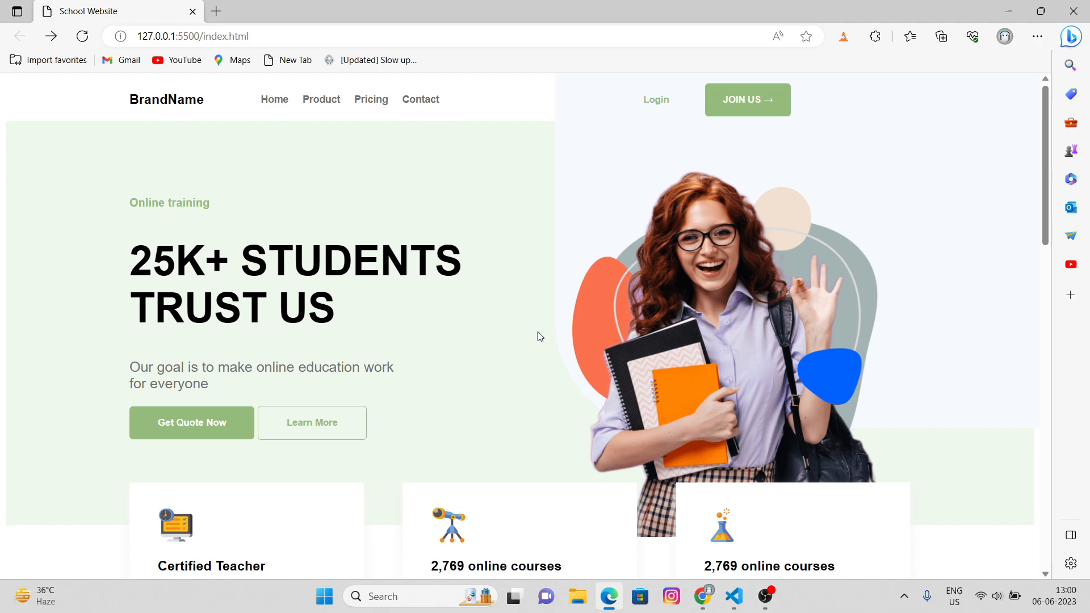
scroll(down, 3)
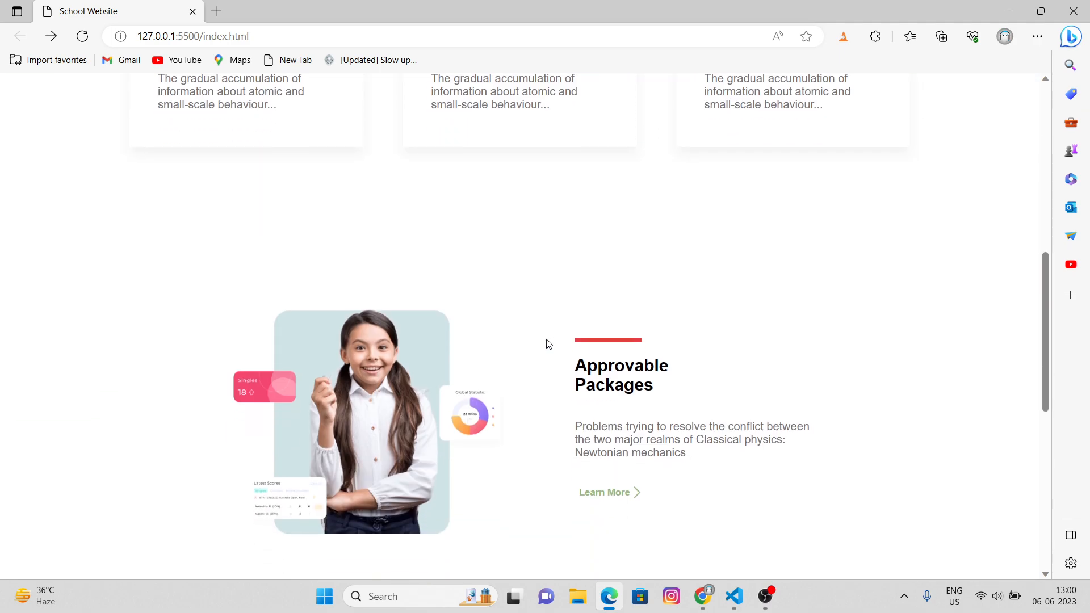
scroll(up, 3)
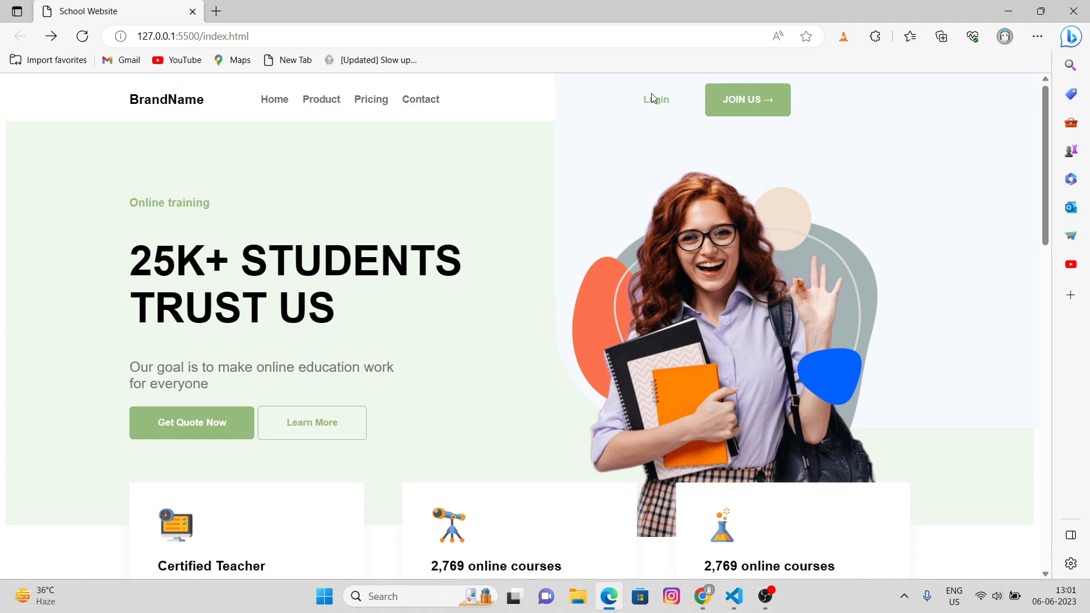
mouse_move(298, 448)
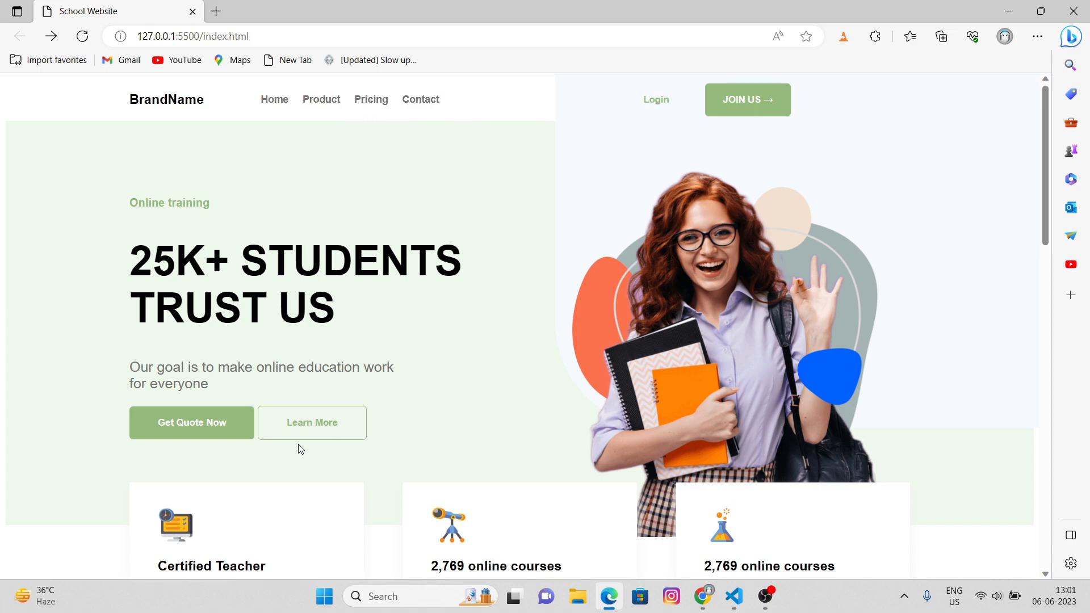
scroll(down, 3)
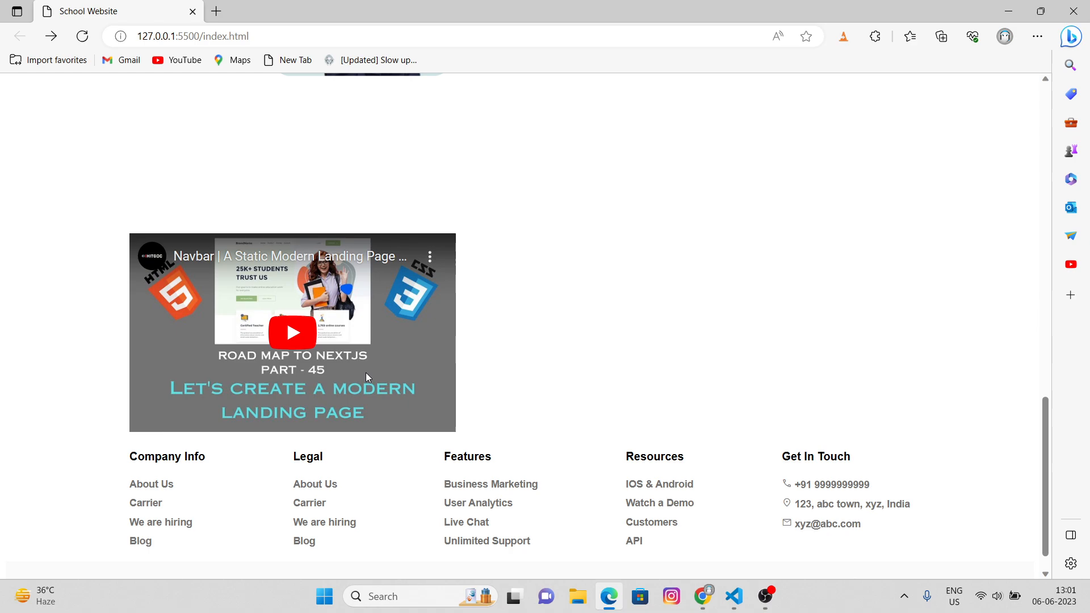
click(733, 597)
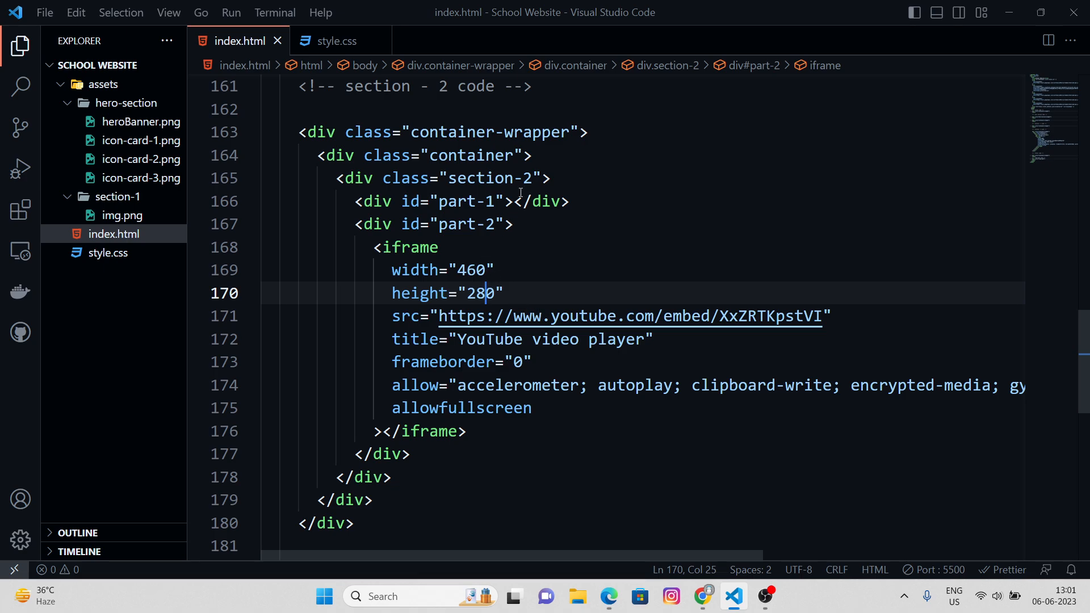
Step: Open a blank line inside the part-1 div and switch to the Figma design
key(Enter)
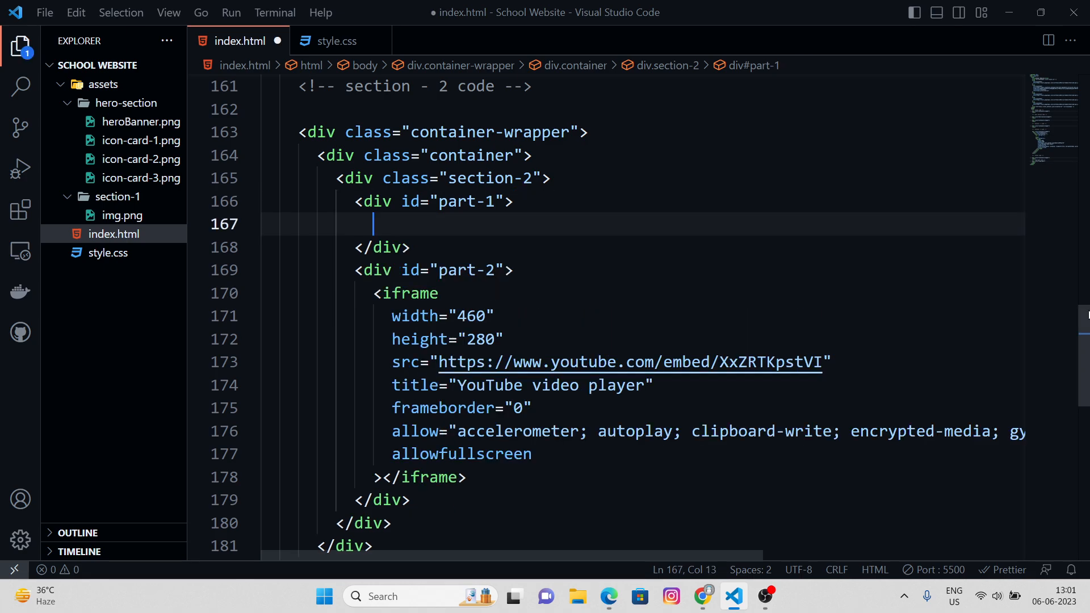
key(alt+tab)
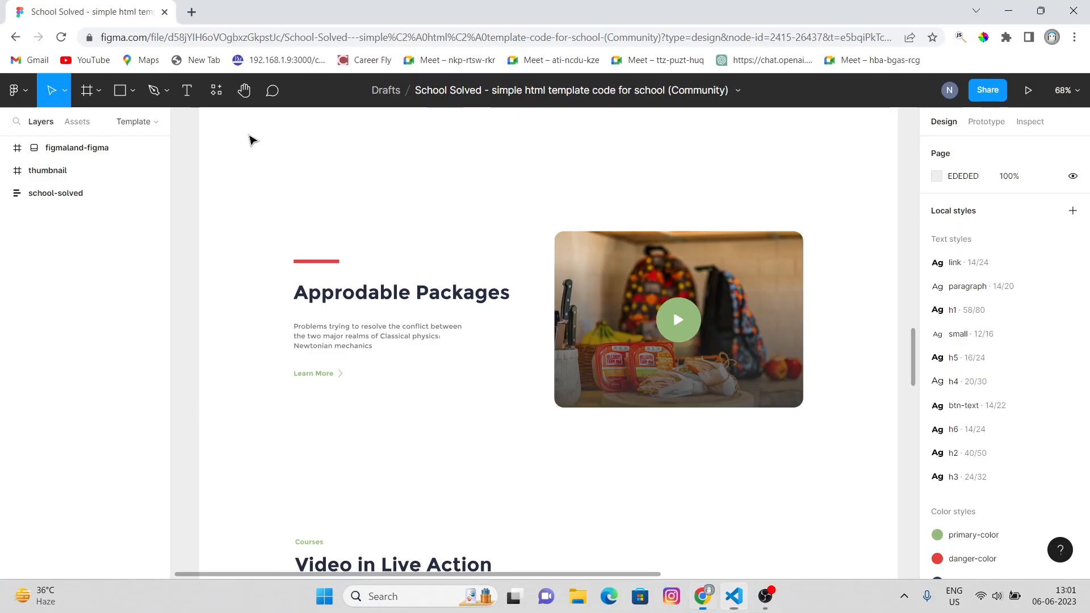
Step: Open 127.0.0.1:5500/index.html in a new tab, then inspect the Figma video section
text(http://127.0.0.1:5500/index.html)
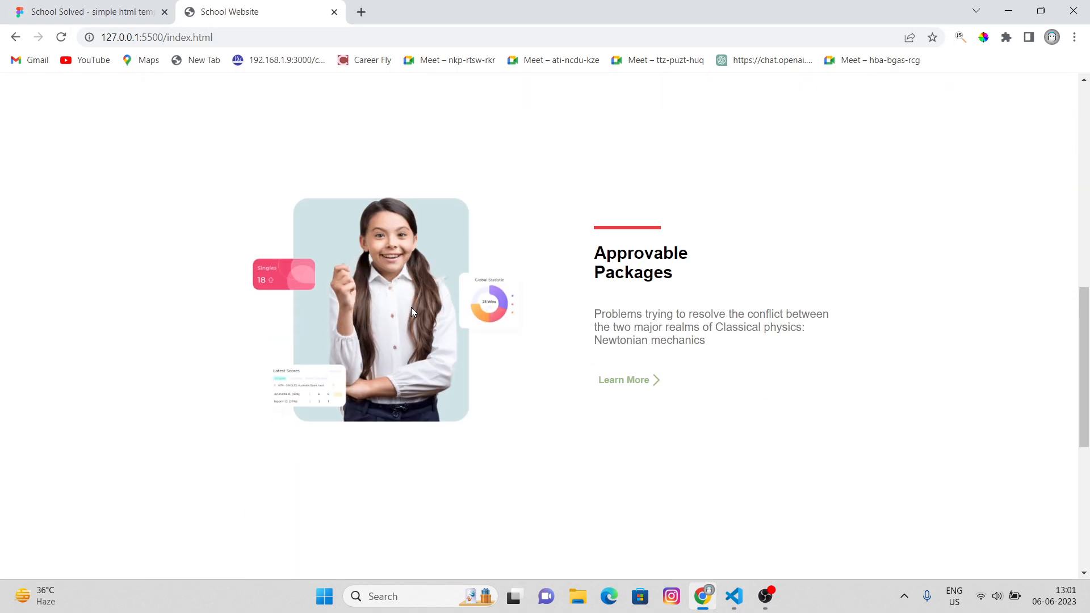
click(91, 12)
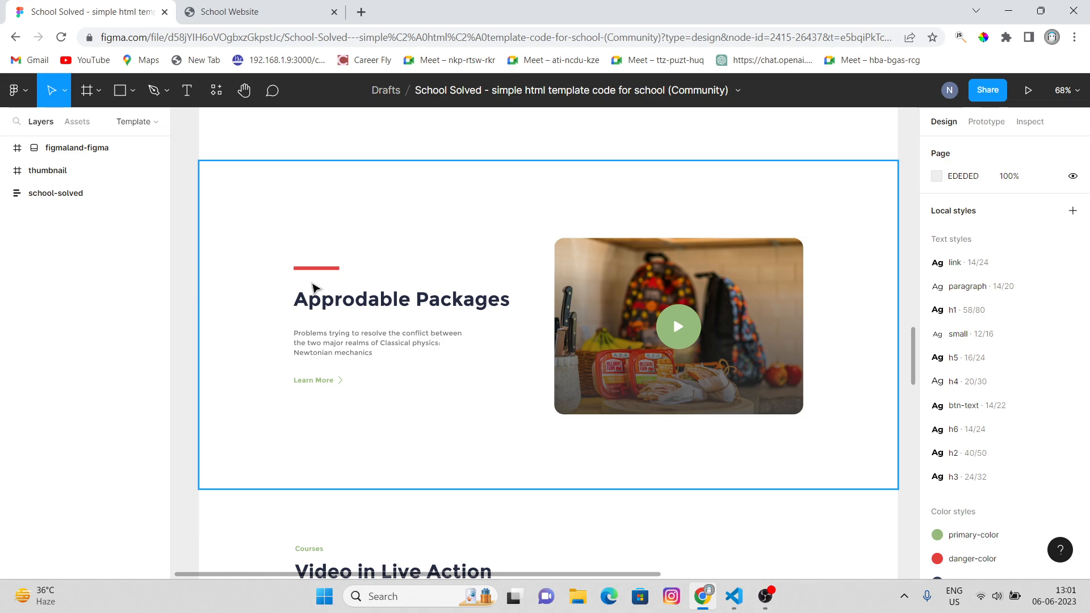
mouse_move(331, 281)
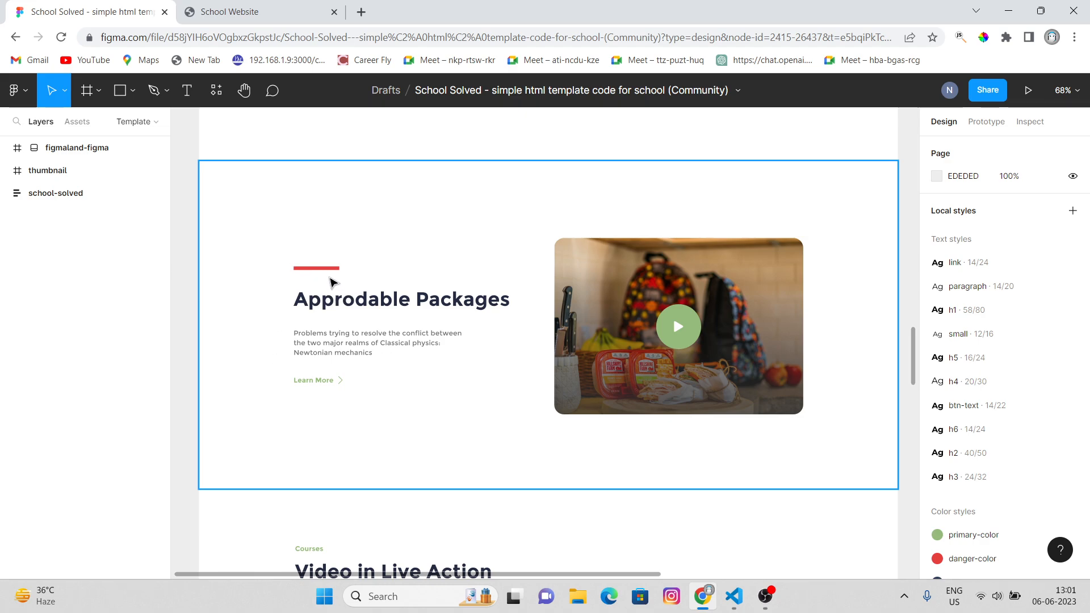
mouse_move(354, 279)
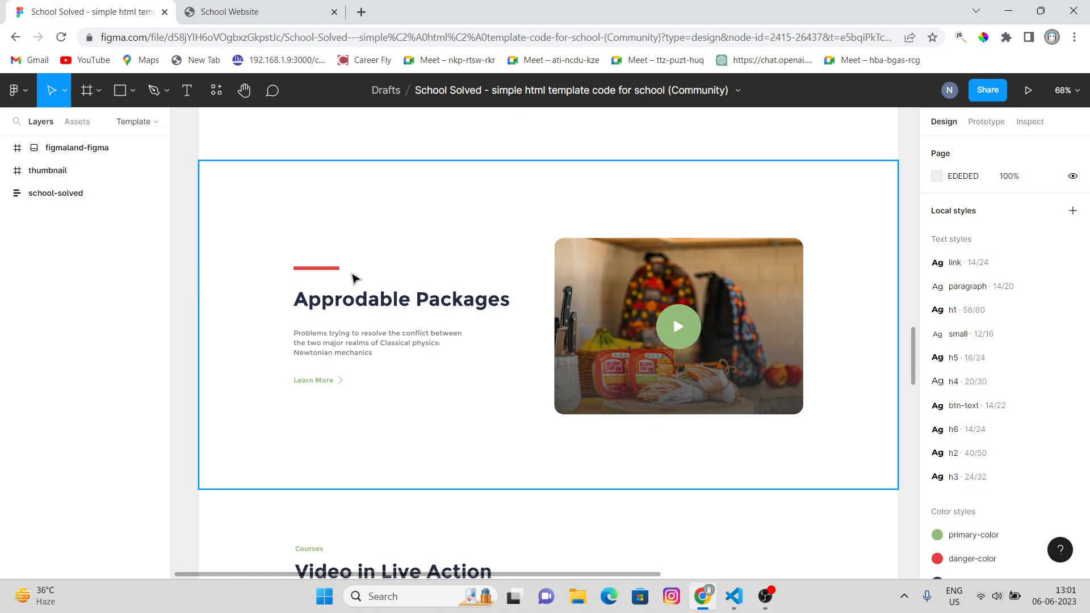
mouse_move(327, 286)
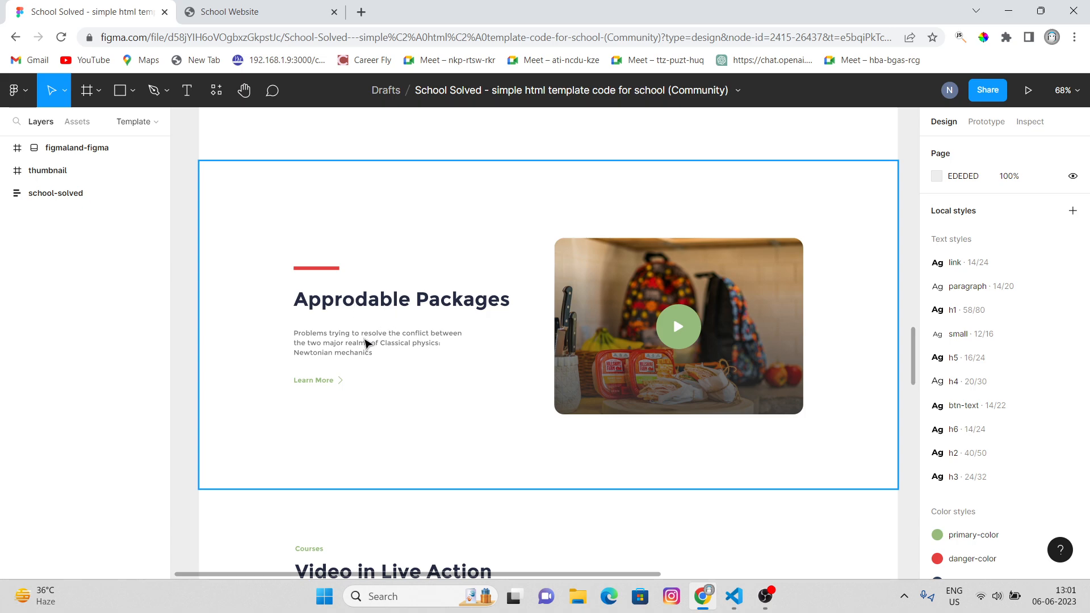
scroll(down, 3)
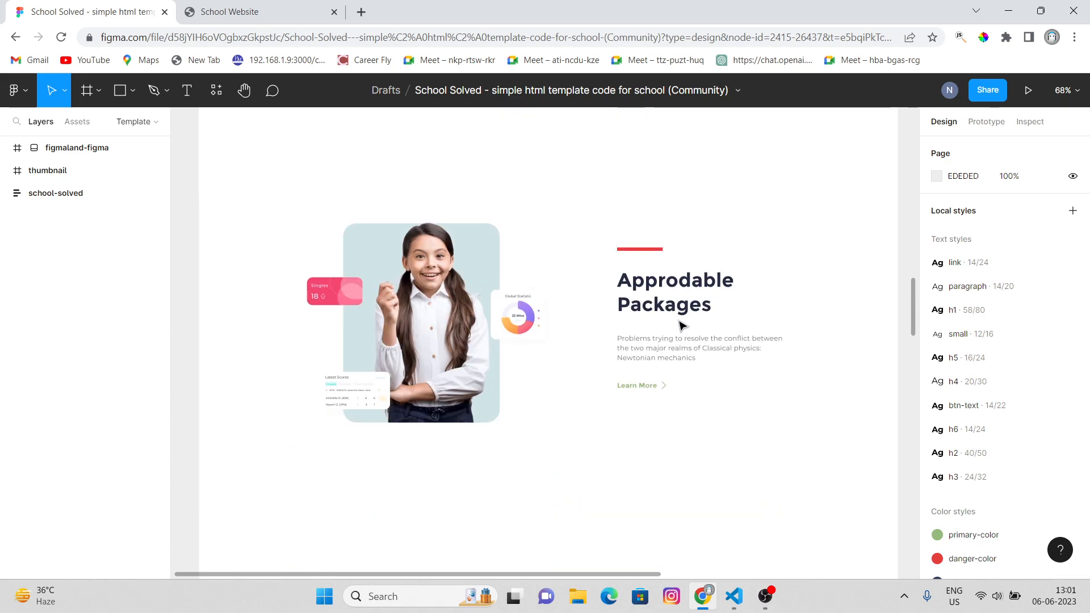
scroll(down, 3)
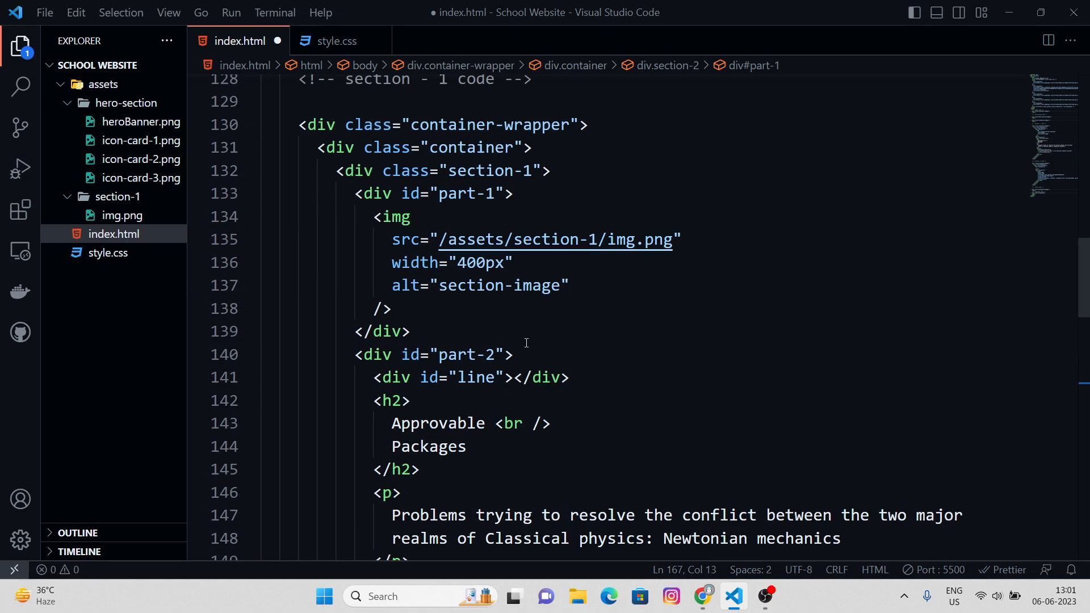
Step: Paste section-1's red line, Approvable Packages heading, paragraph and Learn More button into section-2 part-1, then check Chrome
scroll(down, 3)
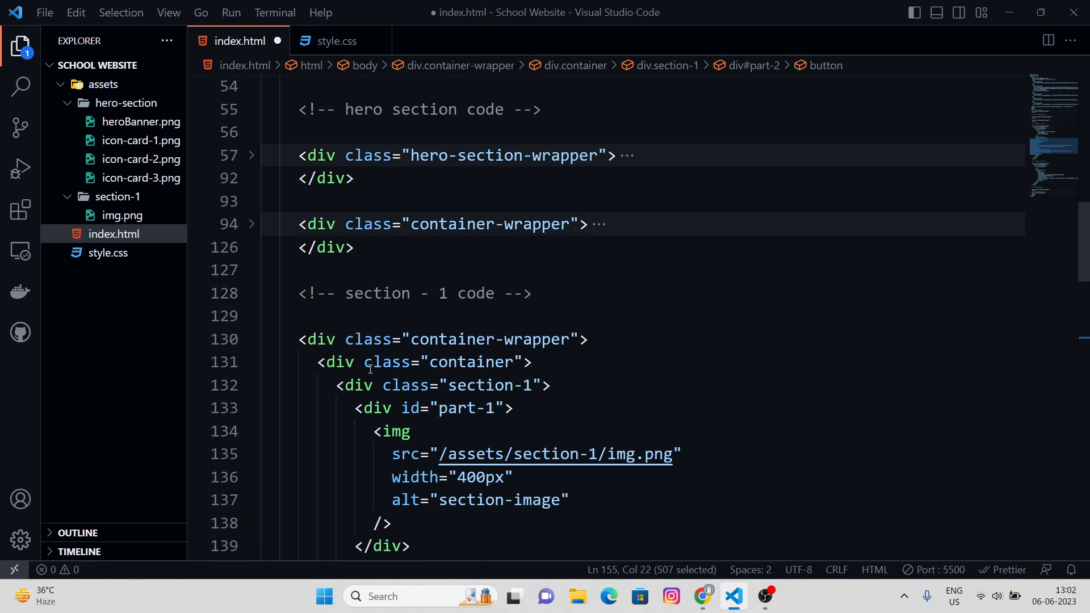
click(250, 340)
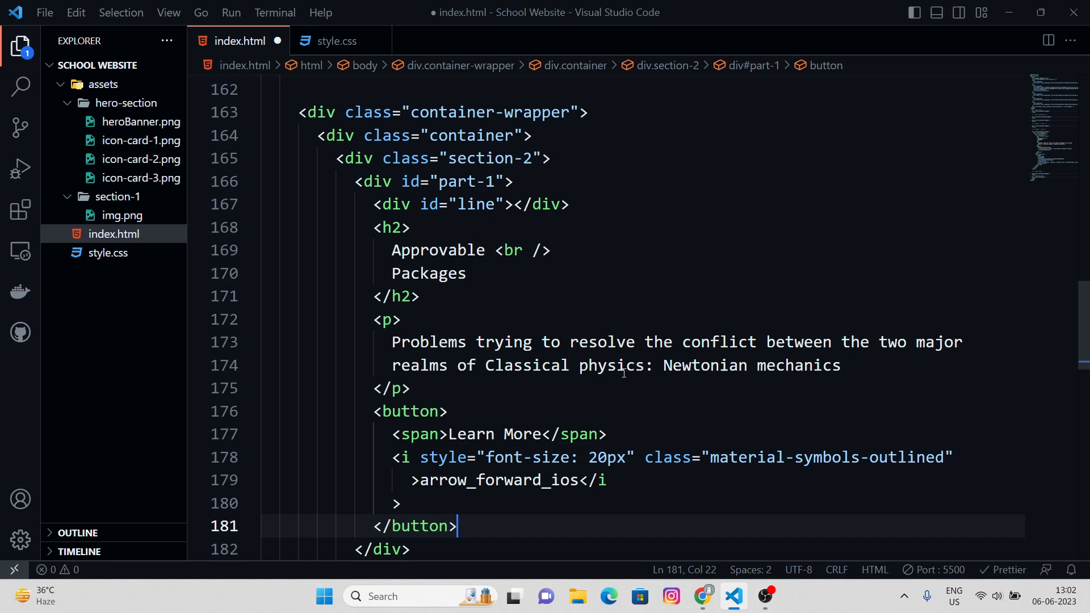
click(703, 596)
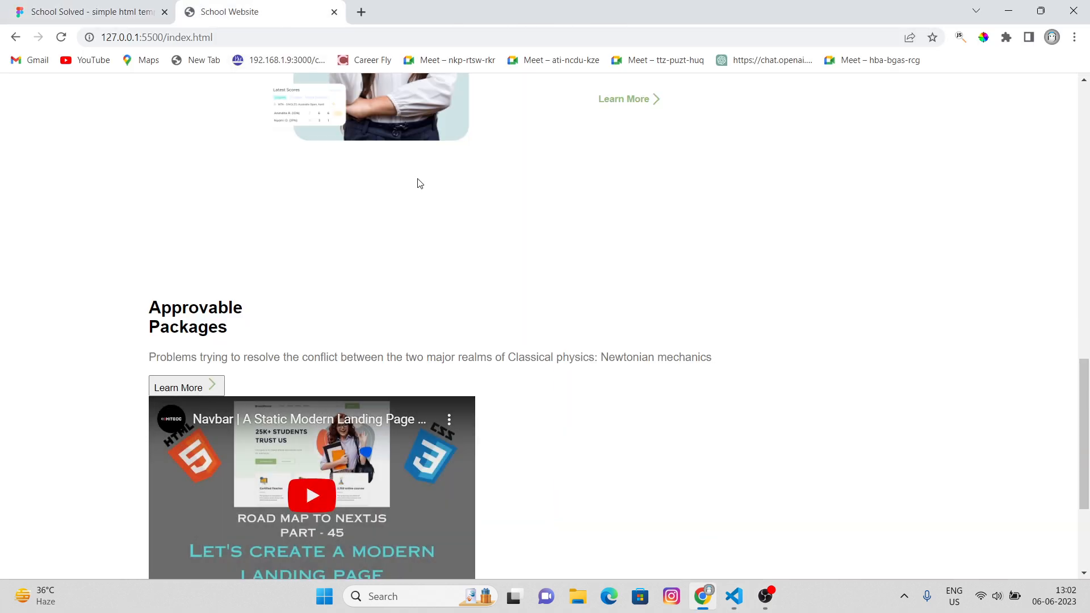
scroll(down, 3)
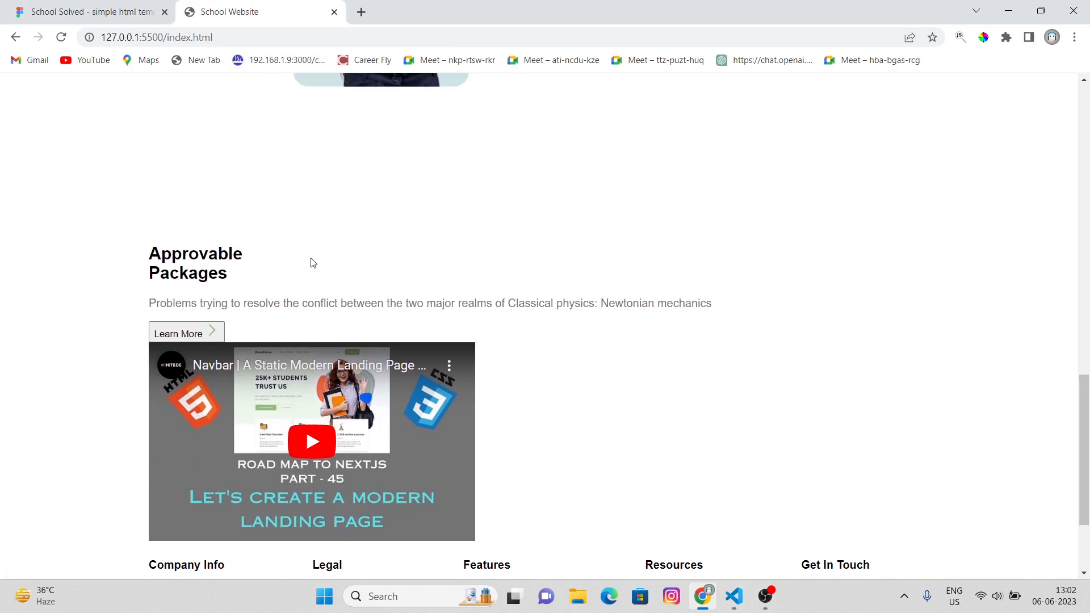
click(733, 596)
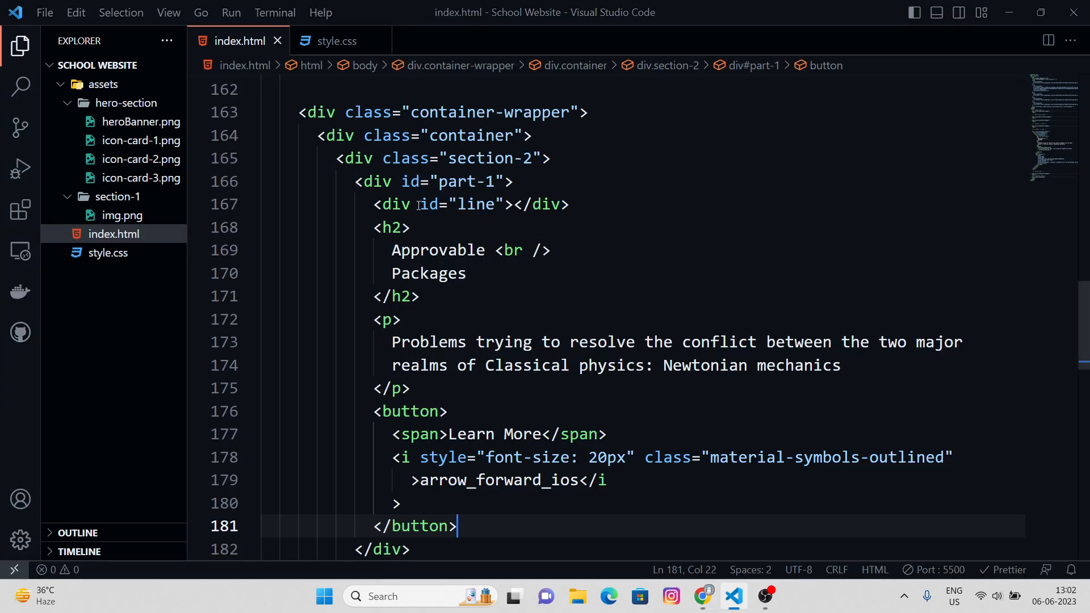
Step: Add display: flex to the .section-2 rule and preview the side-by-side layout
click(335, 41)
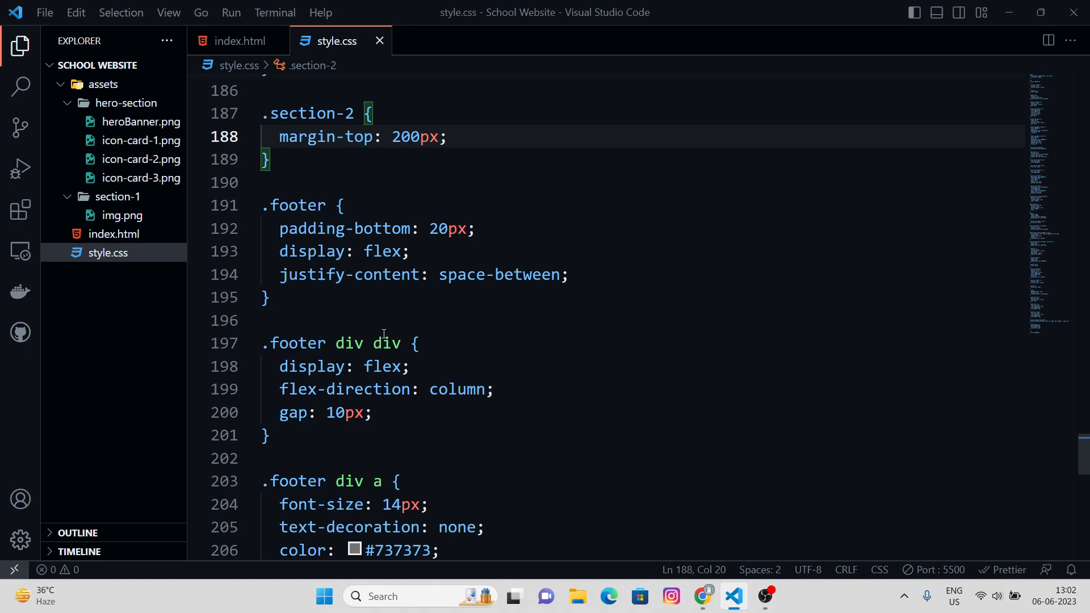
text(display: ;)
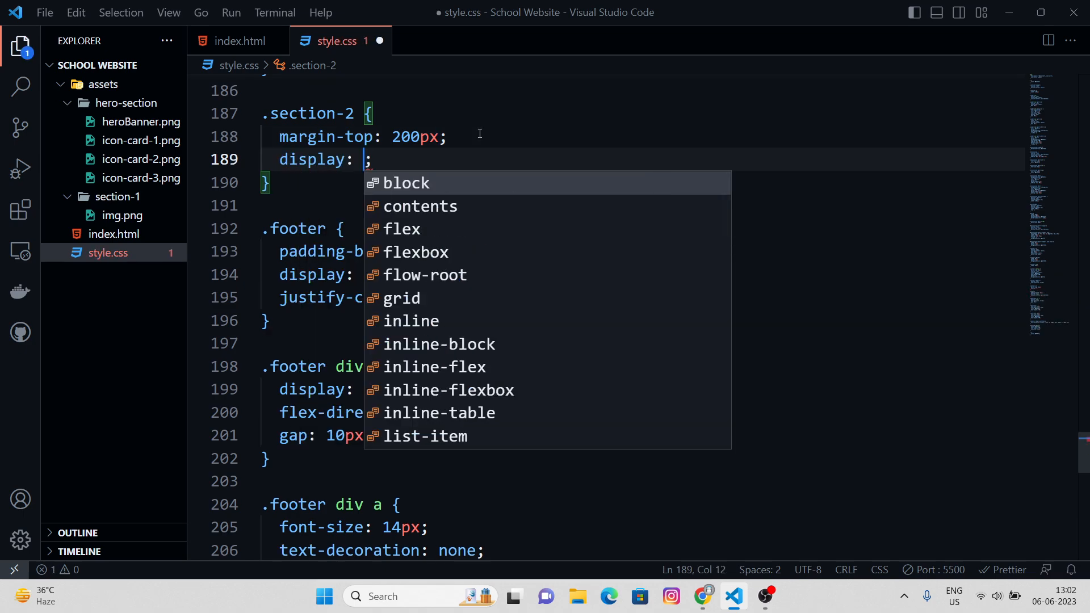
text(flex)
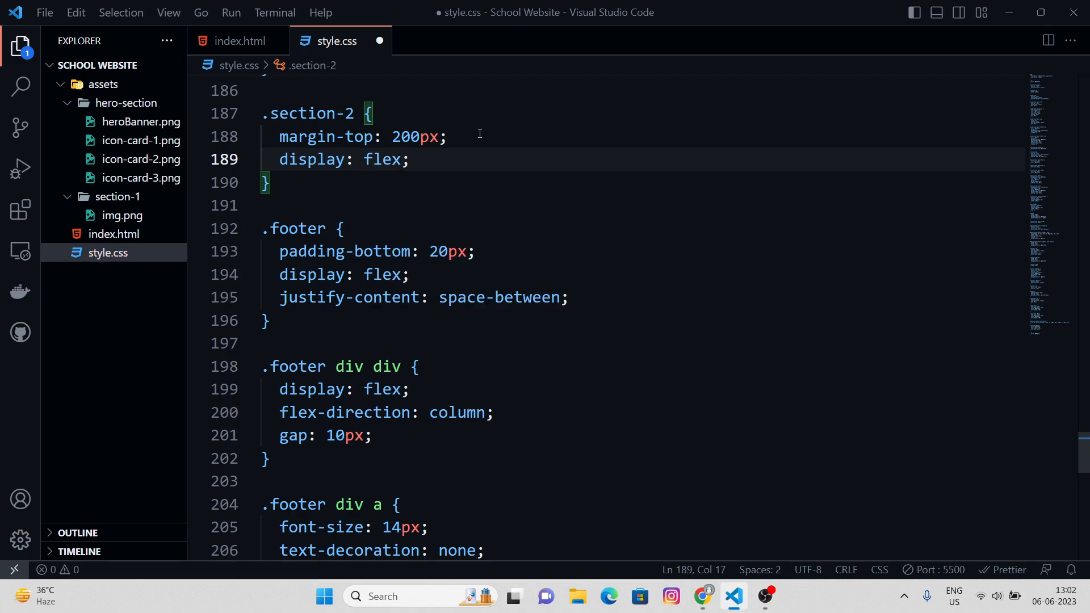
click(703, 597)
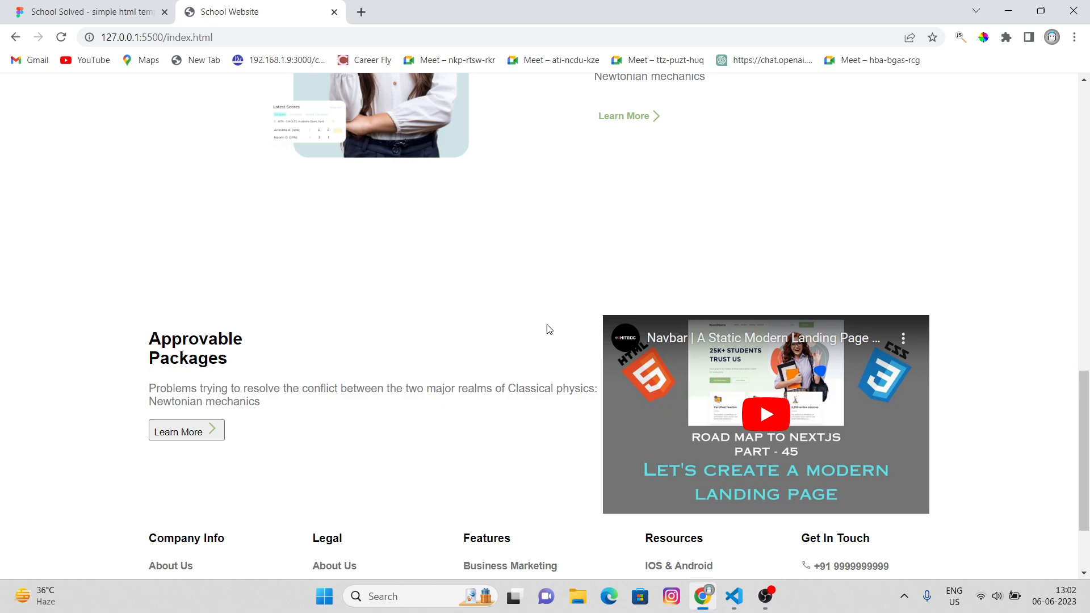
click(733, 597)
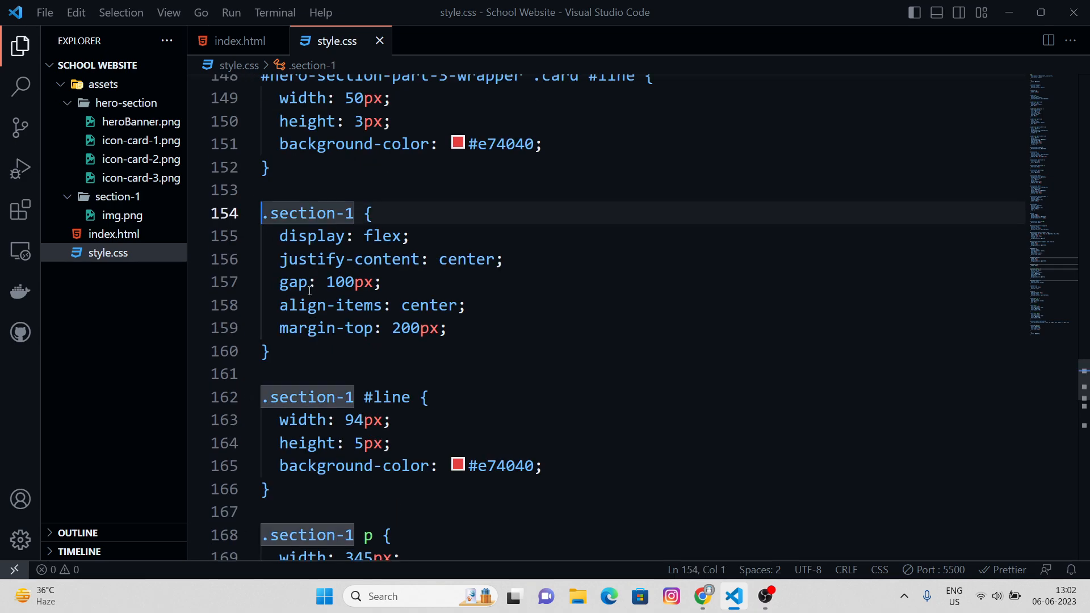
Step: Review the .section-1 rules in style.css against the index.html markup
scroll(down, 3)
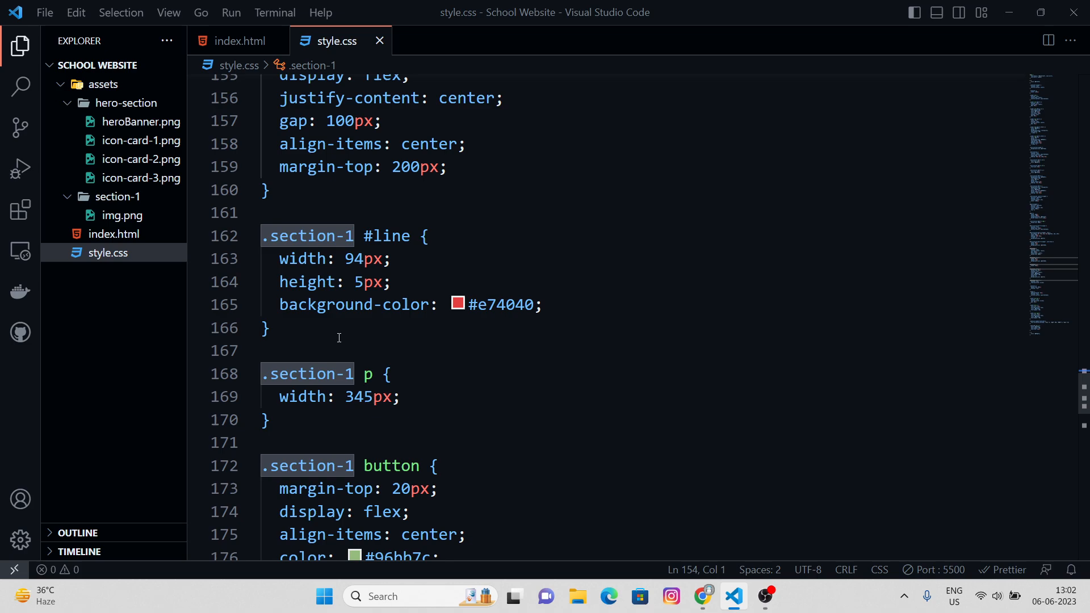
scroll(down, 3)
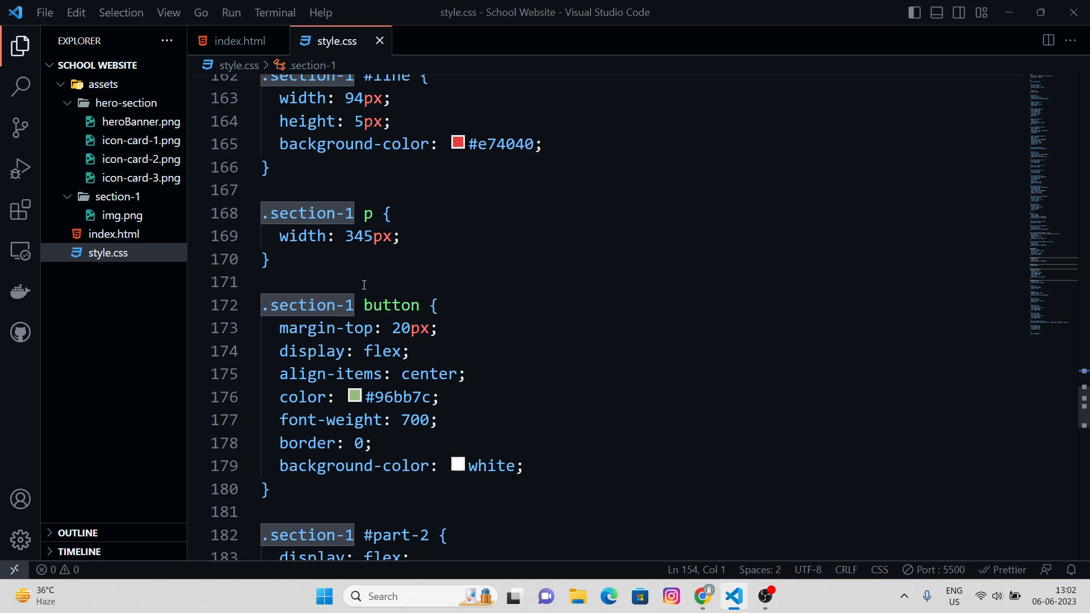
scroll(up, 3)
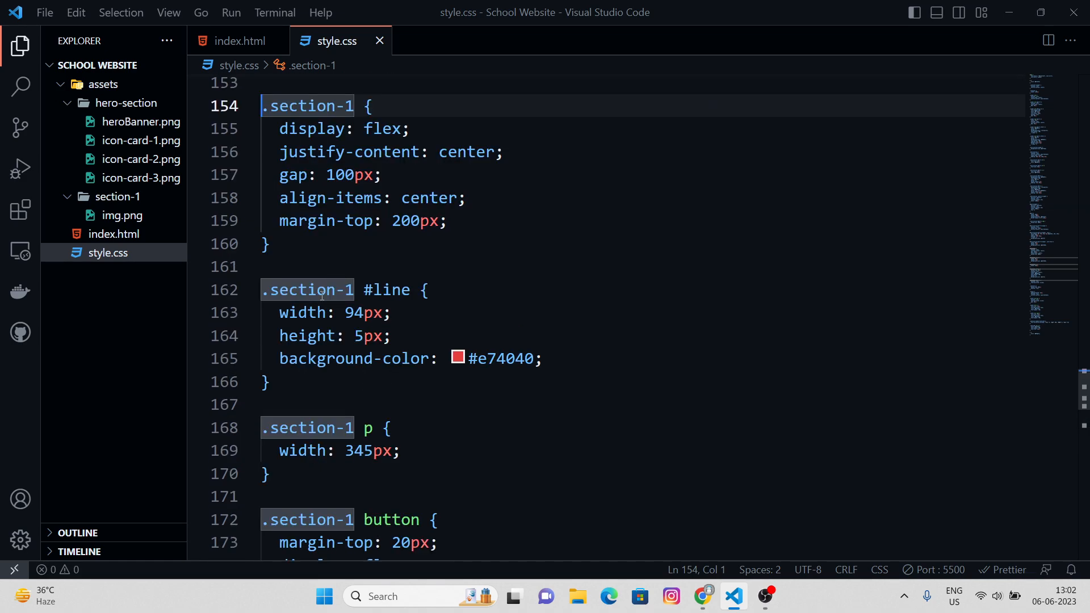
scroll(down, 3)
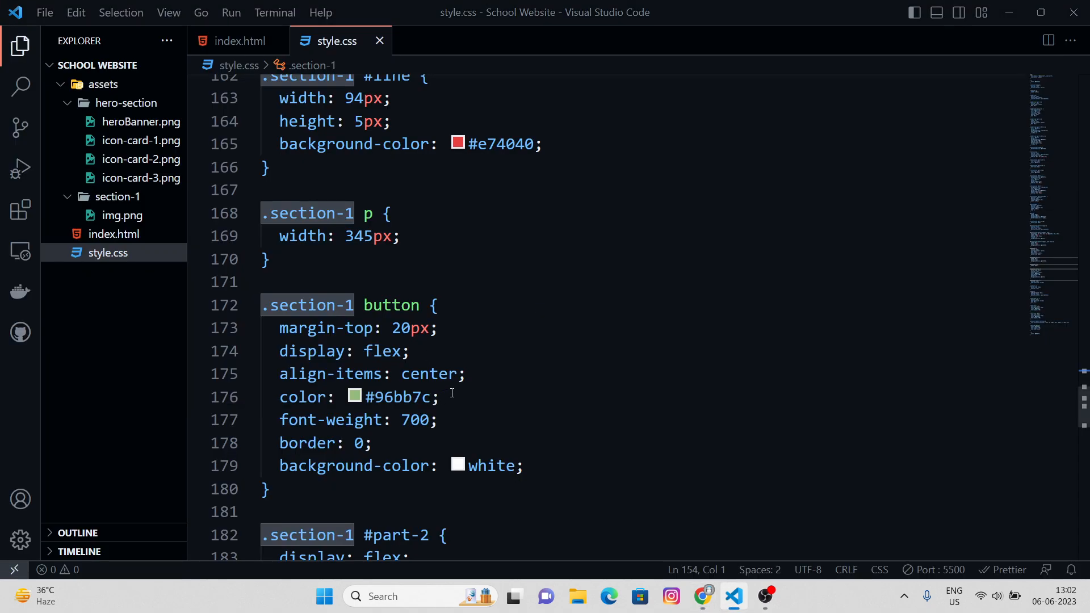
scroll(down, 3)
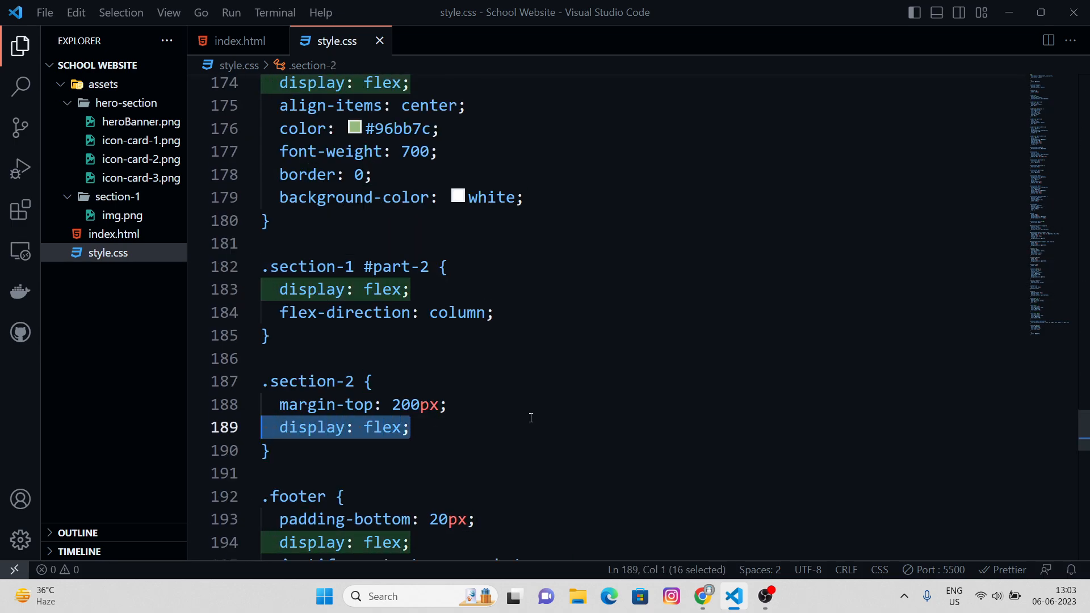
click(238, 40)
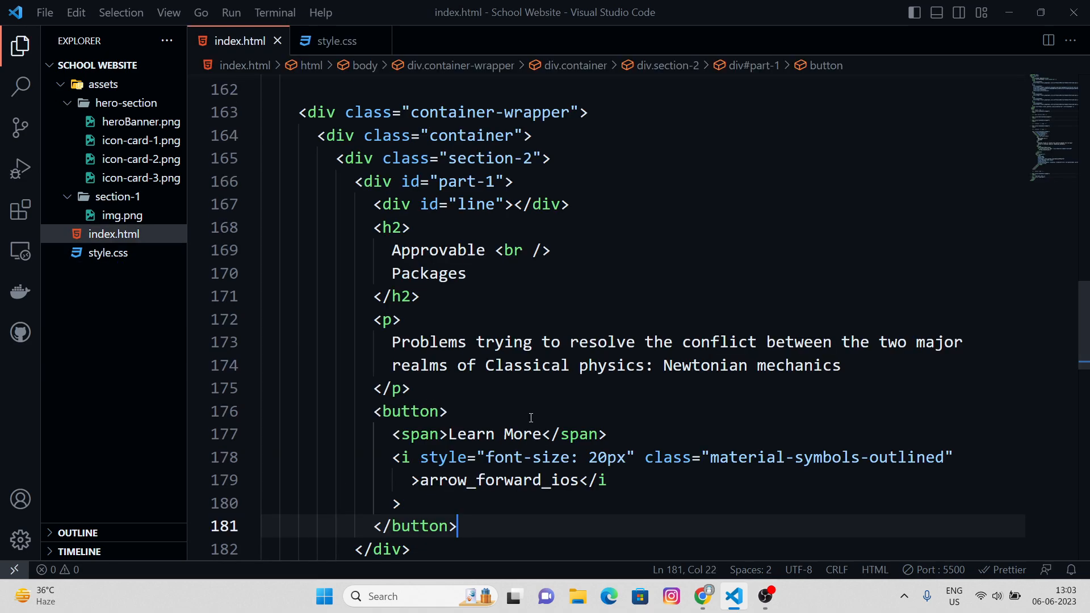
click(338, 40)
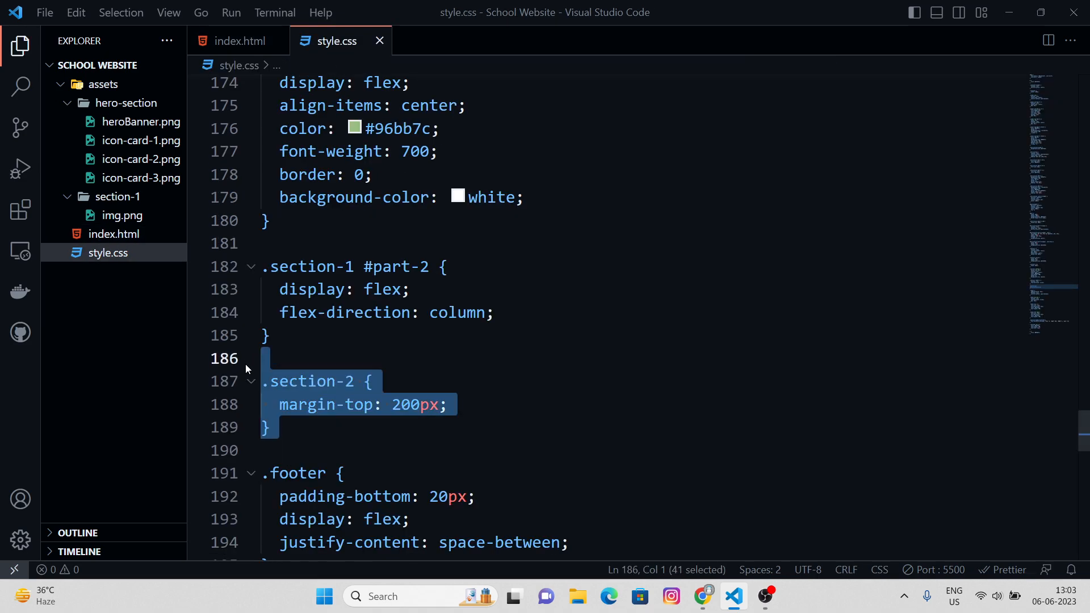
Step: Change the video section's class from section-2 to section-1 and preview it
click(238, 40)
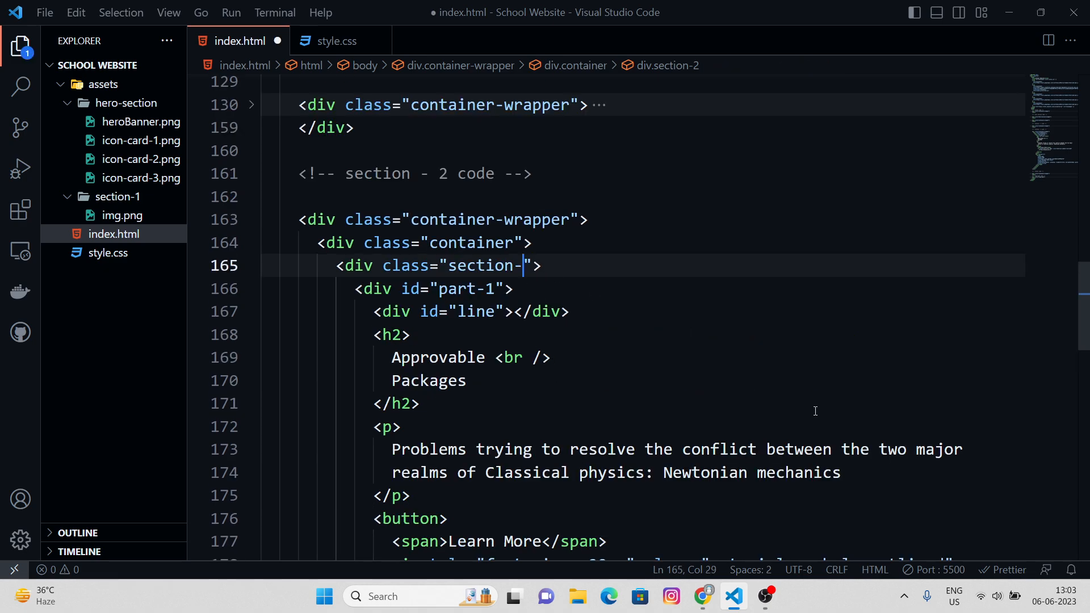
text(1)
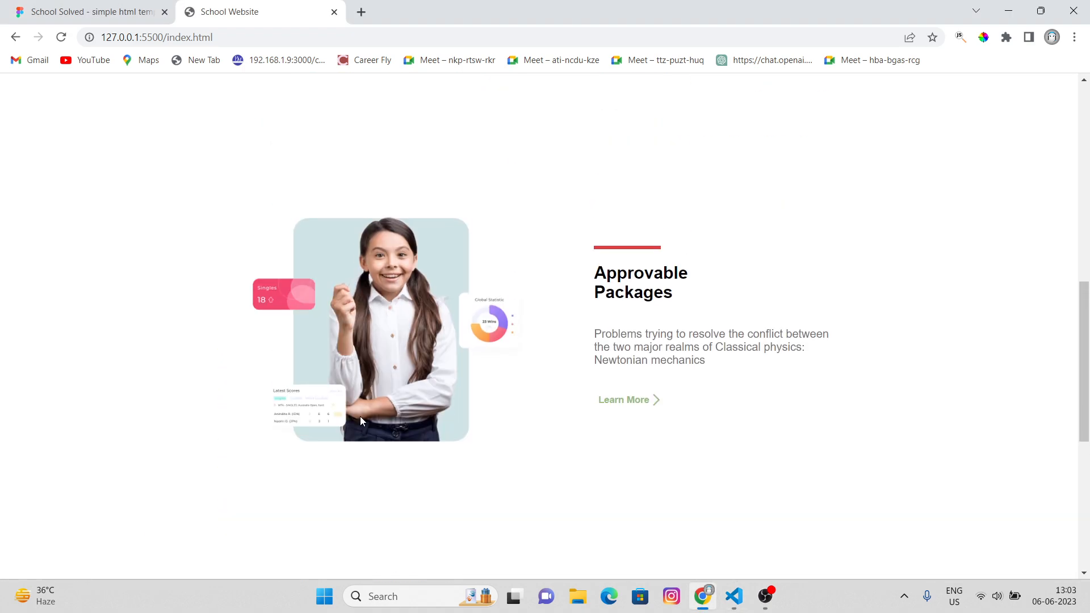
scroll(down, 3)
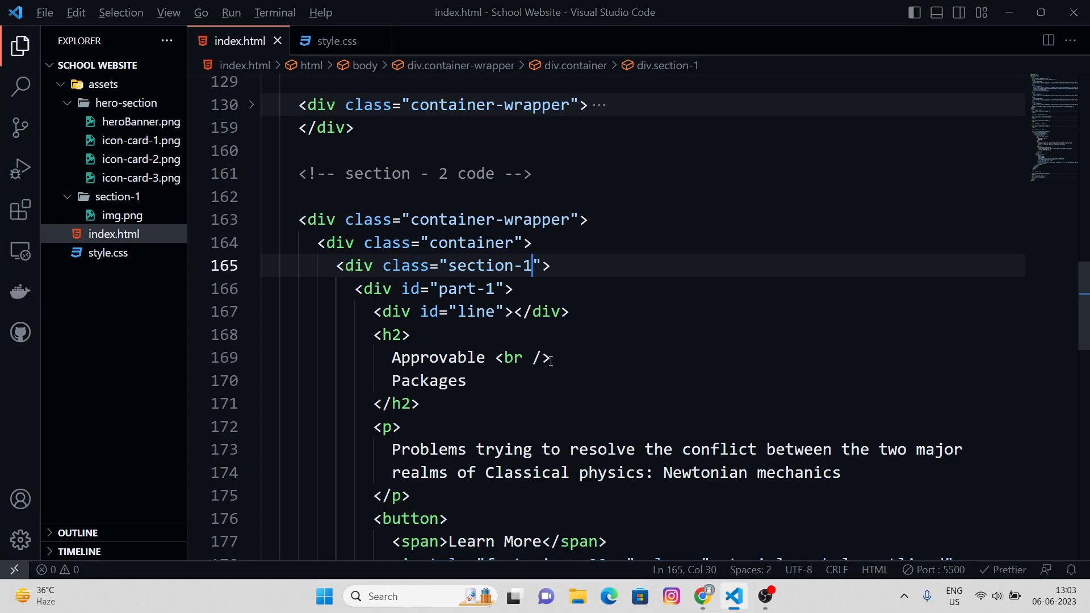
click(703, 602)
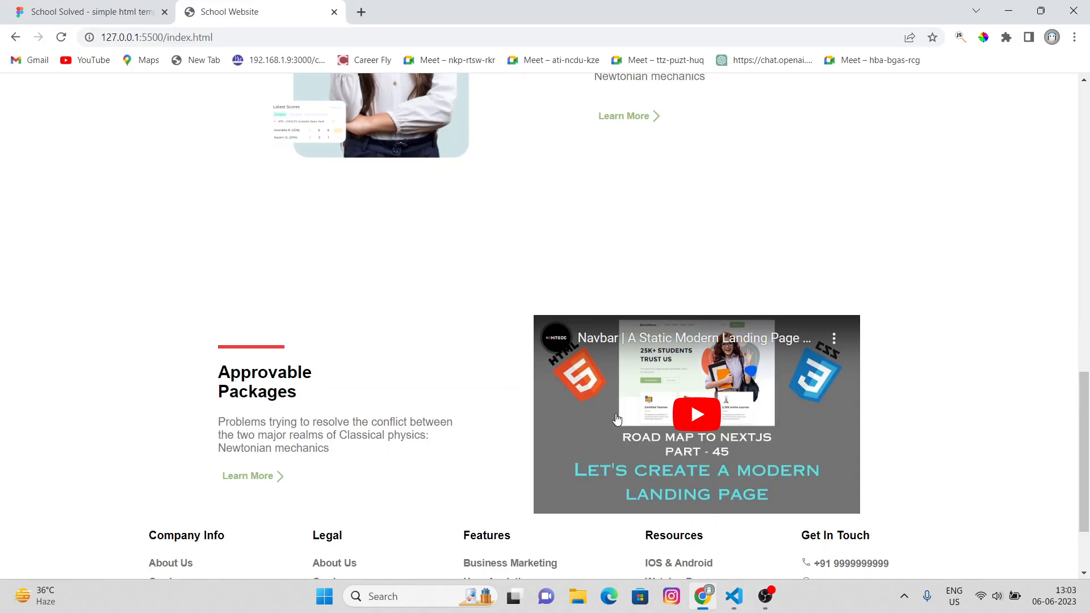
Step: Compare the Figma video card's size with the iframe embed dimensions
click(84, 12)
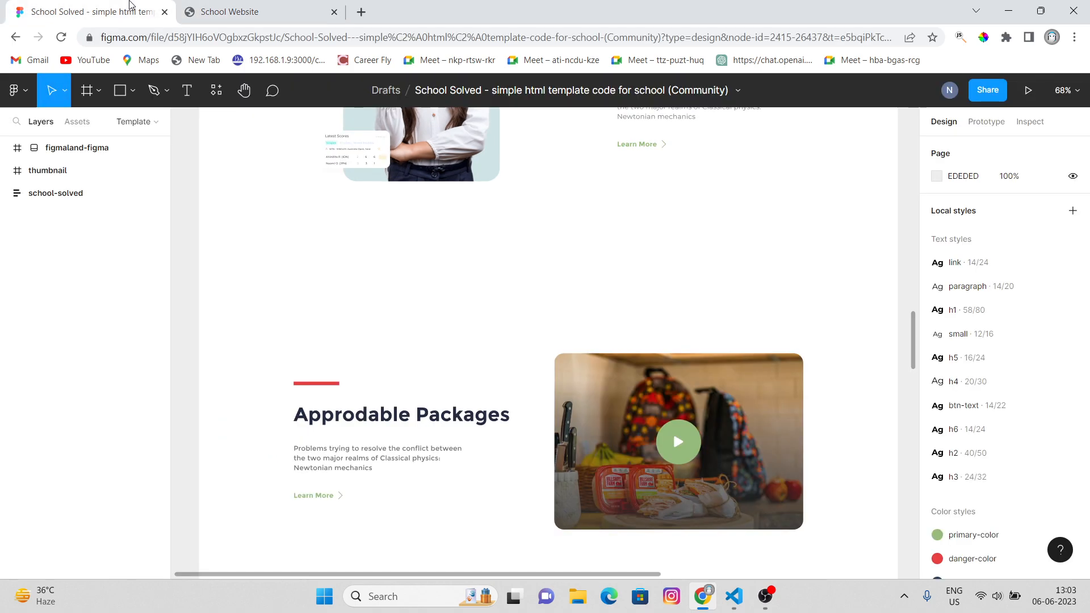
click(677, 441)
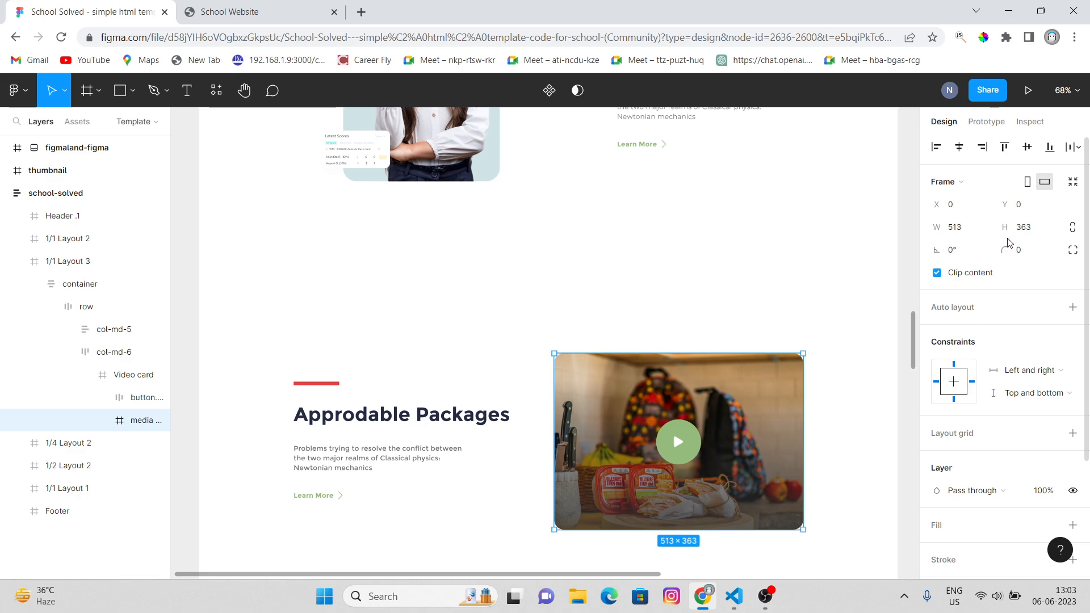
click(733, 597)
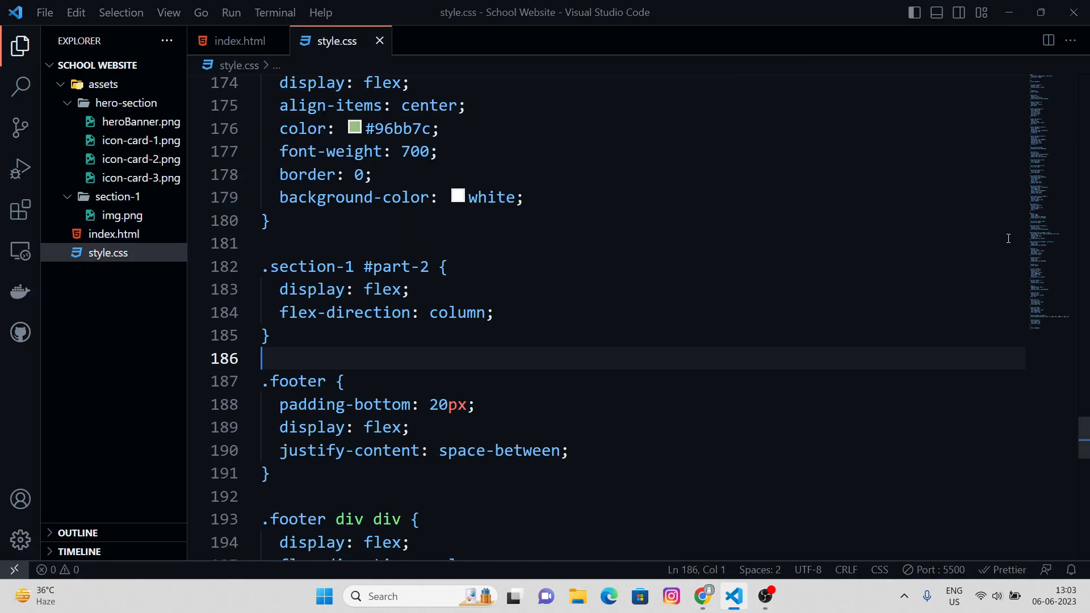
click(238, 41)
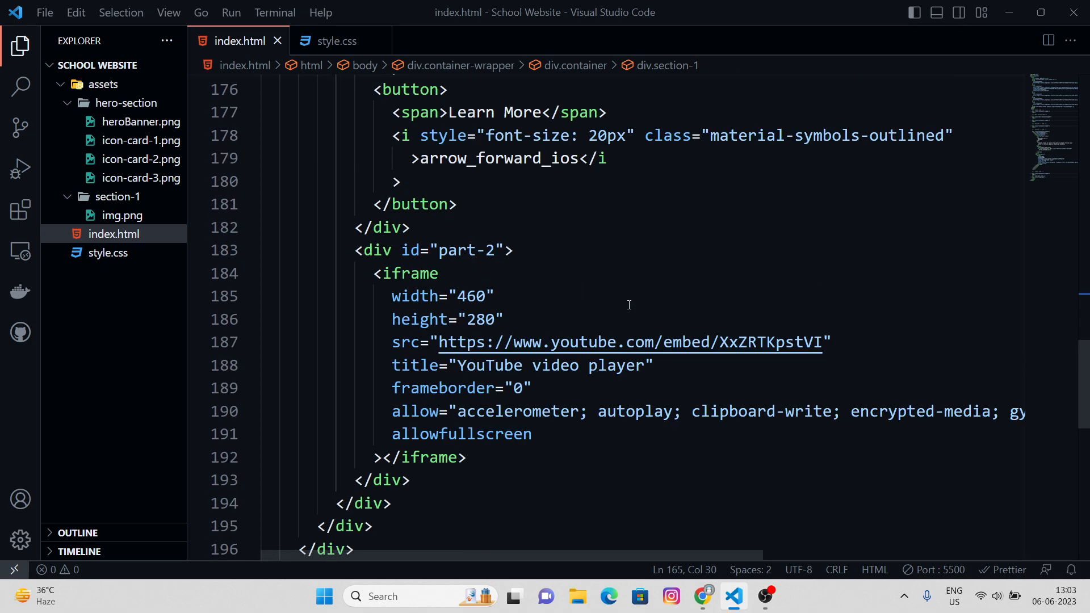
mouse_move(536, 310)
text(5)
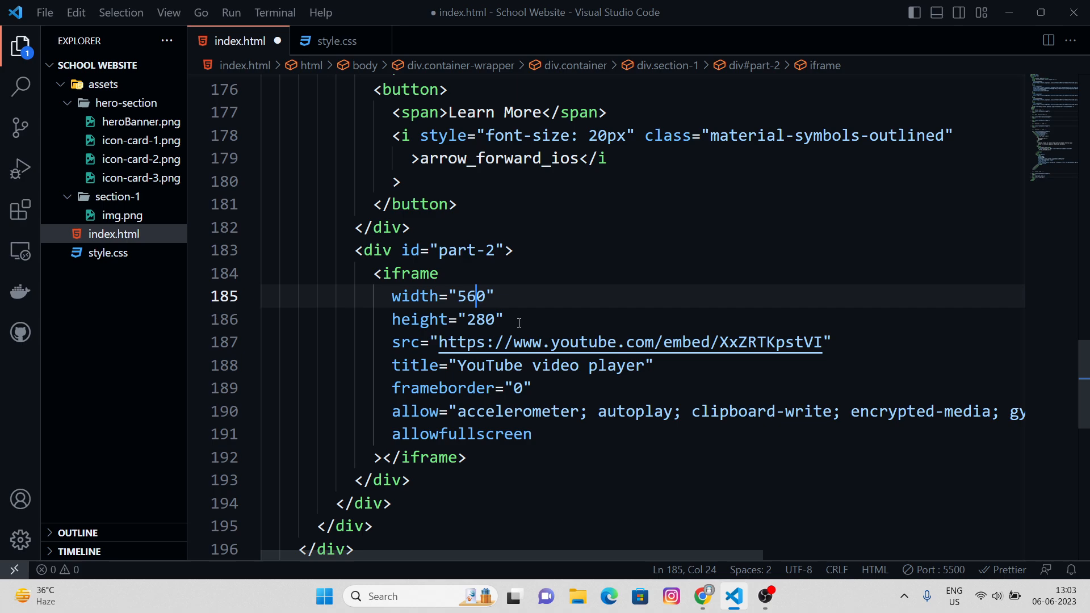
click(701, 597)
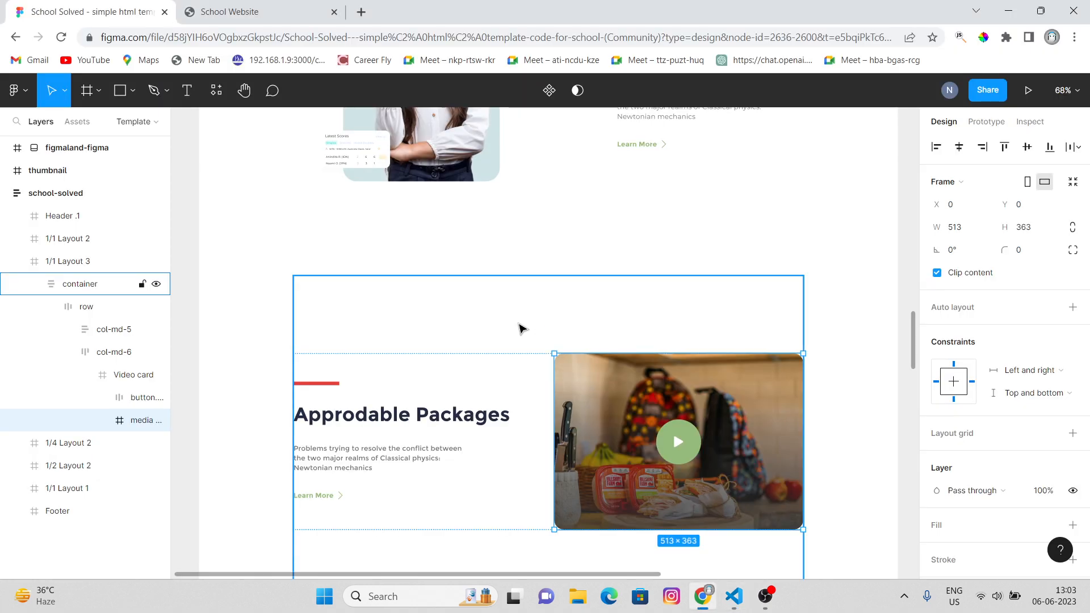
click(733, 597)
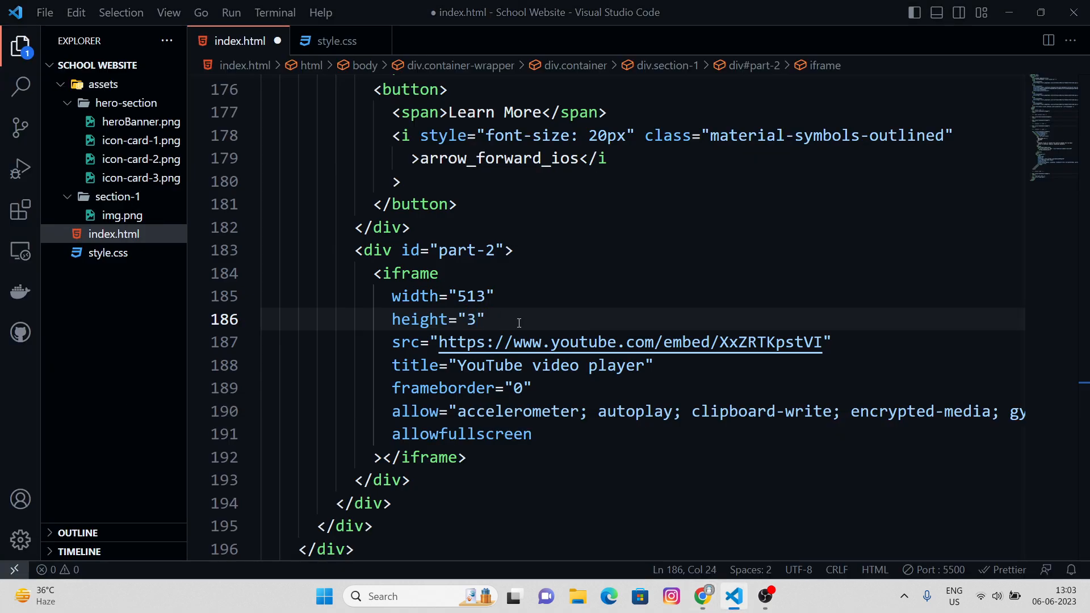
click(231, 12)
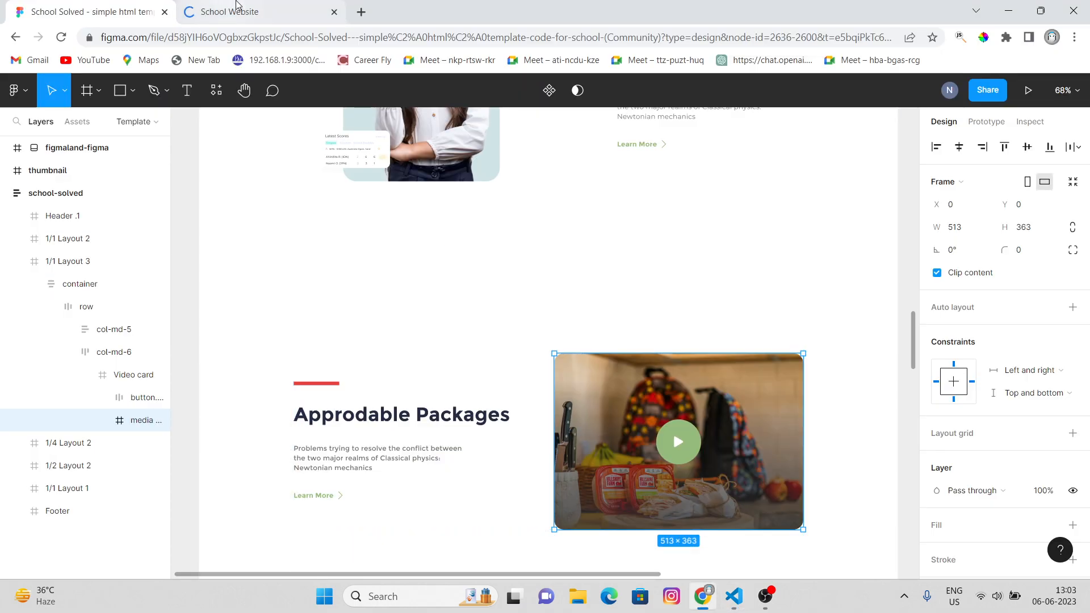
click(230, 12)
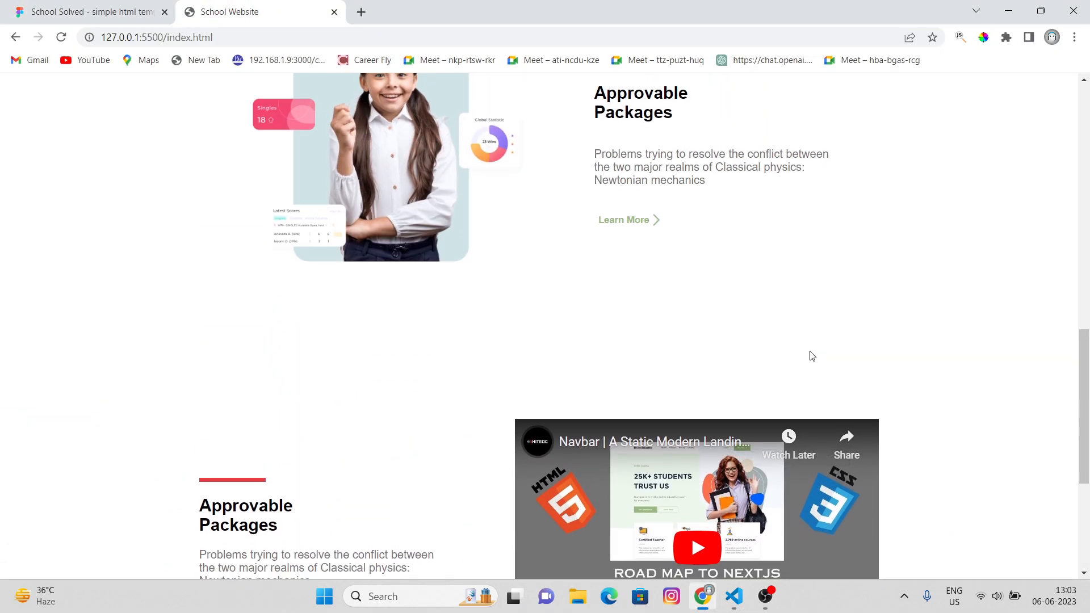
click(86, 12)
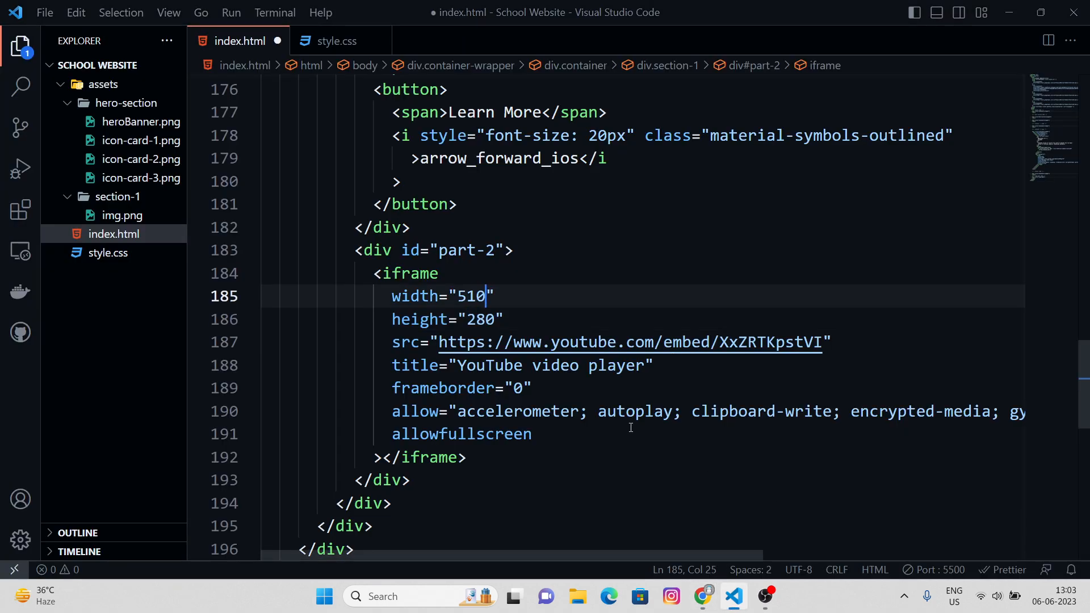
Step: Restore the iframe width to 460, preview it, and open a new attribute line
text(460)
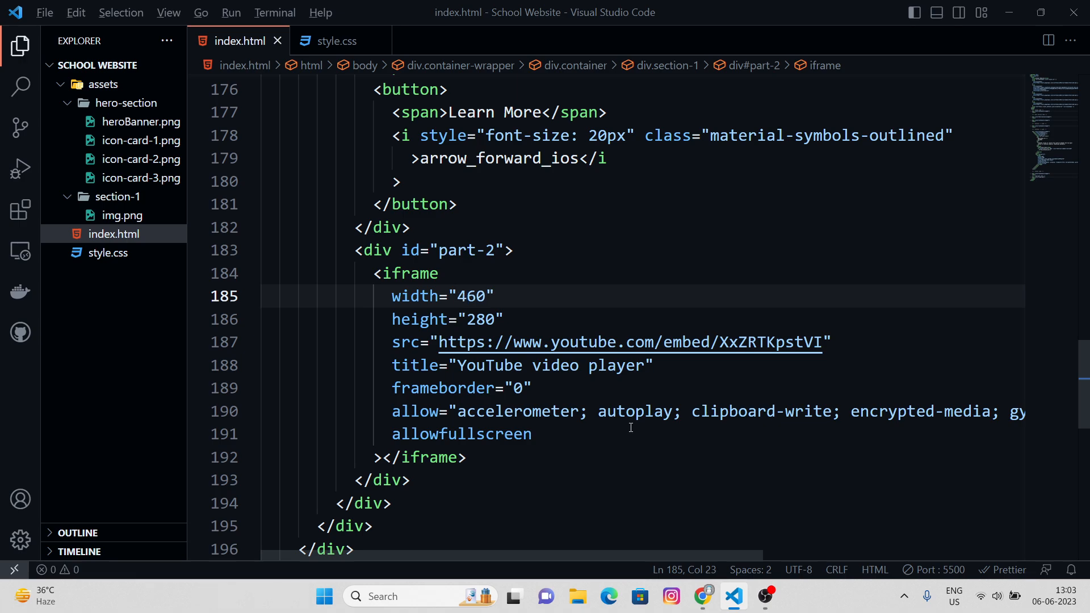
click(701, 595)
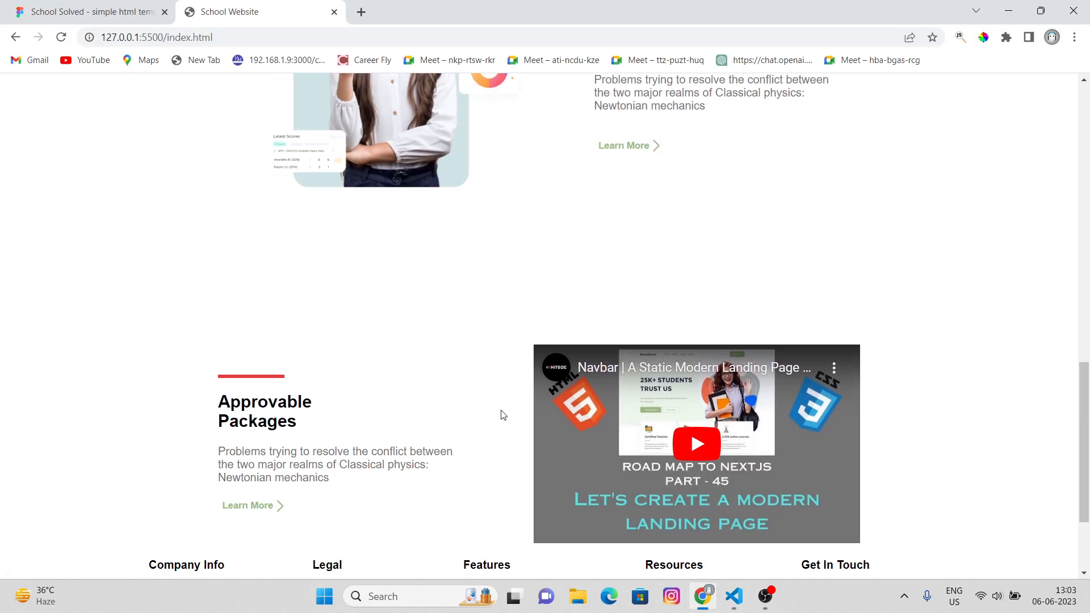
scroll(down, 3)
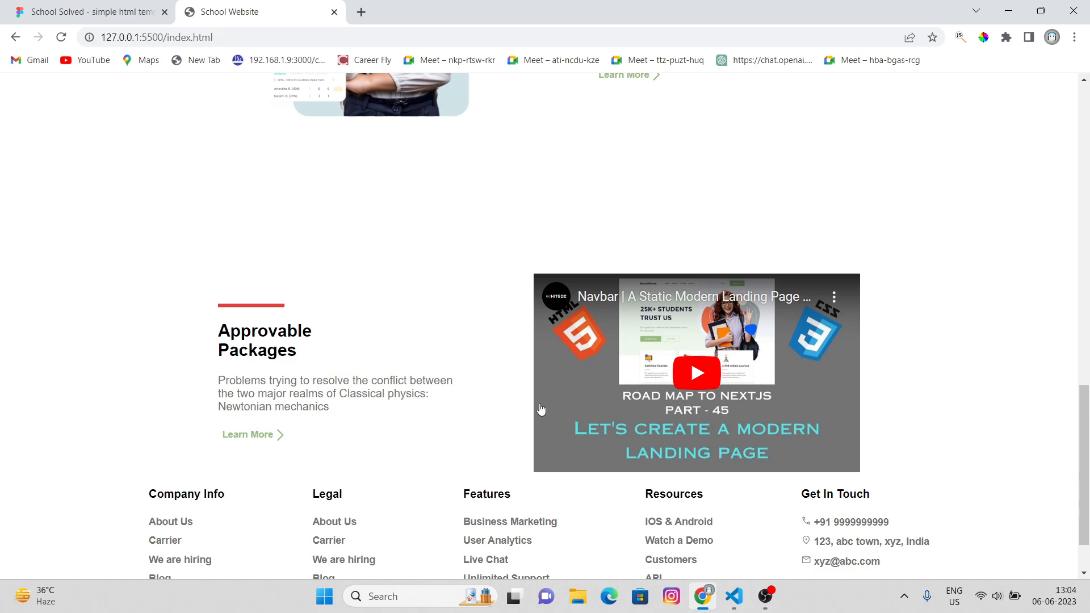
click(732, 595)
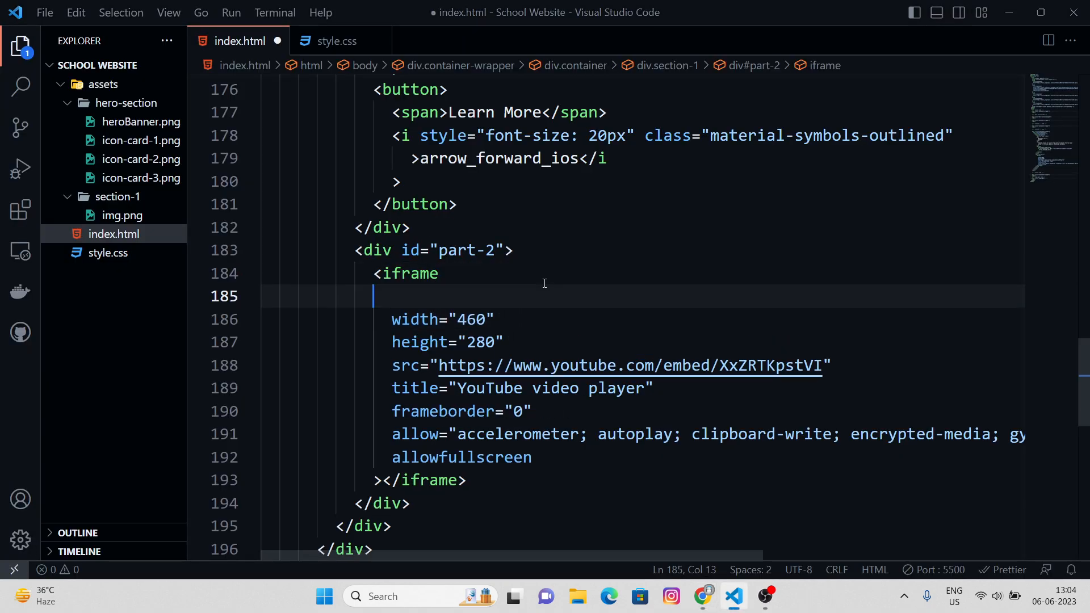
Step: Give the iframe tag an inline style="border-radius: 20px"
text(style="border-radius: ;)
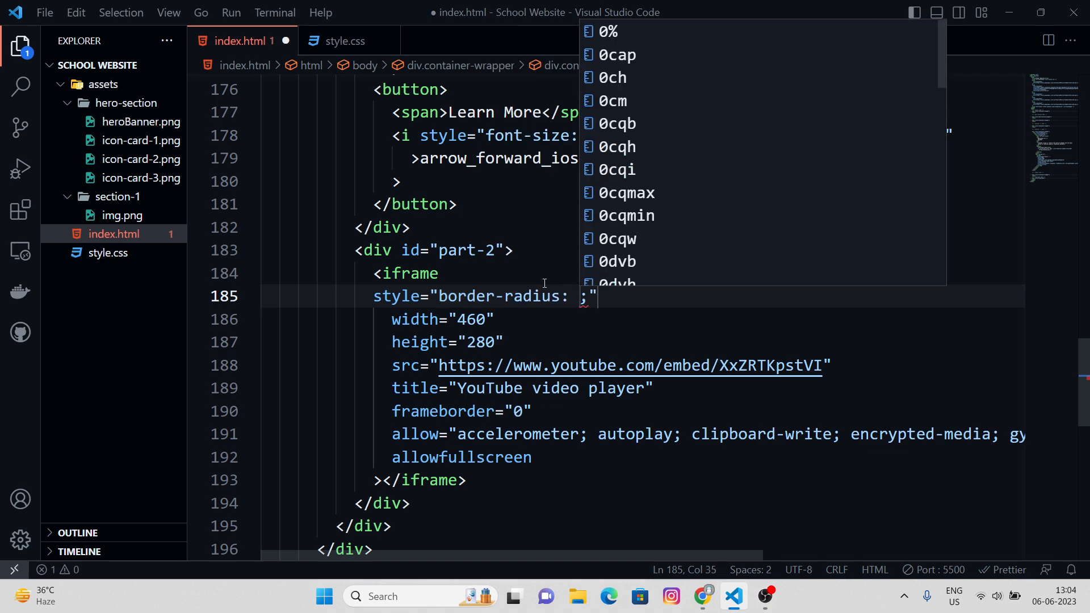
text(20)
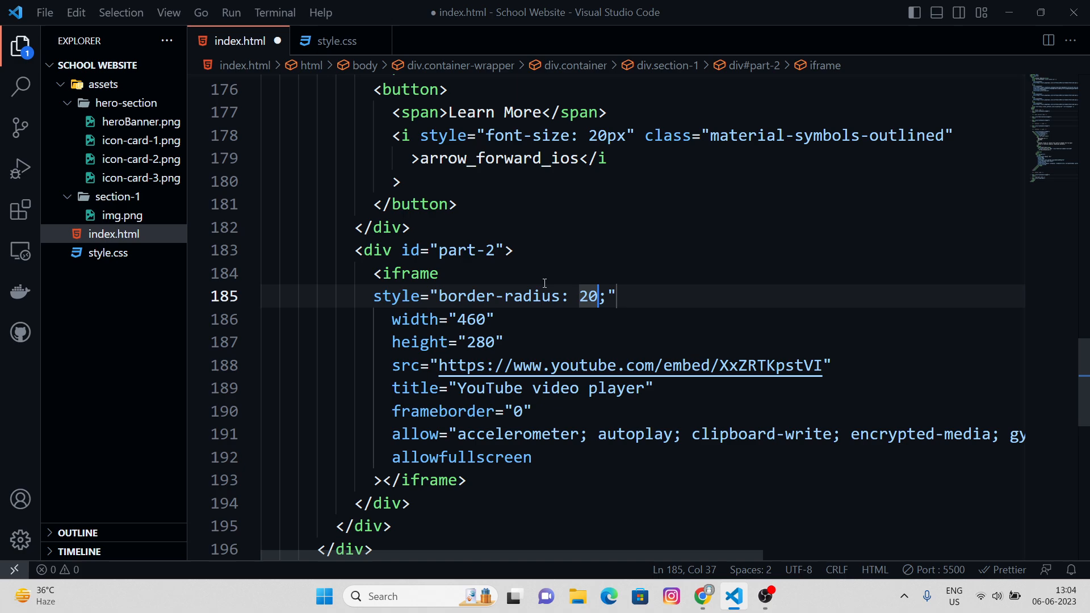
text(px)
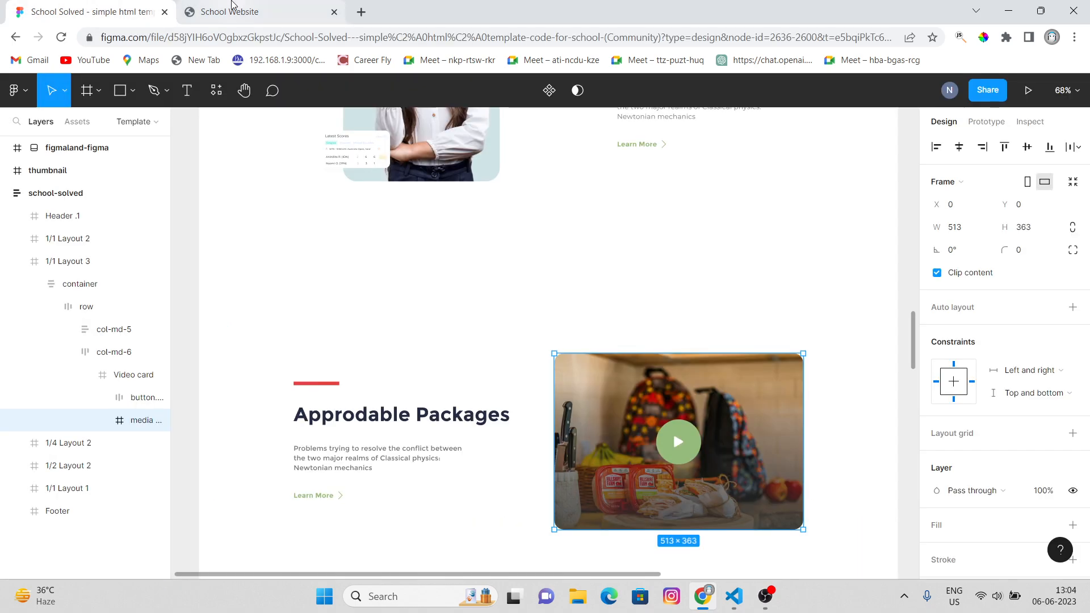
click(229, 12)
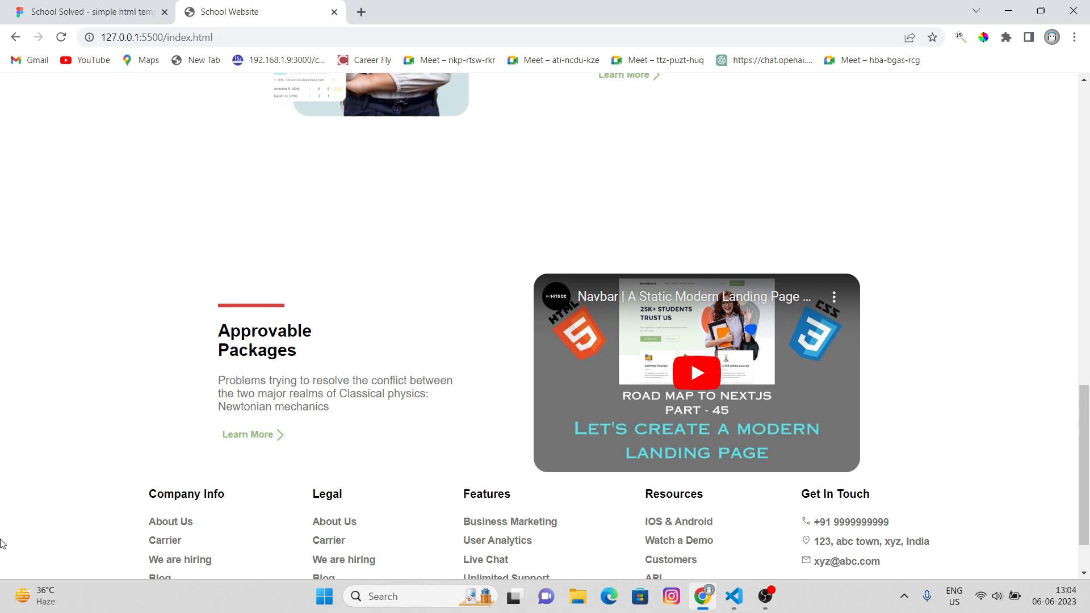
mouse_move(355, 437)
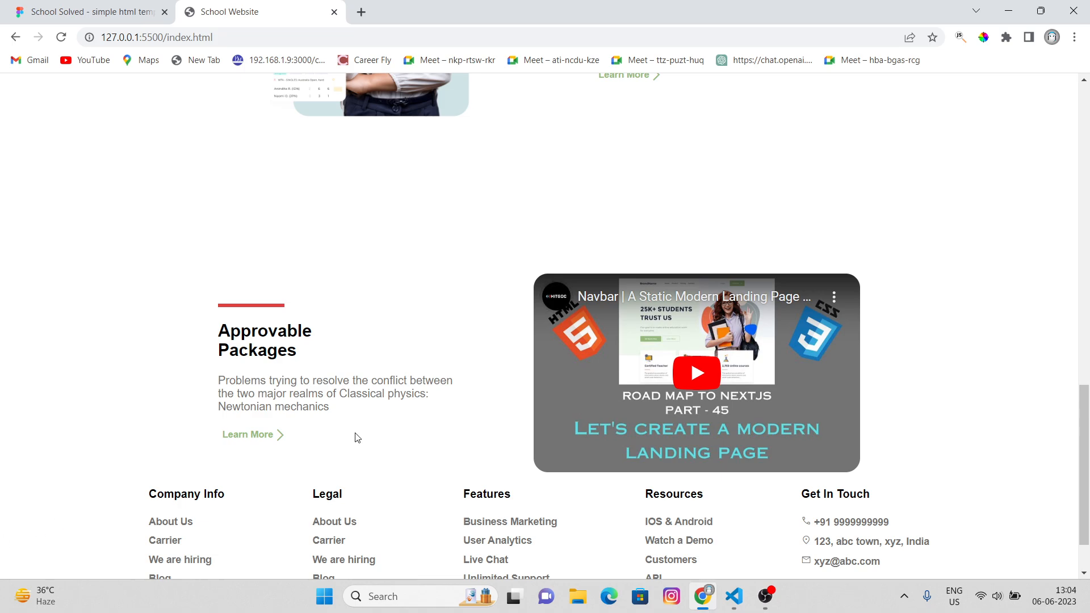
click(696, 373)
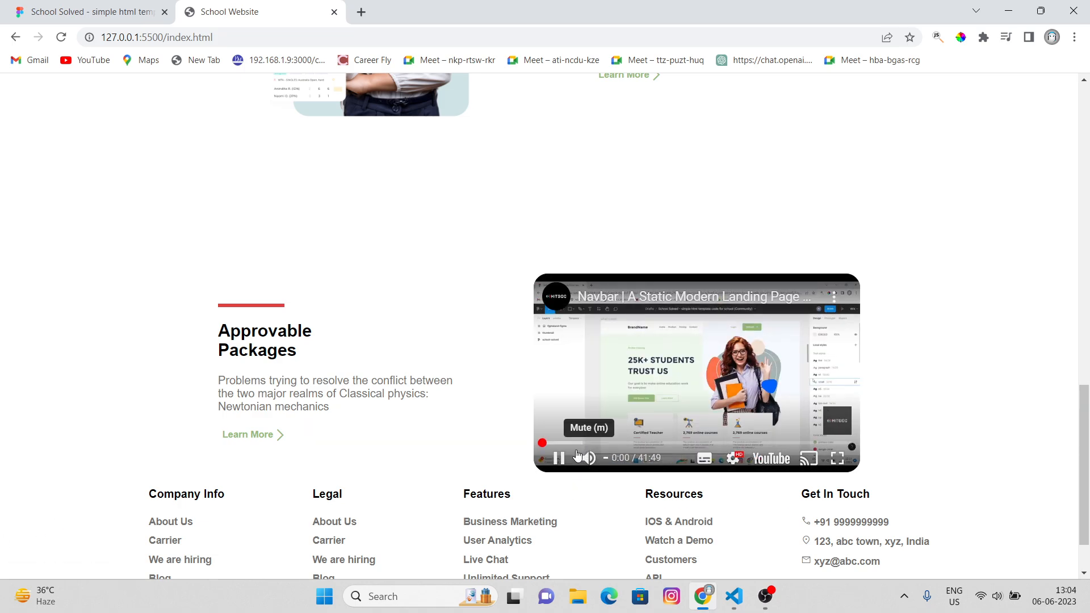
click(560, 457)
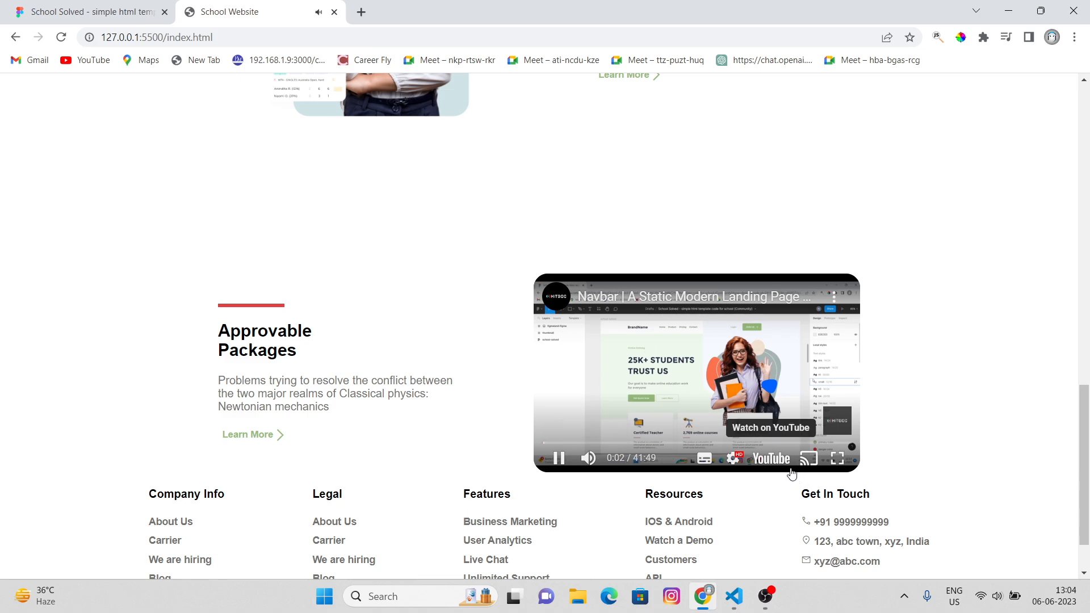
click(837, 458)
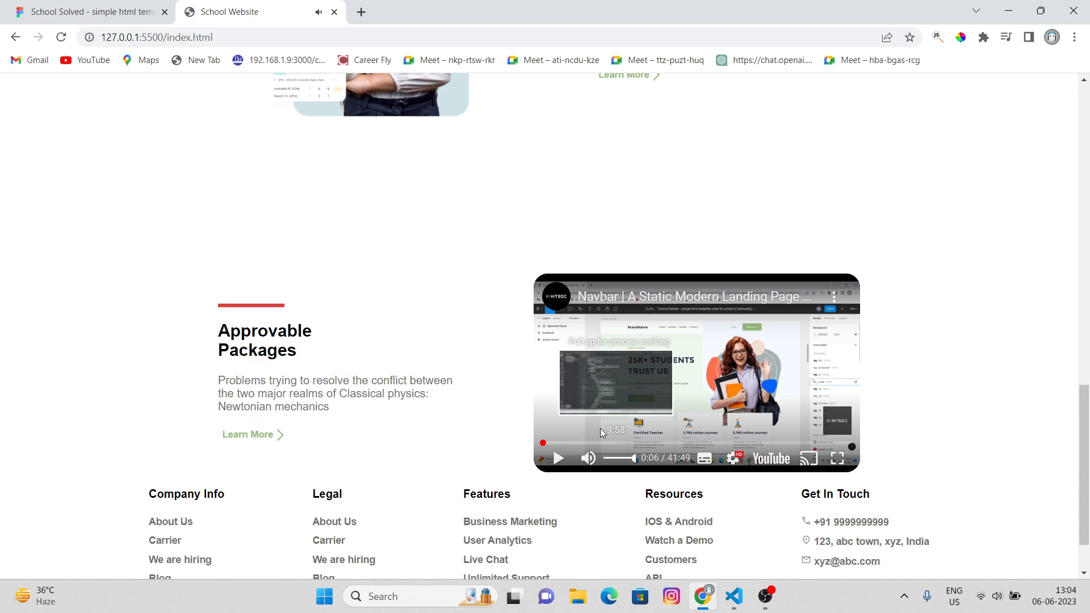
scroll(down, 3)
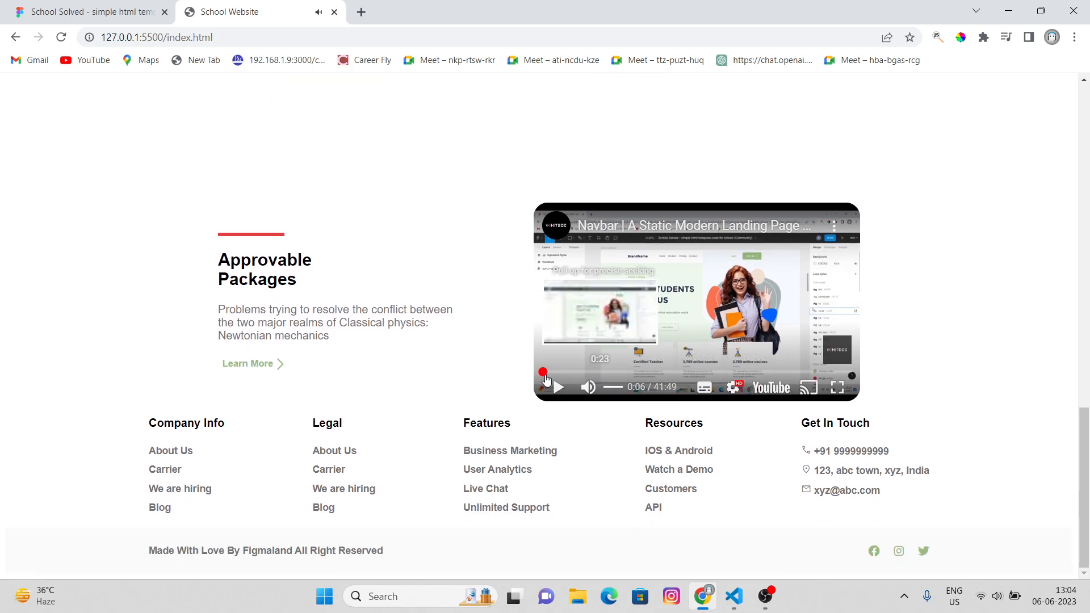
scroll(down, 3)
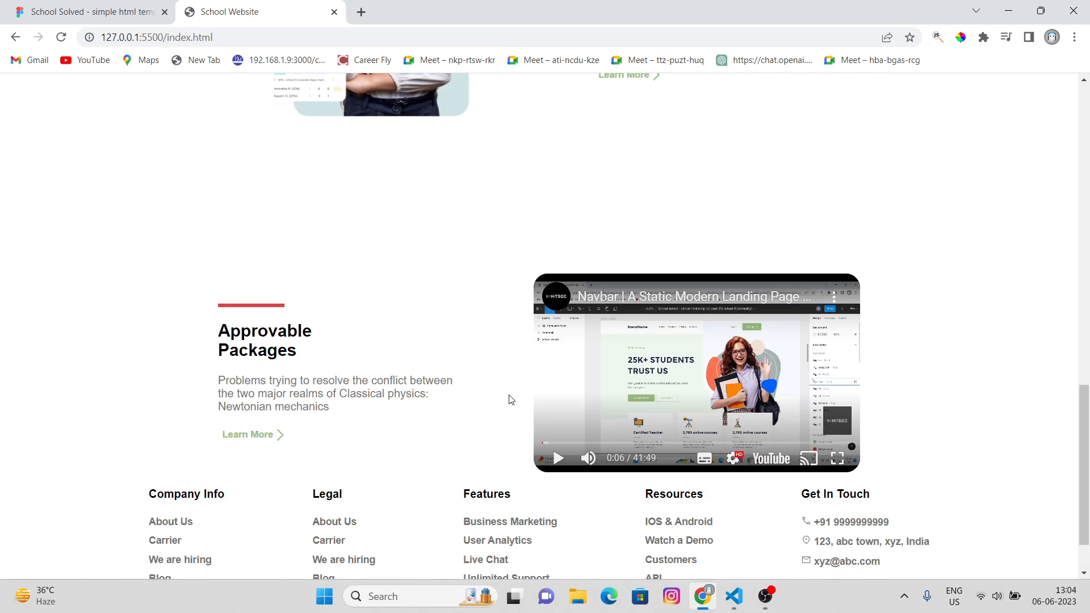
click(87, 12)
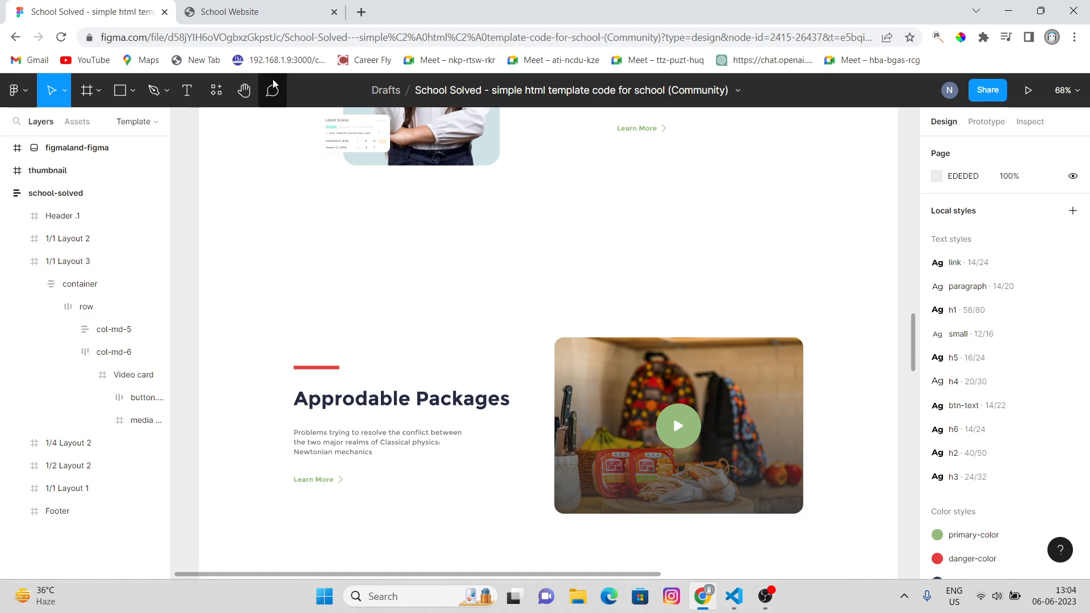
Step: Return to the School Website tab and reset the page zoom
click(229, 12)
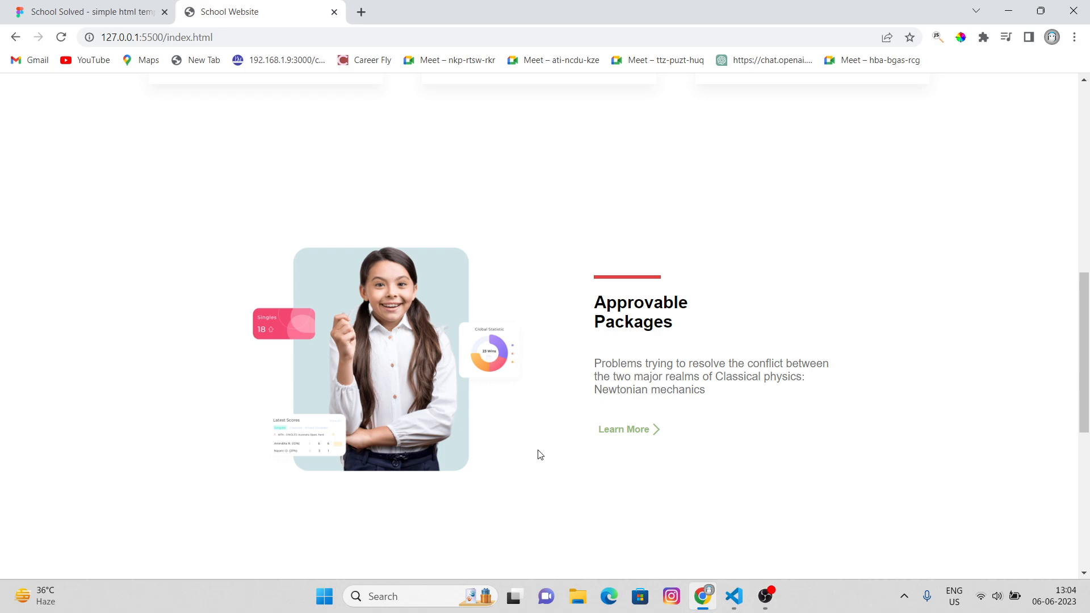
scroll(up, 3)
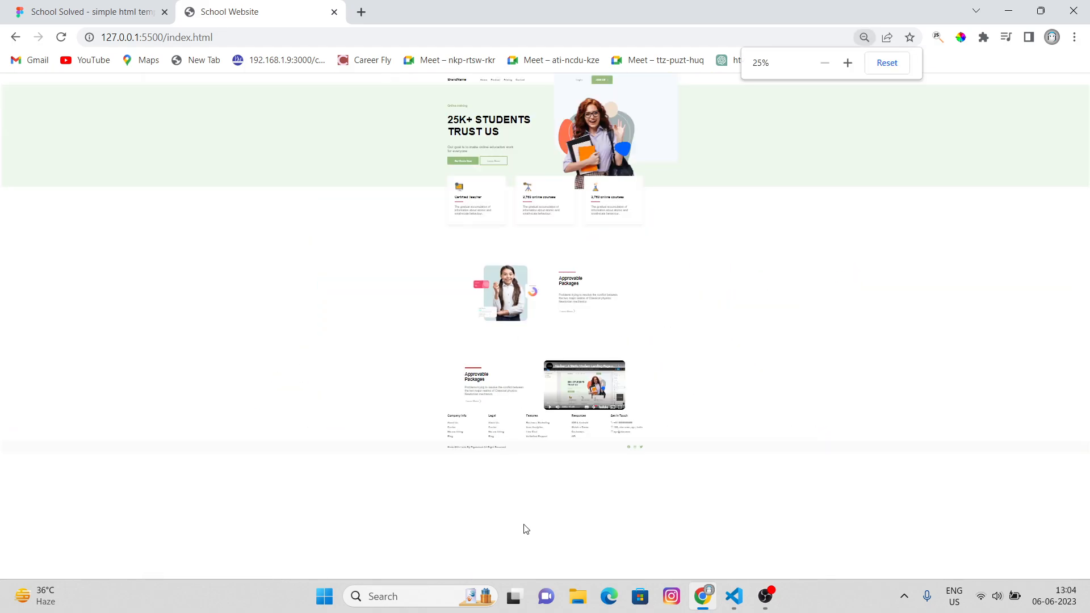
click(848, 63)
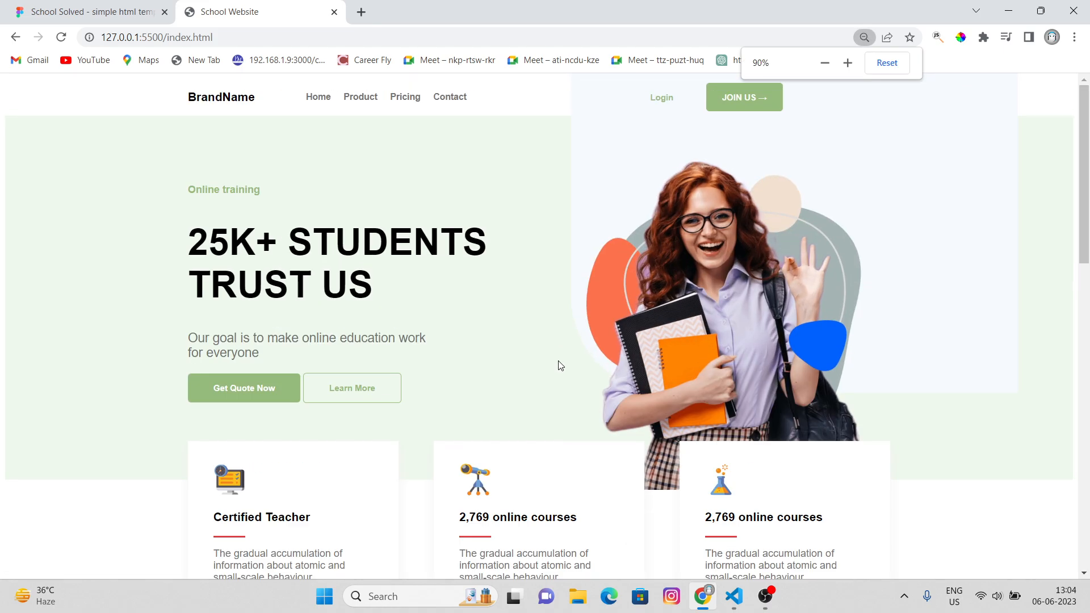
scroll(down, 3)
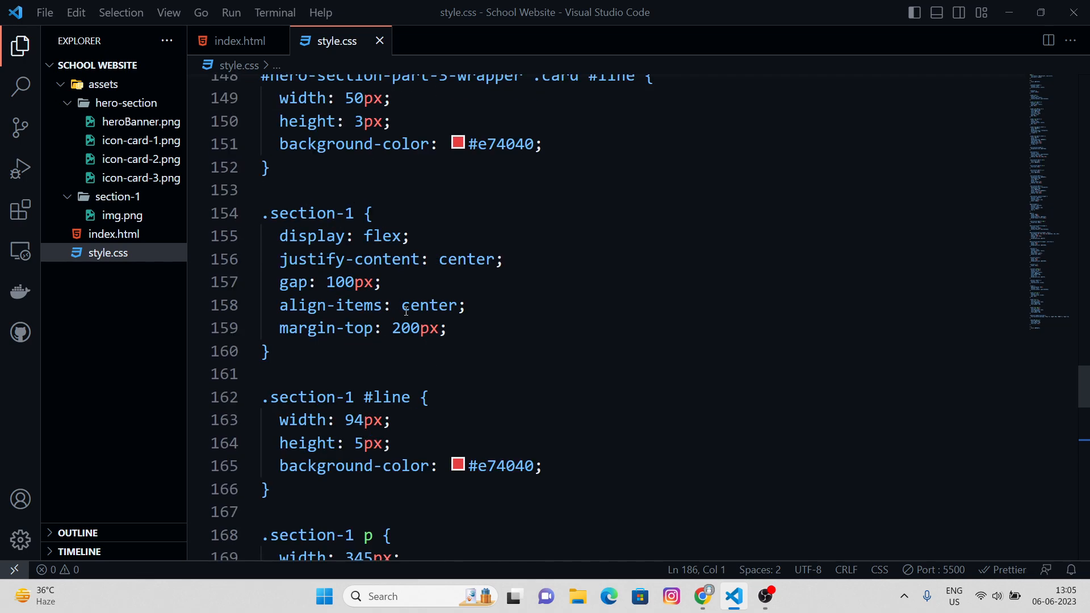
Step: Scroll through the page to the rounded video beside the Approvable Packages text
click(703, 596)
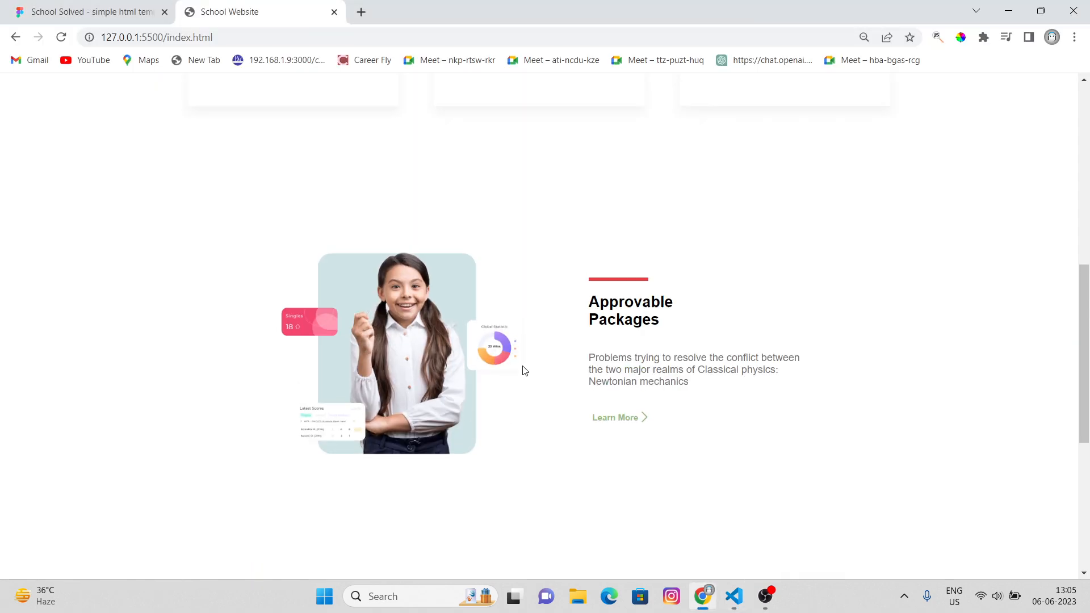
scroll(down, 3)
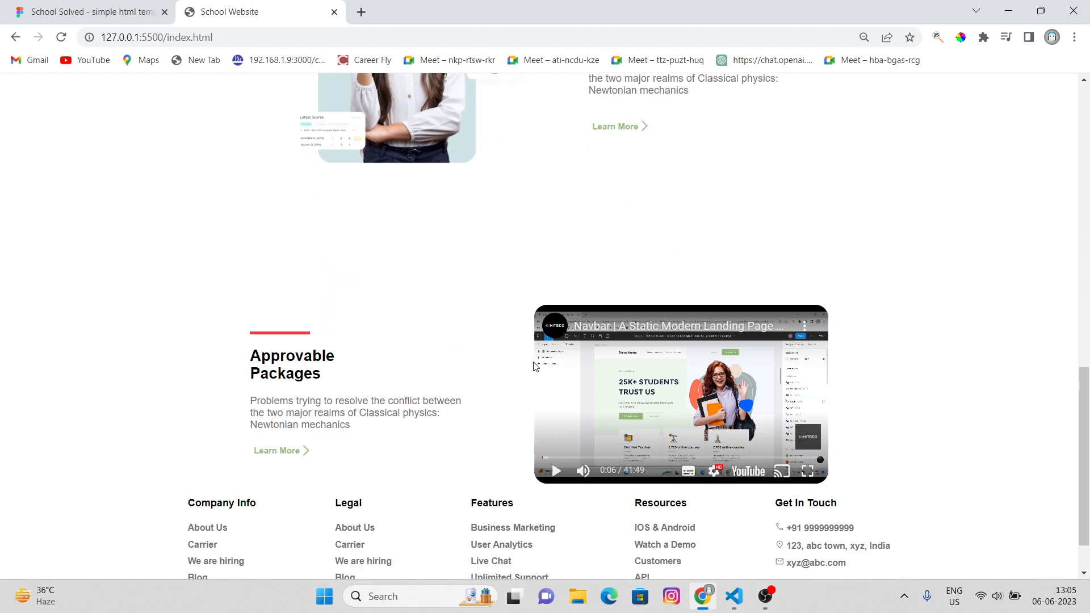
scroll(down, 3)
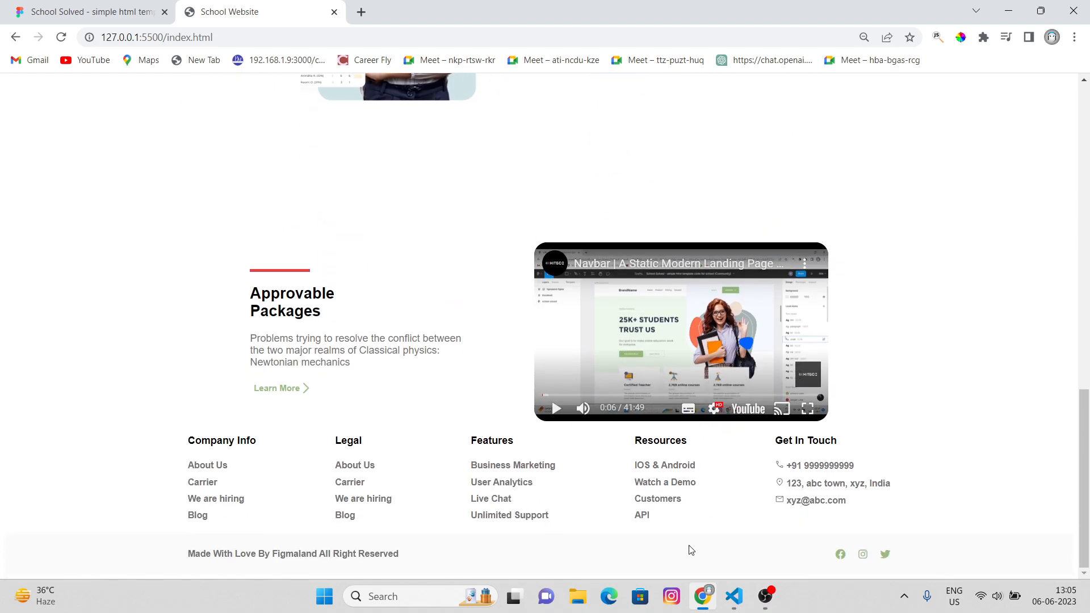
scroll(up, 3)
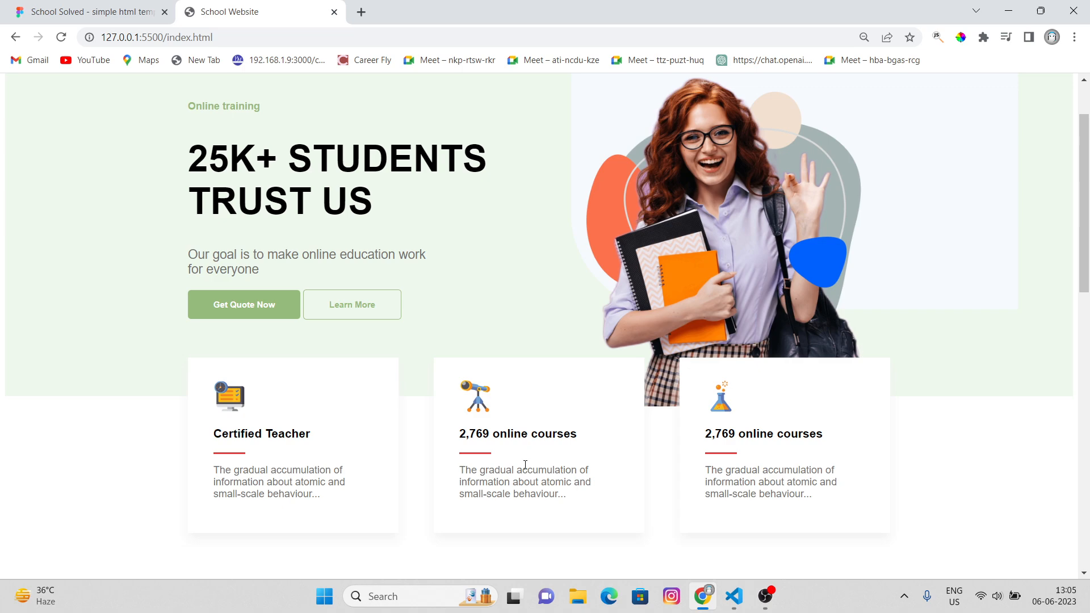
scroll(down, 3)
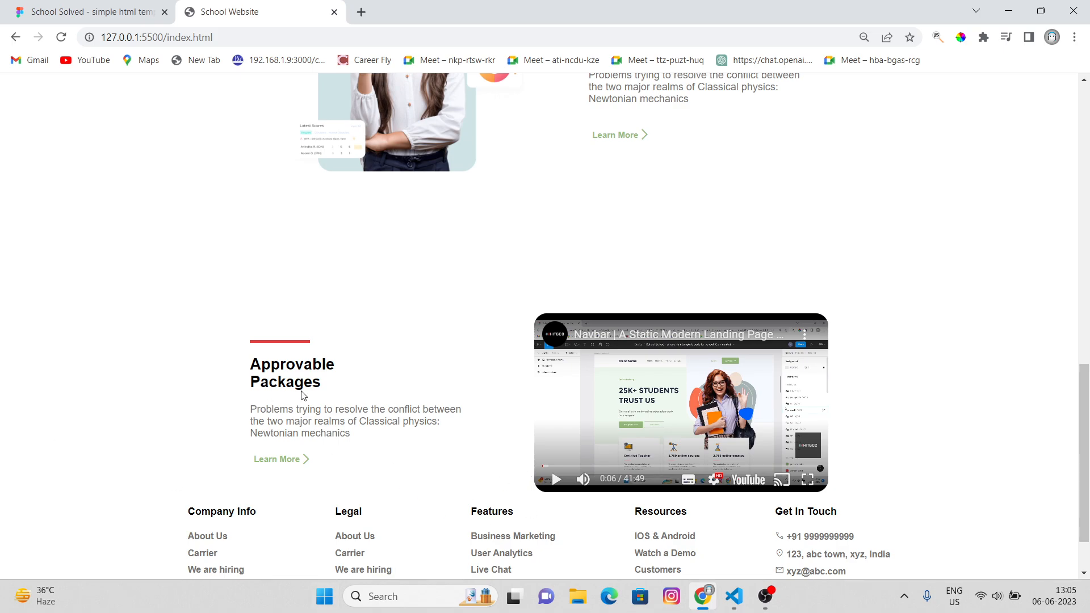
scroll(down, 3)
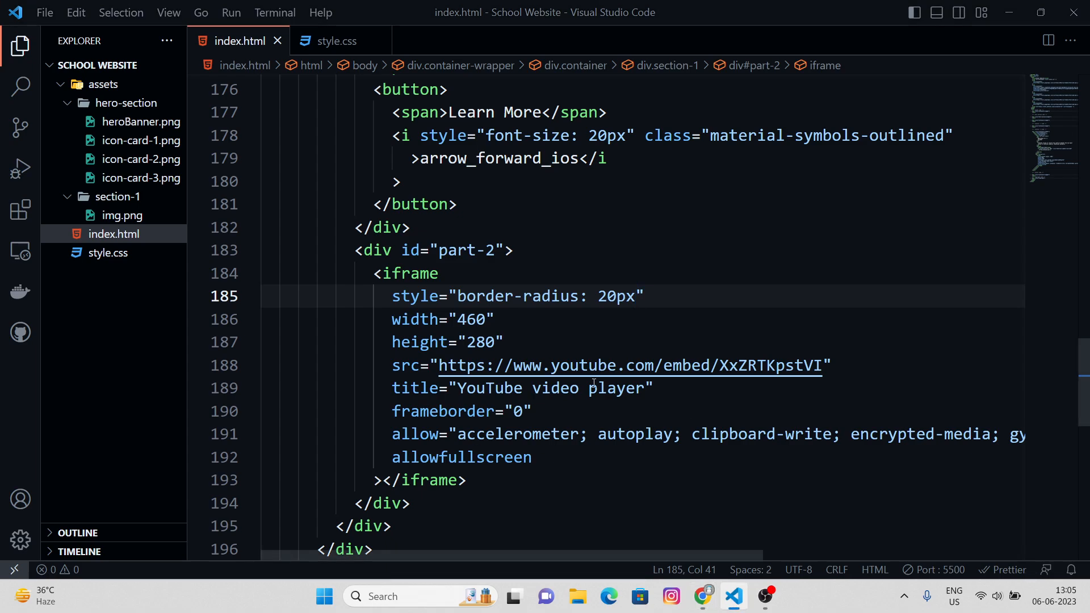
click(702, 596)
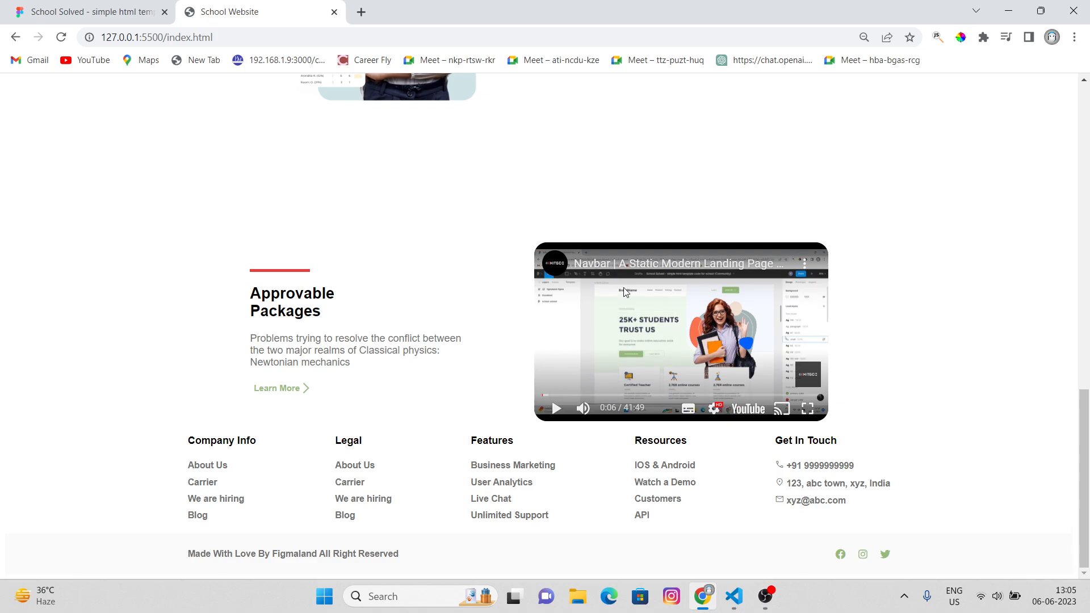